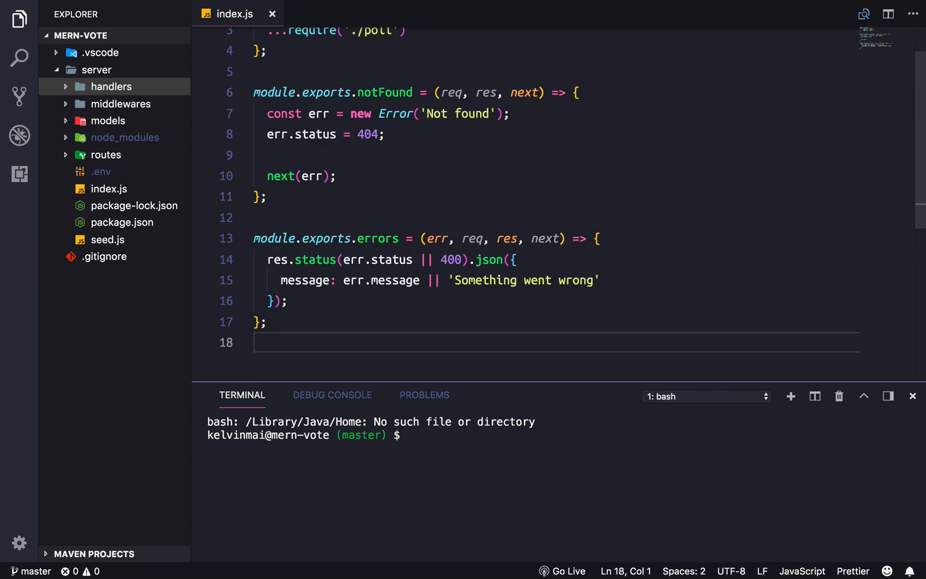
# Step: Close index.js, collapse the mern-vote tree to top-level items, and start mongod
pyautogui.click(272, 14)
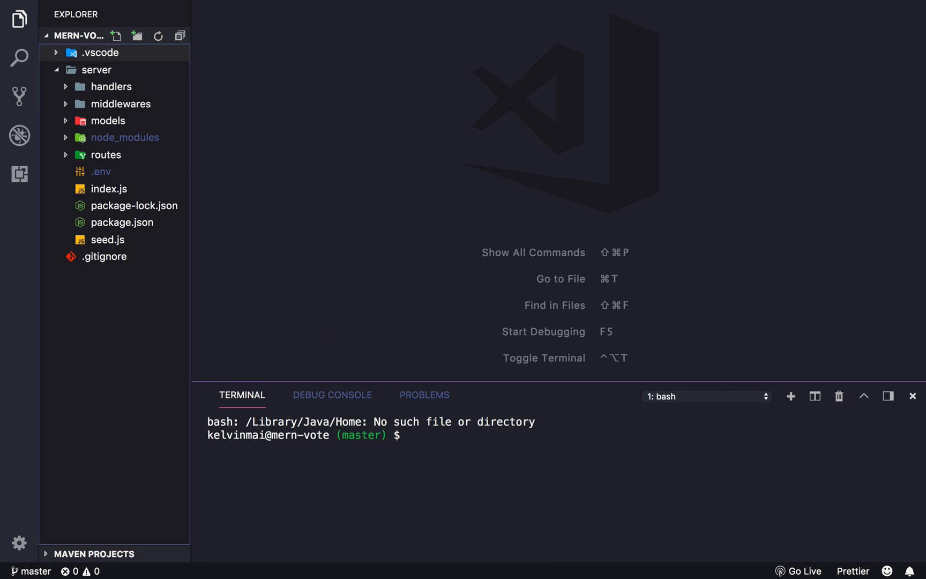
pyautogui.click(96, 69)
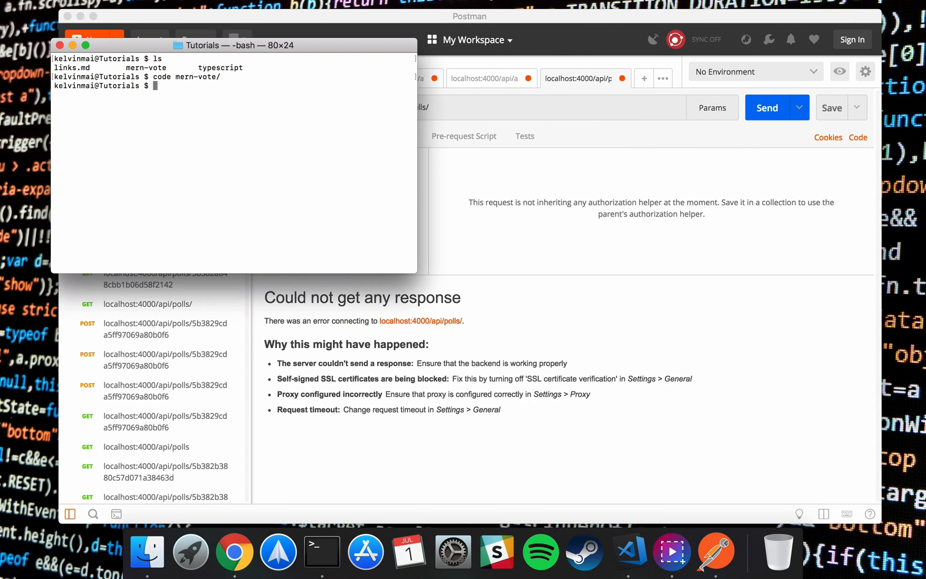
pyautogui.write('mongod')
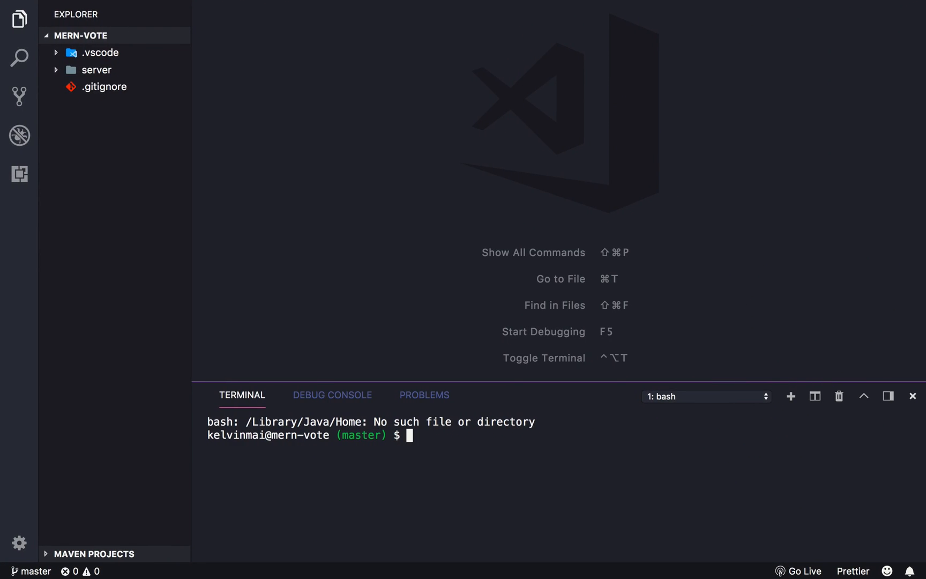
# Step: Change the terminal into the server folder and run npm start for the backend
pyautogui.write('cod')
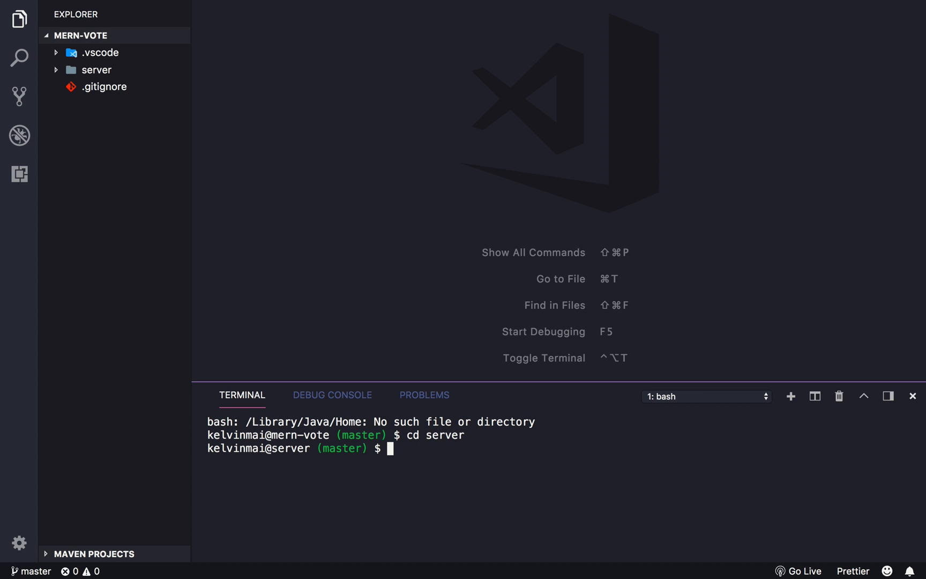
pyautogui.write('npm start')
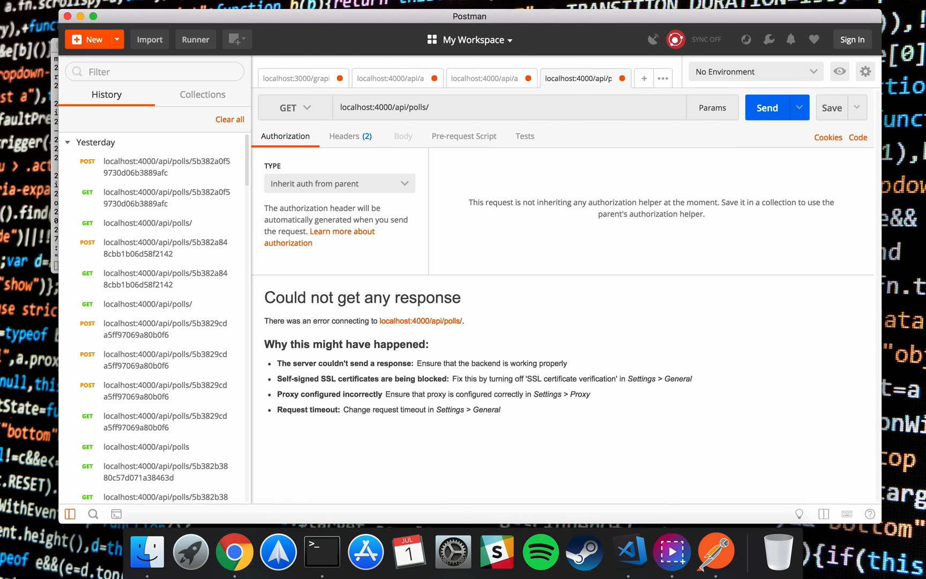
# Step: Send GET localhost:4000/api/polls/ and read through the 200 OK JSON list of polls
pyautogui.click(767, 107)
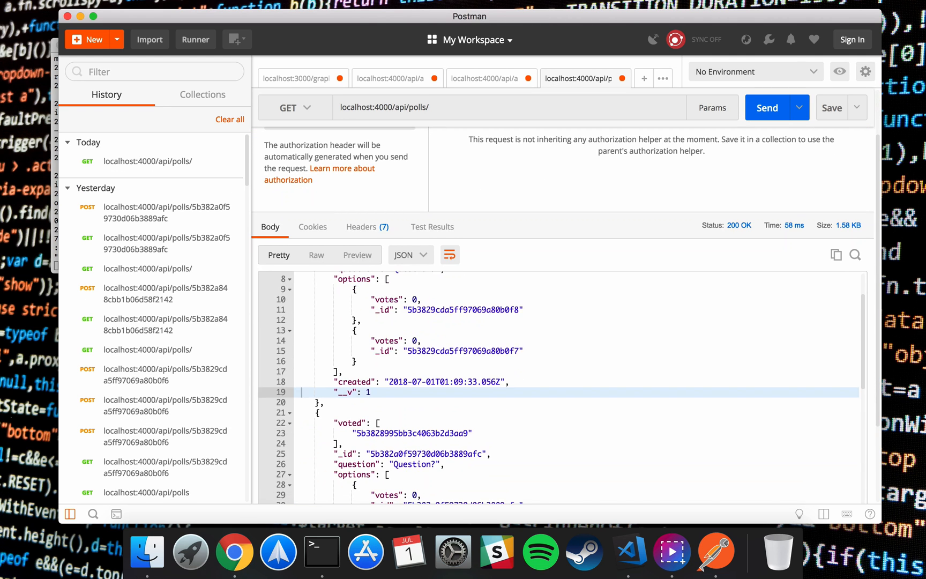
pyautogui.scroll(-3)
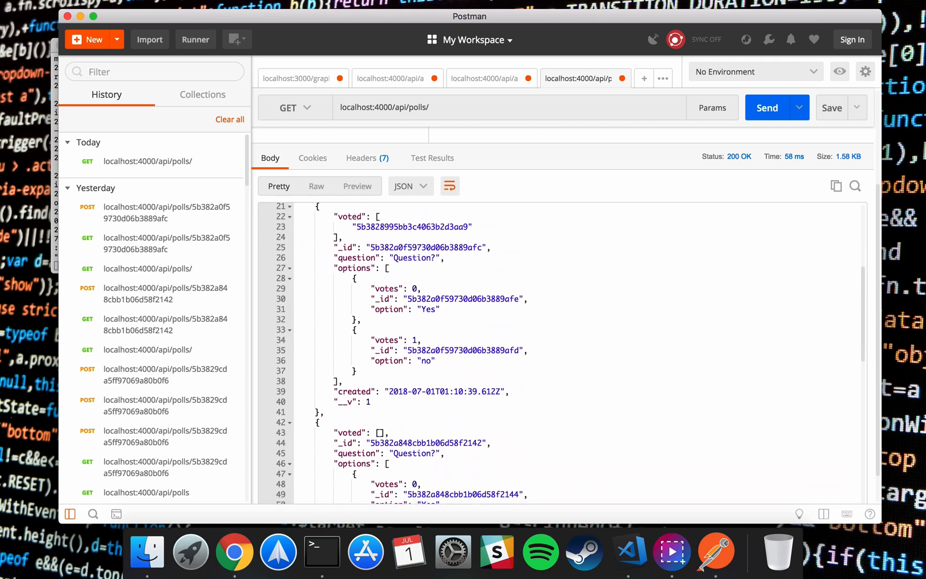
pyautogui.scroll(-3)
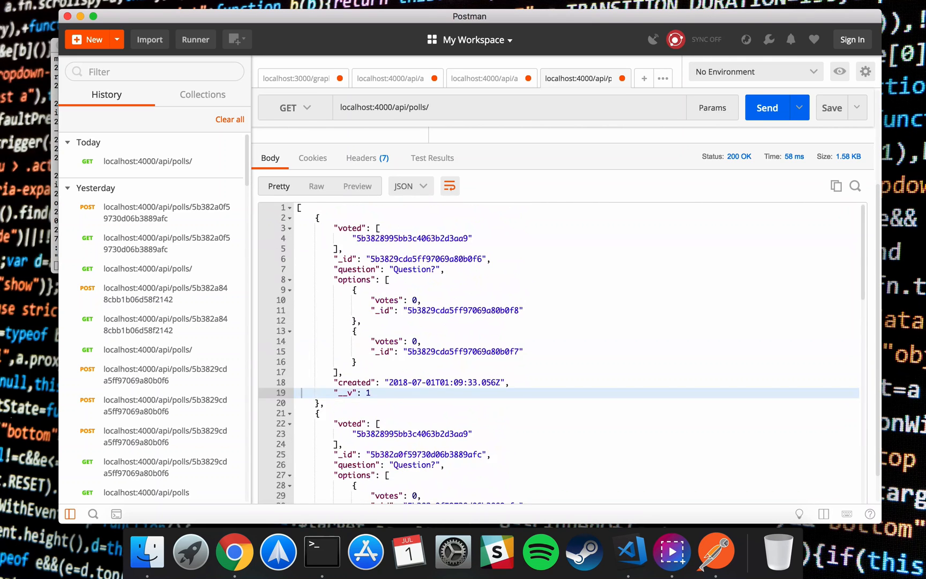
pyautogui.click(286, 136)
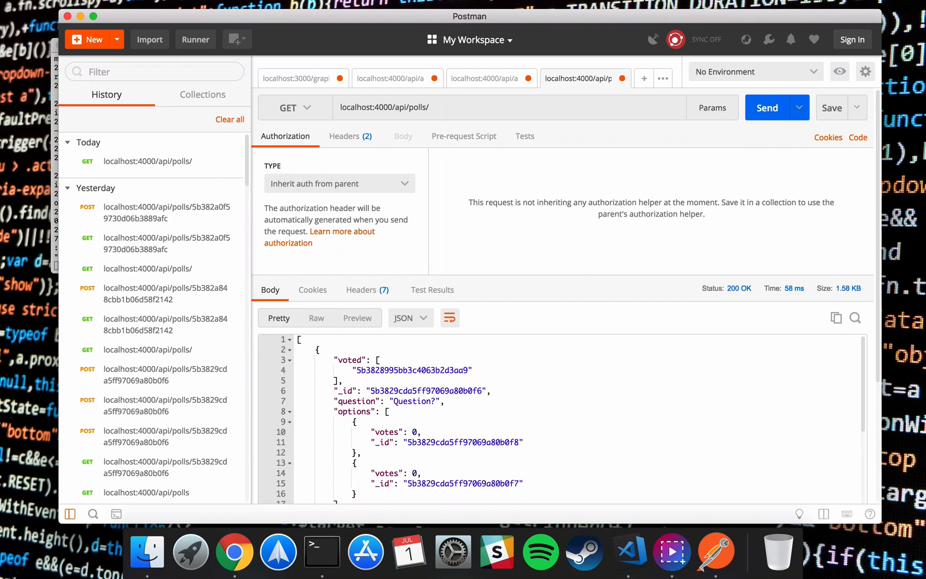
pyautogui.click(628, 552)
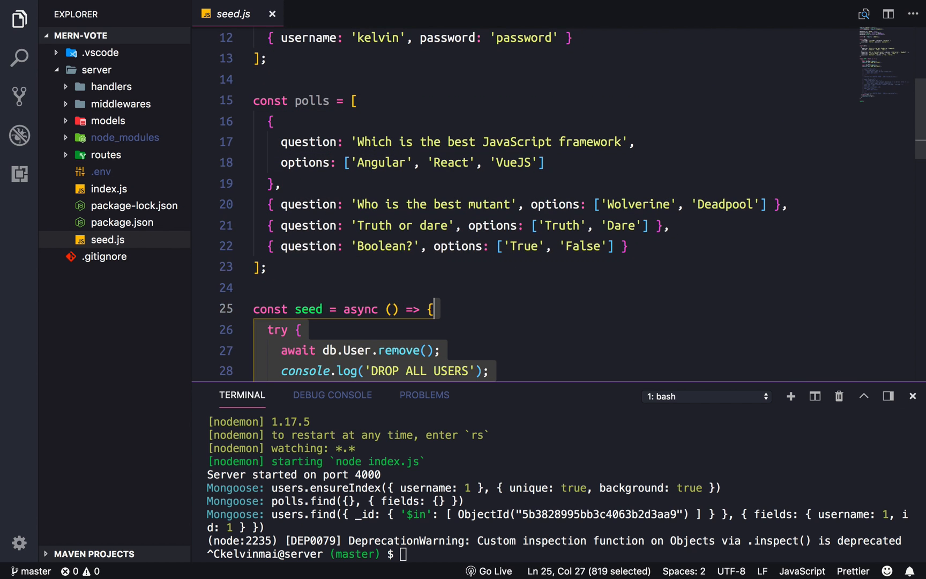
# Step: Save the seed.js edits and bring up the server's package.json with its seed script
pyautogui.scroll(-3)
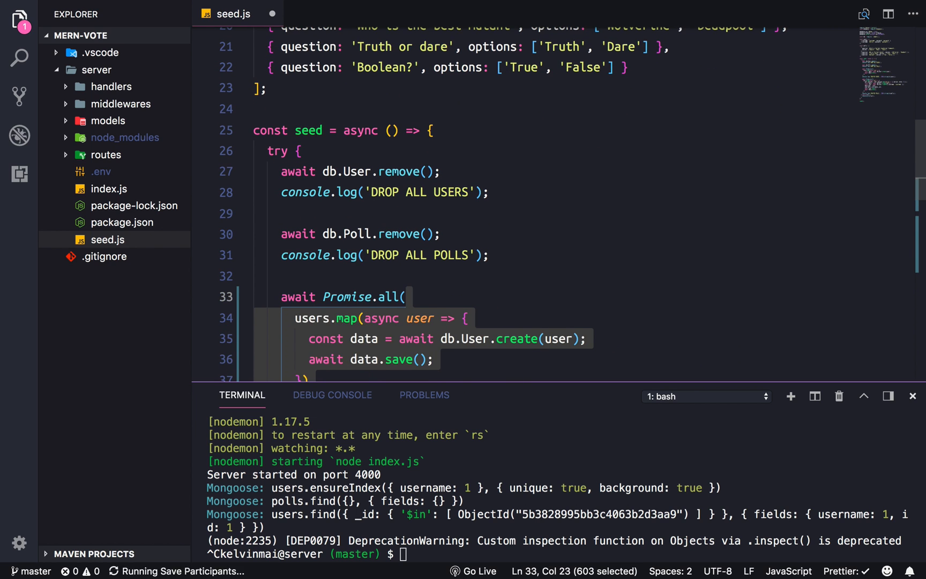
pyautogui.scroll(-3)
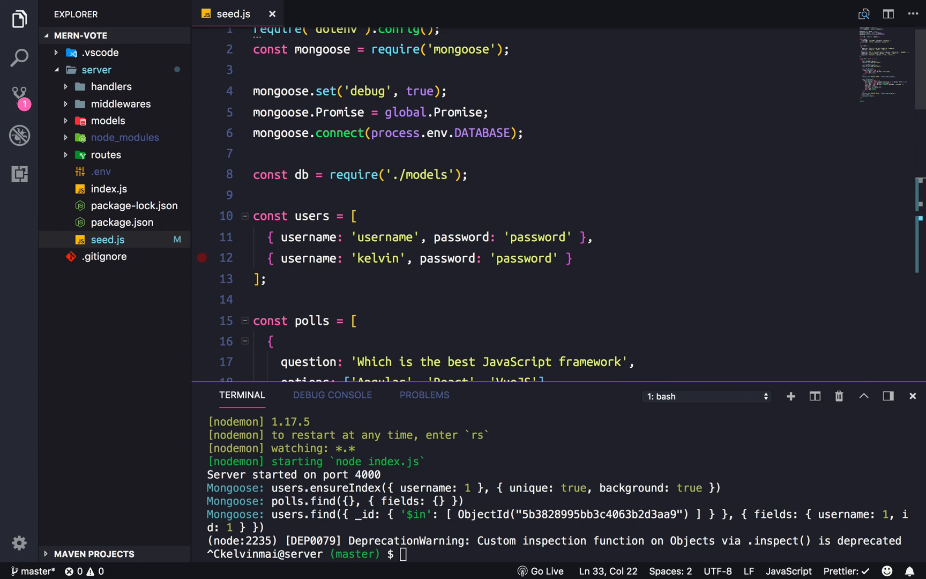
pyautogui.write('nod')
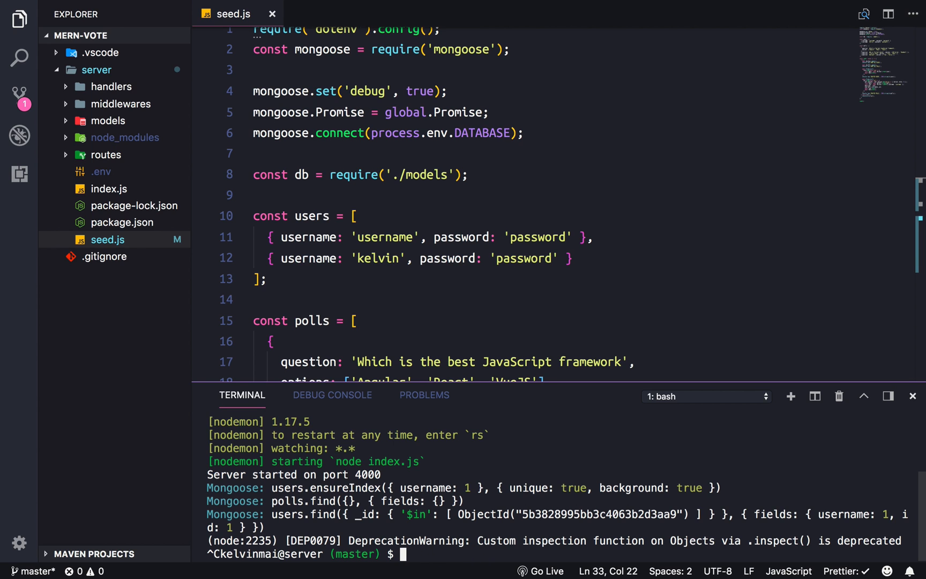
pyautogui.click(118, 222)
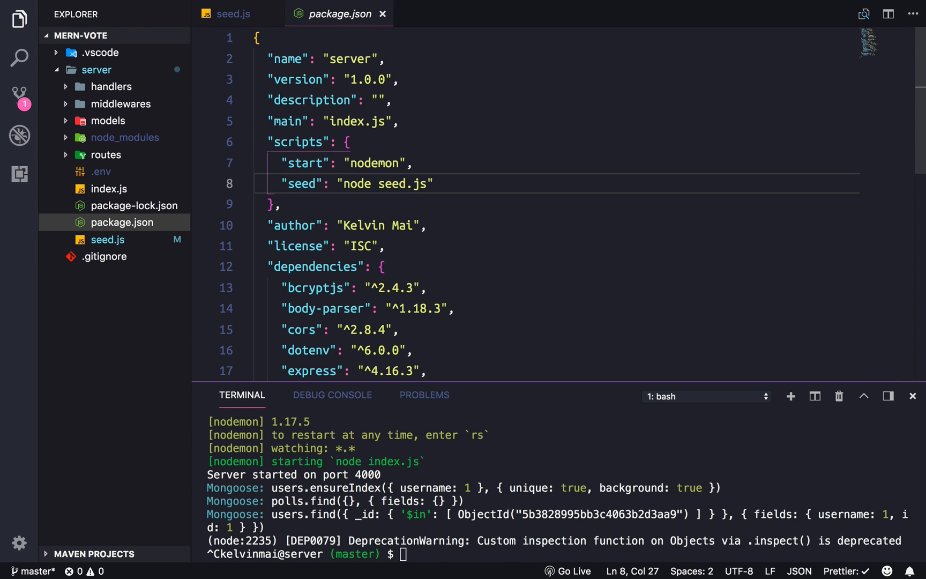
# Step: Run npm run seed so the database is filled with sample users and five polls
pyautogui.moveTo(287, 184); pyautogui.dragTo(432, 183)
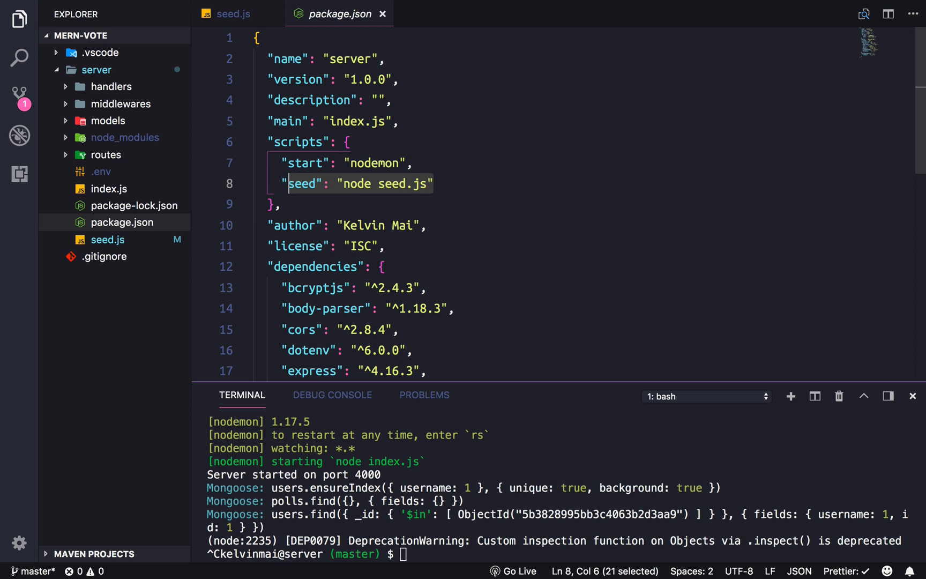
pyautogui.write('npm')
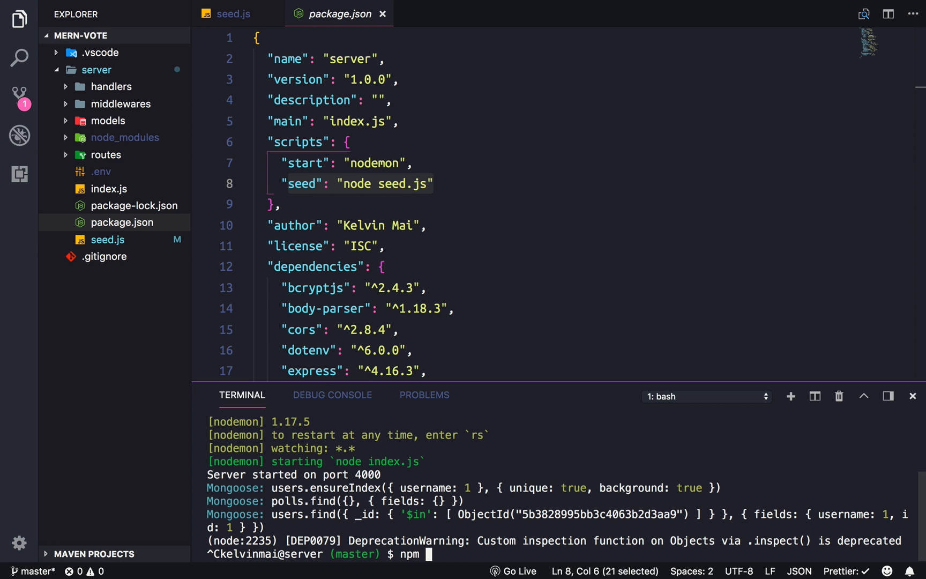
pyautogui.write('run seed')
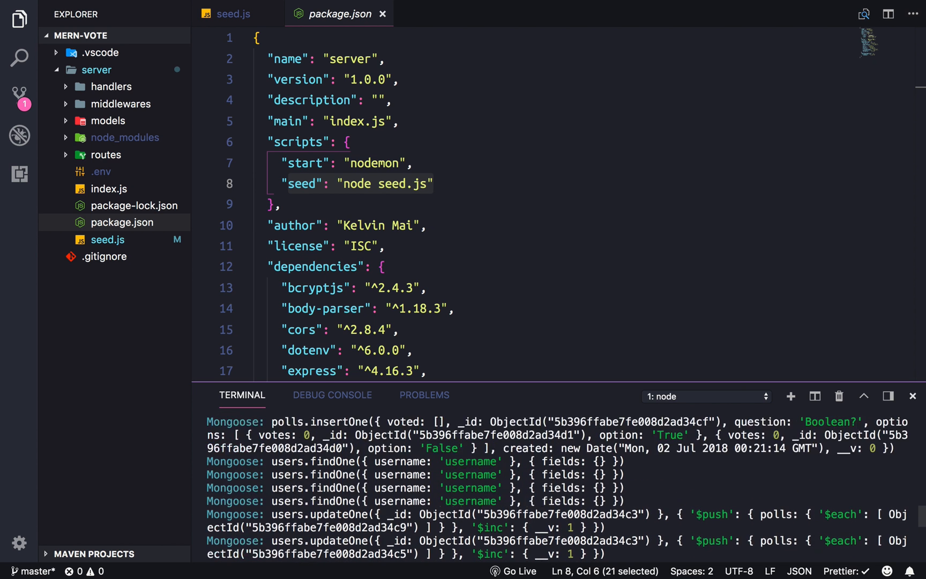
pyautogui.scroll(-3)
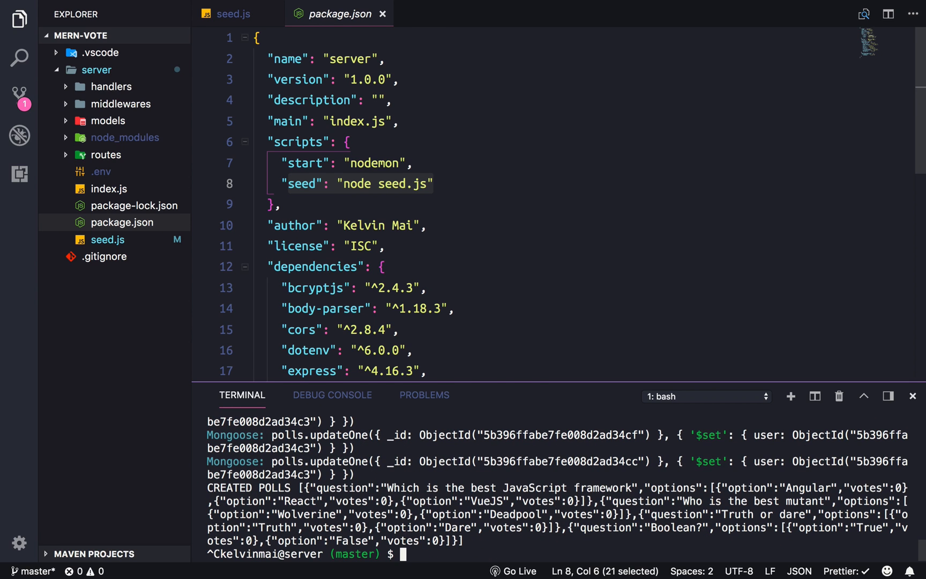
# Step: Review seed.js's polls data and the seed function's try block removing and creating users
pyautogui.click(233, 14)
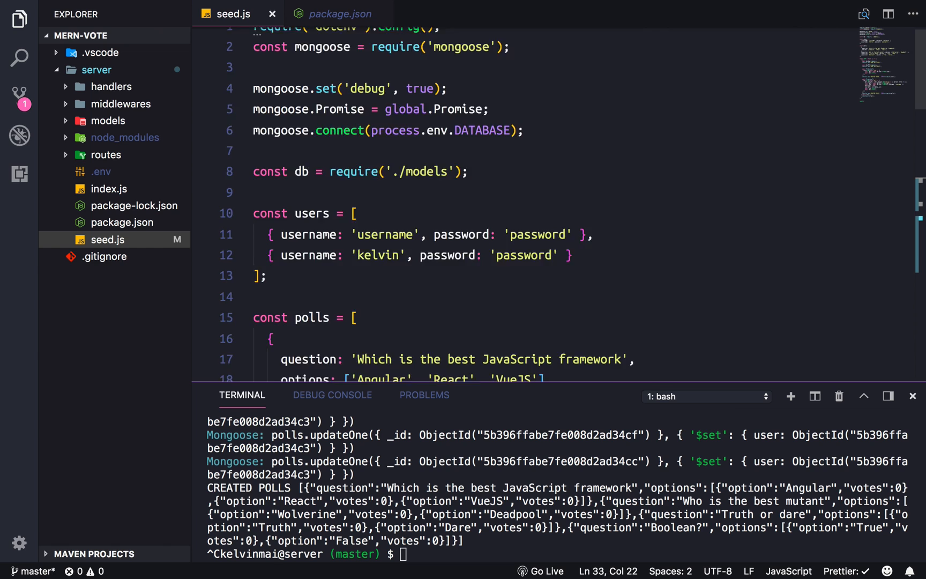
pyautogui.scroll(-3)
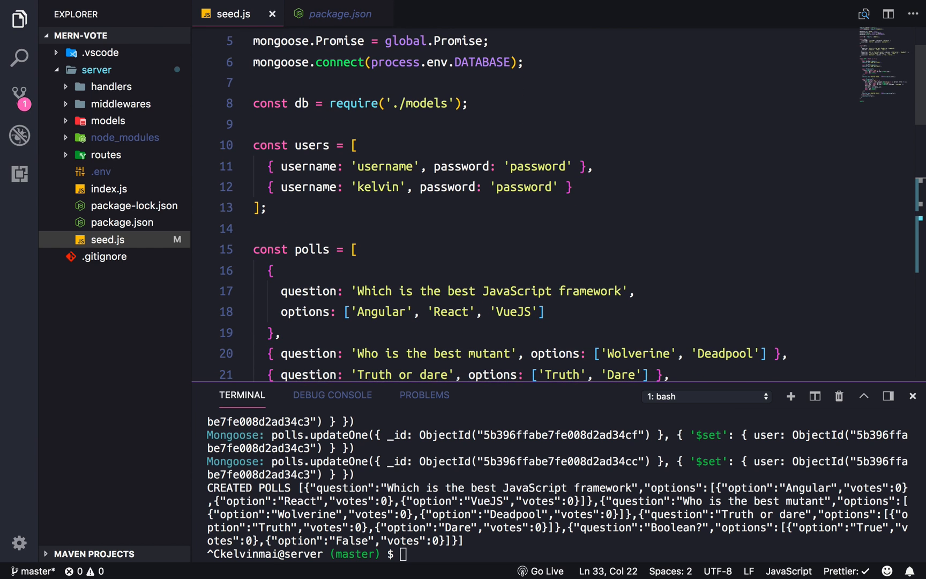
pyautogui.scroll(-3)
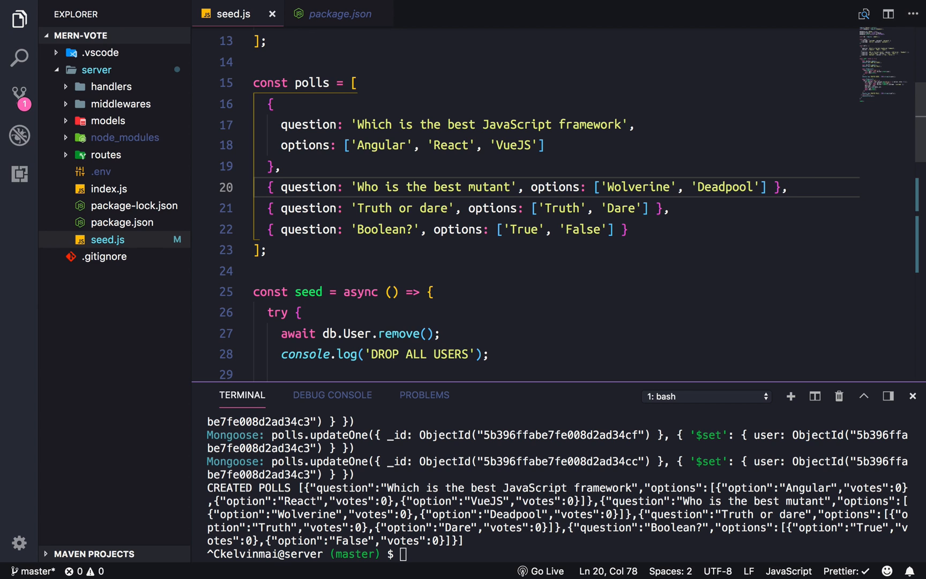
pyautogui.scroll(-3)
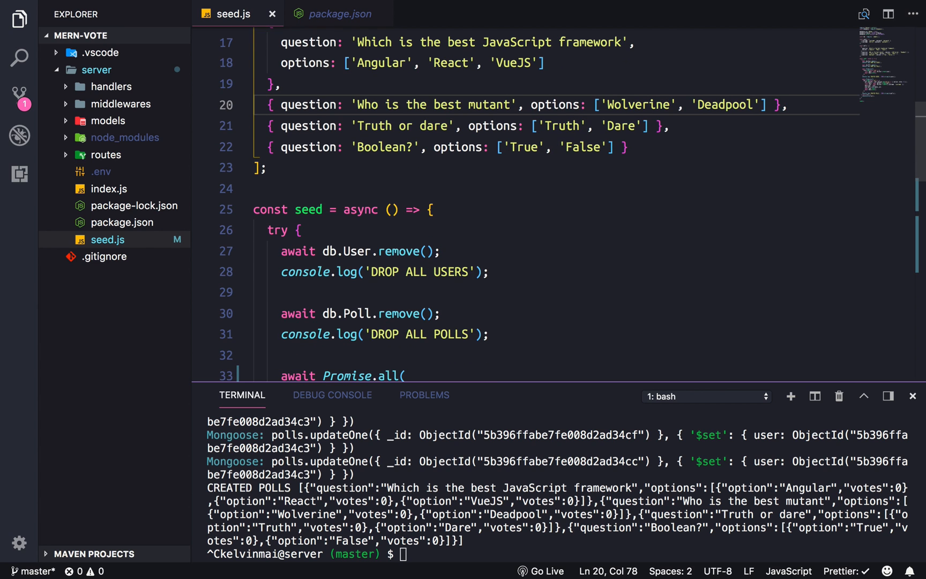
pyautogui.scroll(-3)
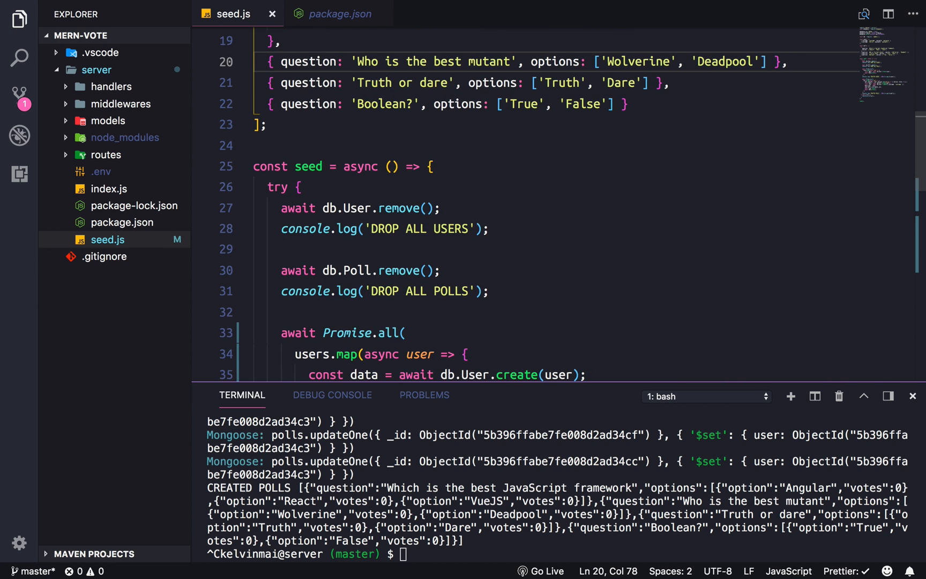
pyautogui.scroll(-3)
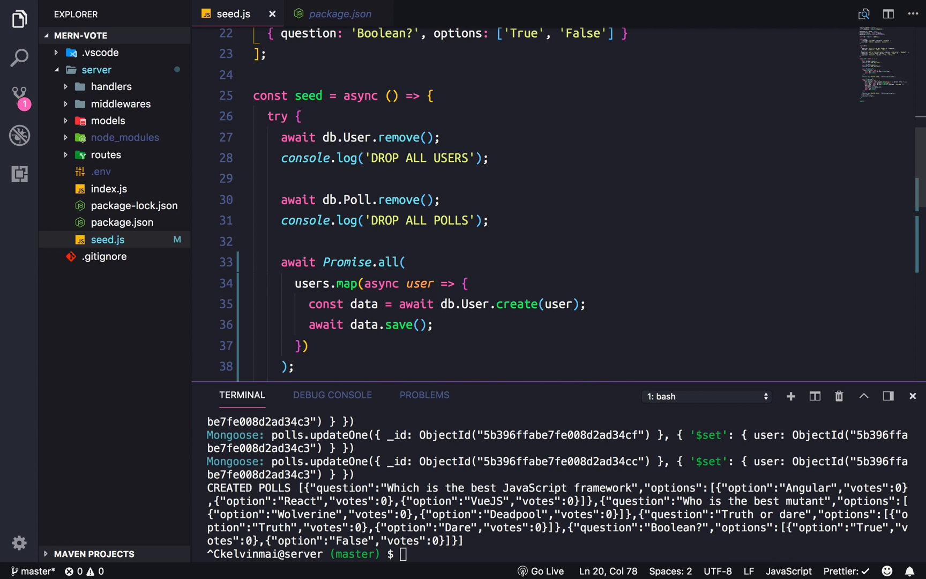
pyautogui.scroll(-3)
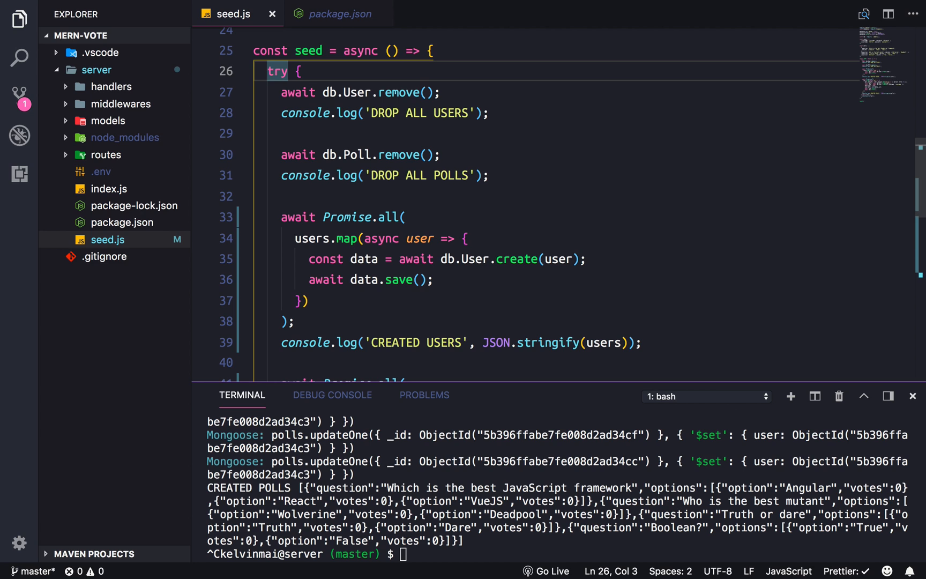
pyautogui.click(441, 91)
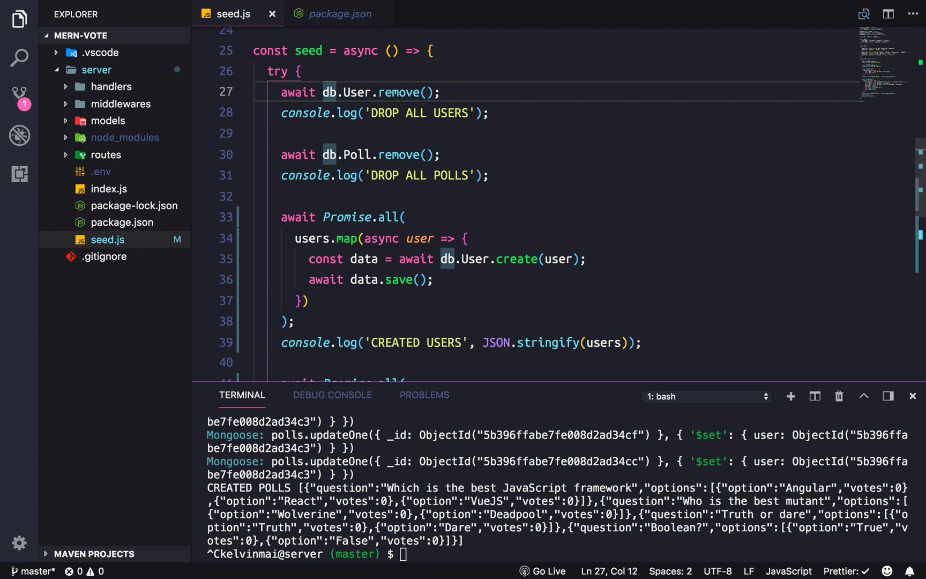
pyautogui.click(440, 155)
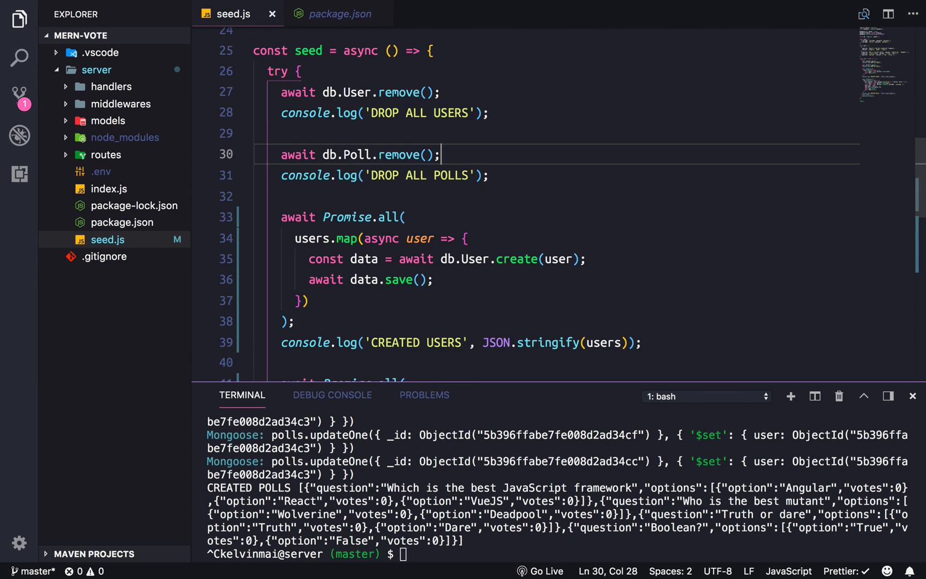
pyautogui.scroll(-3)
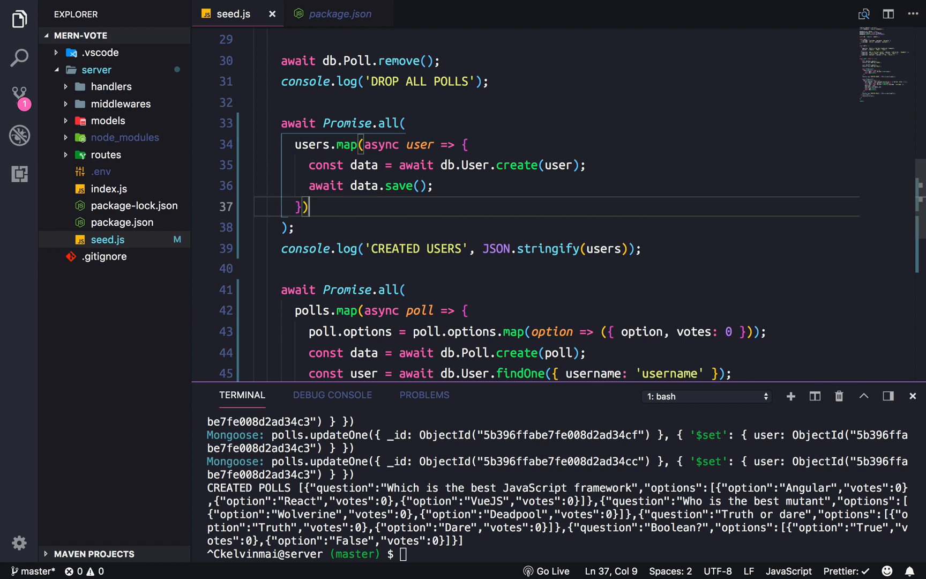
# Step: Trace the users.map and polls.map blocks linking polls to their owner, then restart the backend with npm start
pyautogui.doubleClick(312, 145)
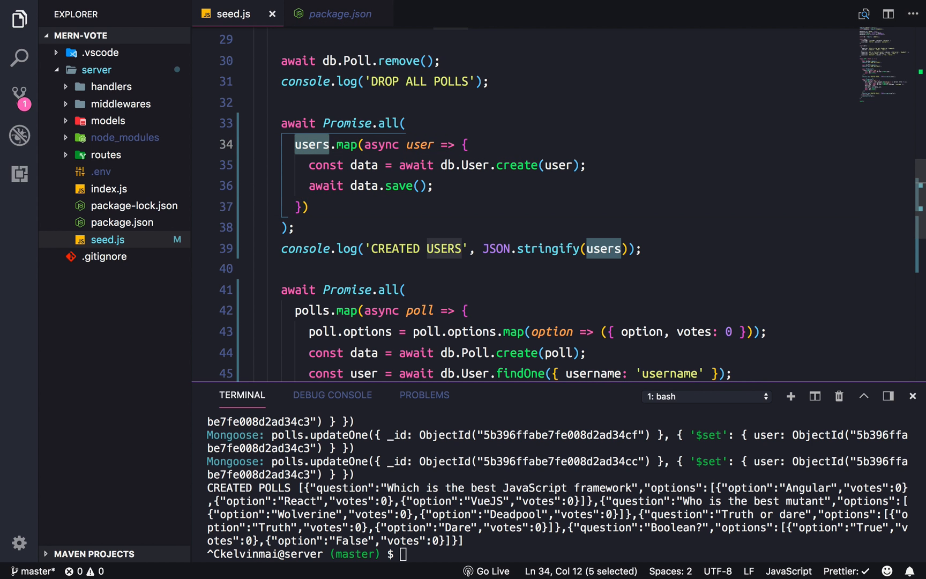
pyautogui.scroll(3)
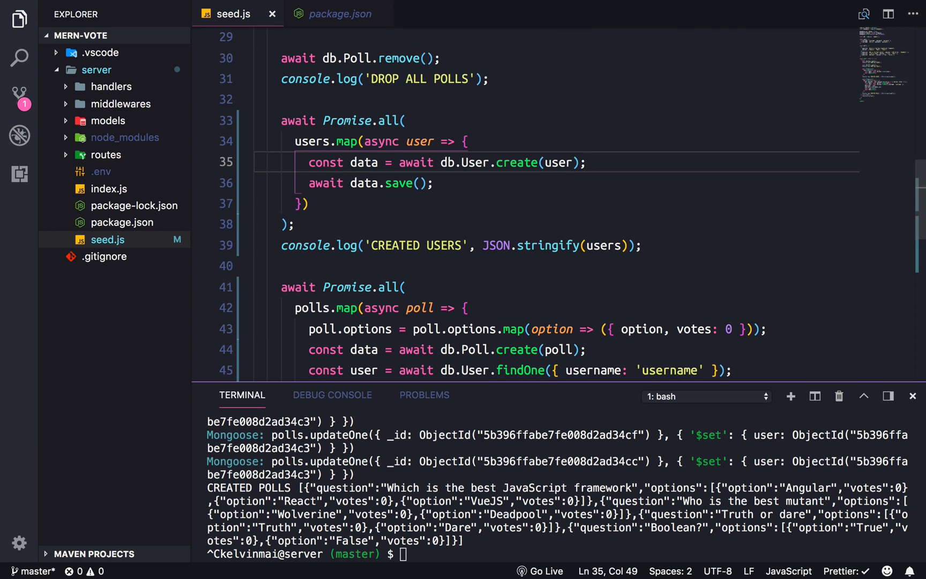
pyautogui.scroll(-3)
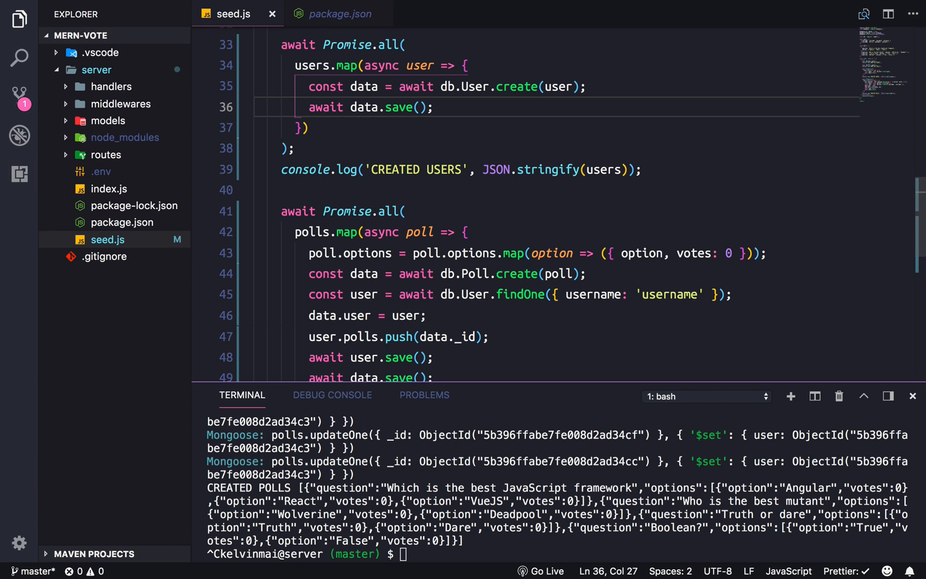
pyautogui.scroll(-3)
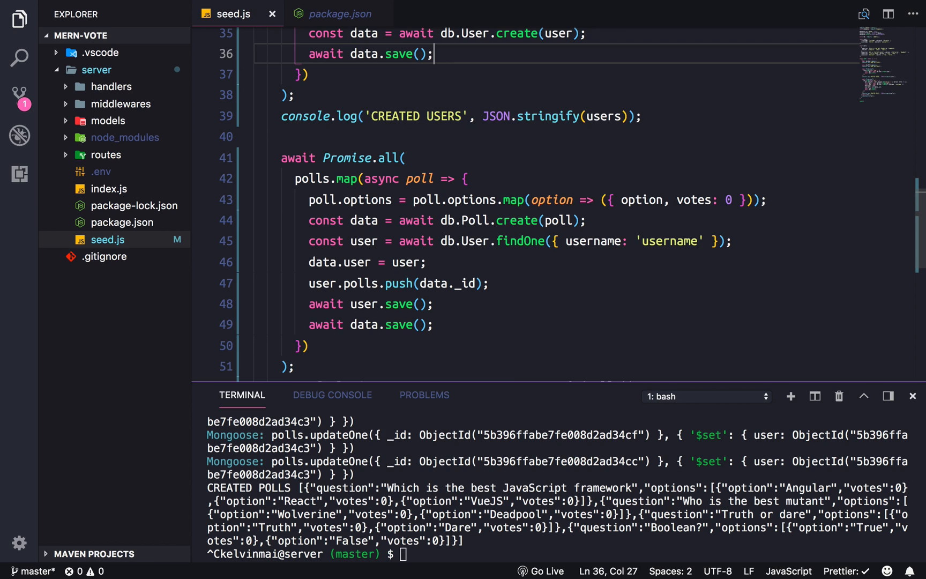
pyautogui.doubleClick(548, 116)
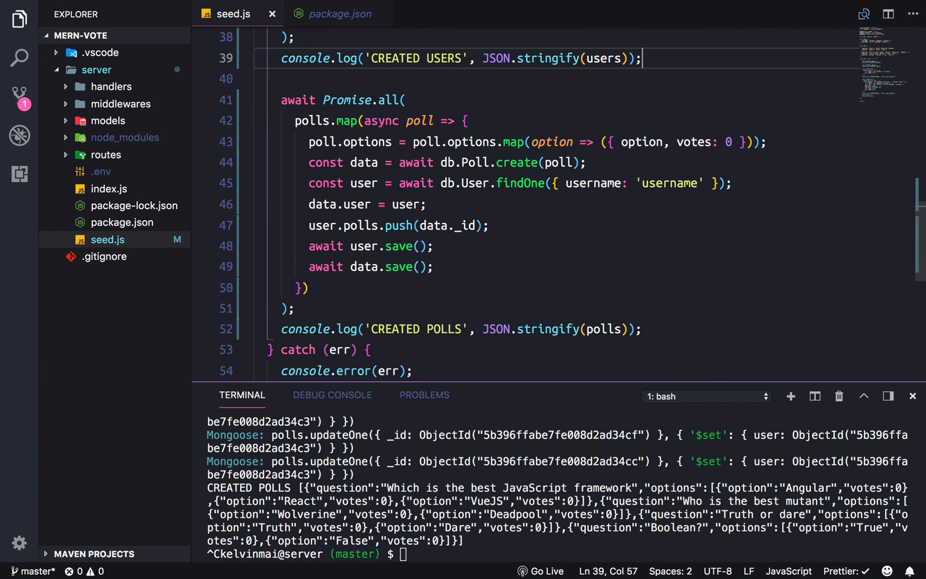
pyautogui.scroll(-3)
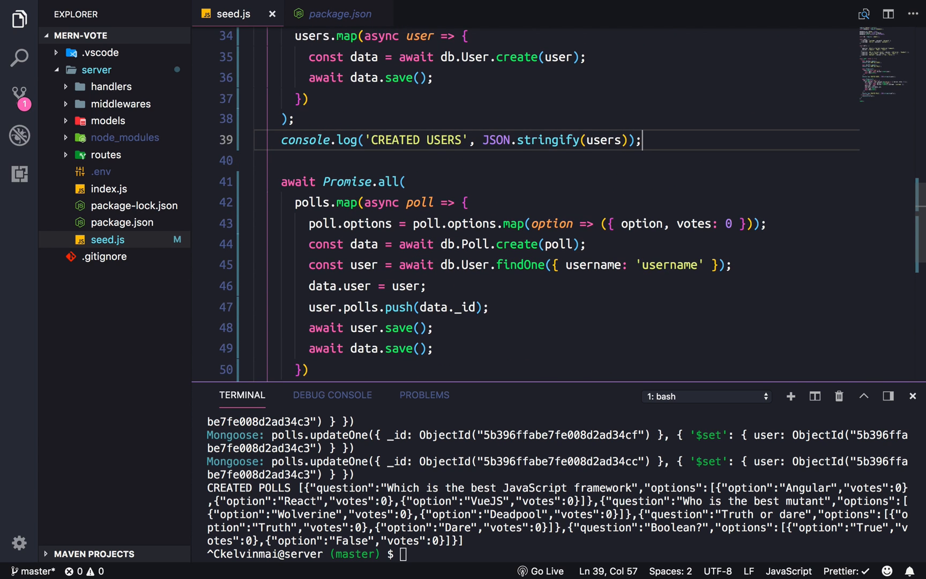
pyautogui.doubleClick(475, 264)
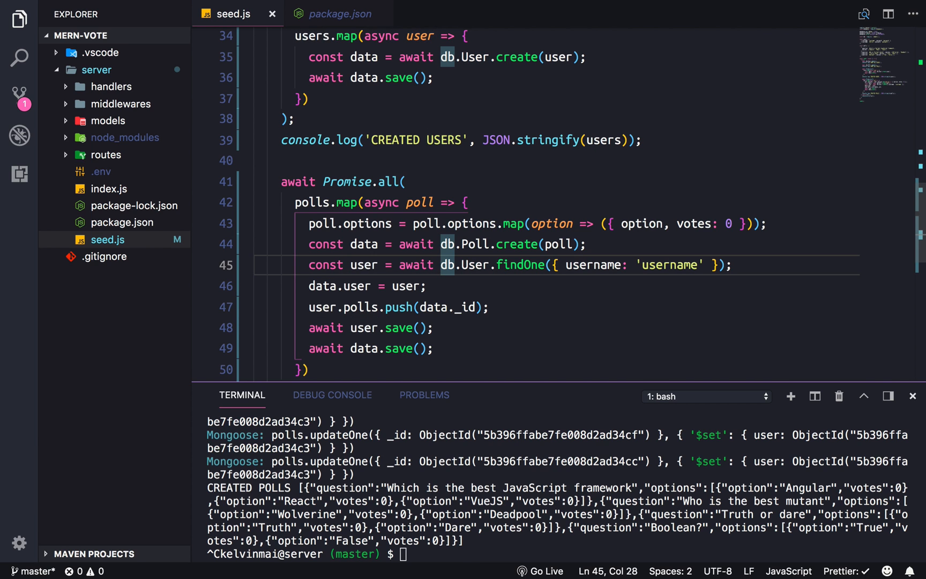
pyautogui.doubleClick(594, 265)
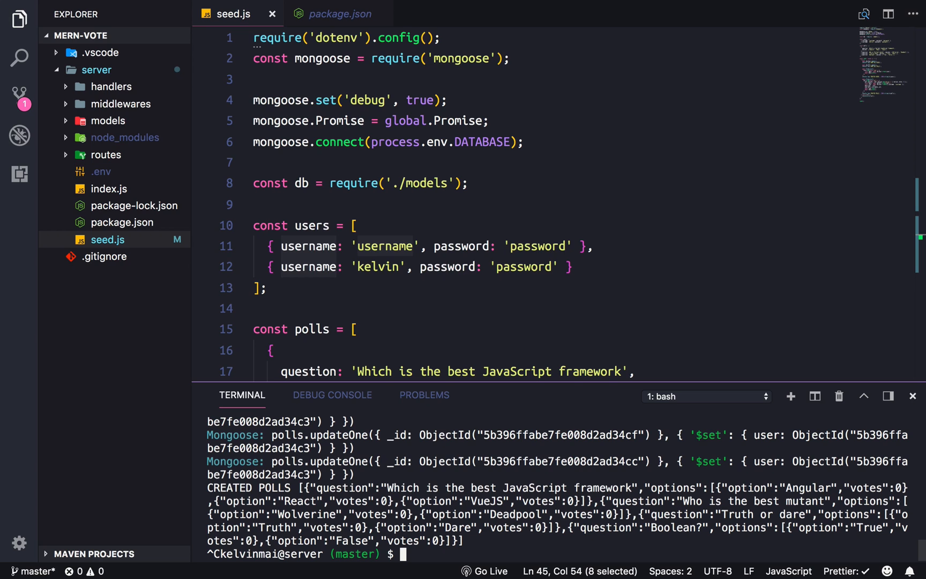
pyautogui.write('npm start')
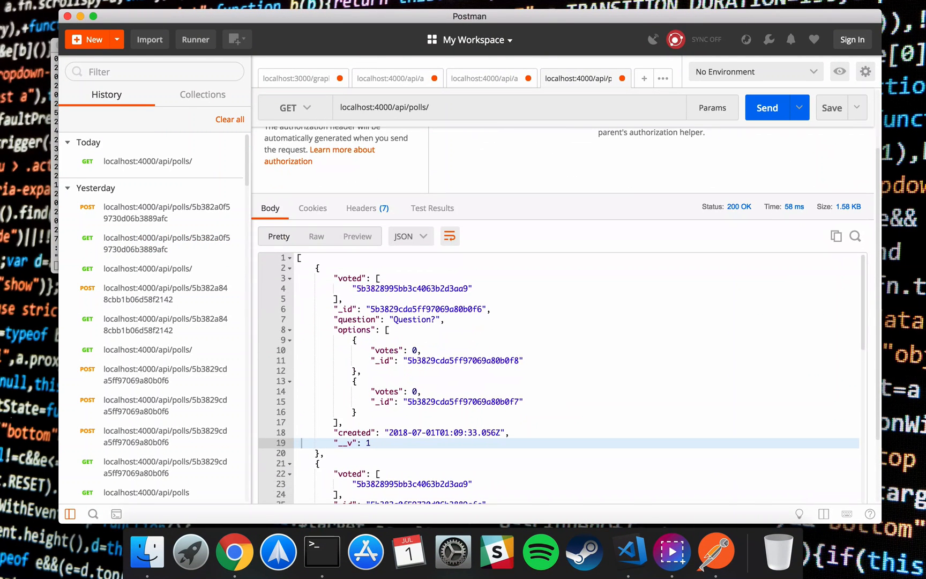
# Step: Resend GET /api/polls/ and read the seeded polls, each carrying its creator's user details
pyautogui.scroll(-3)
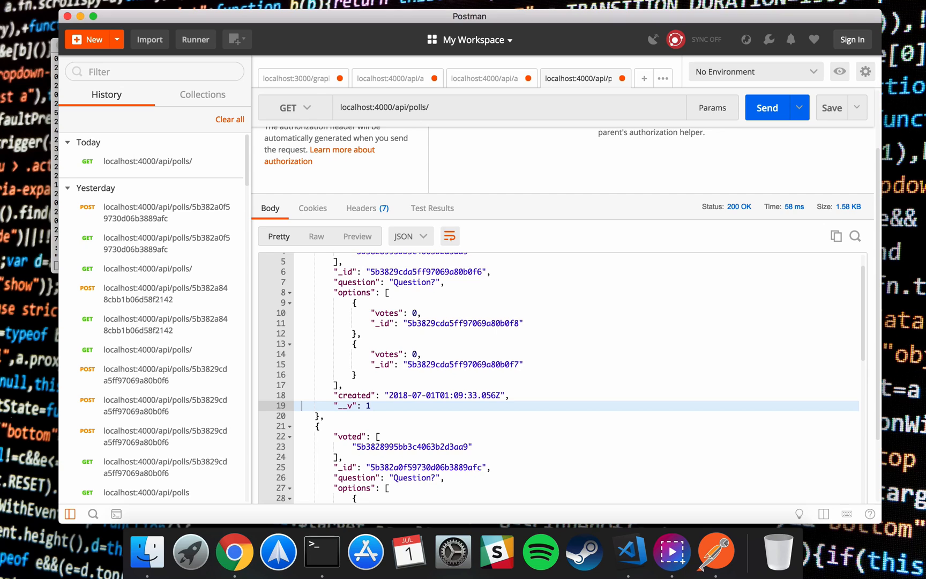
pyautogui.scroll(-3)
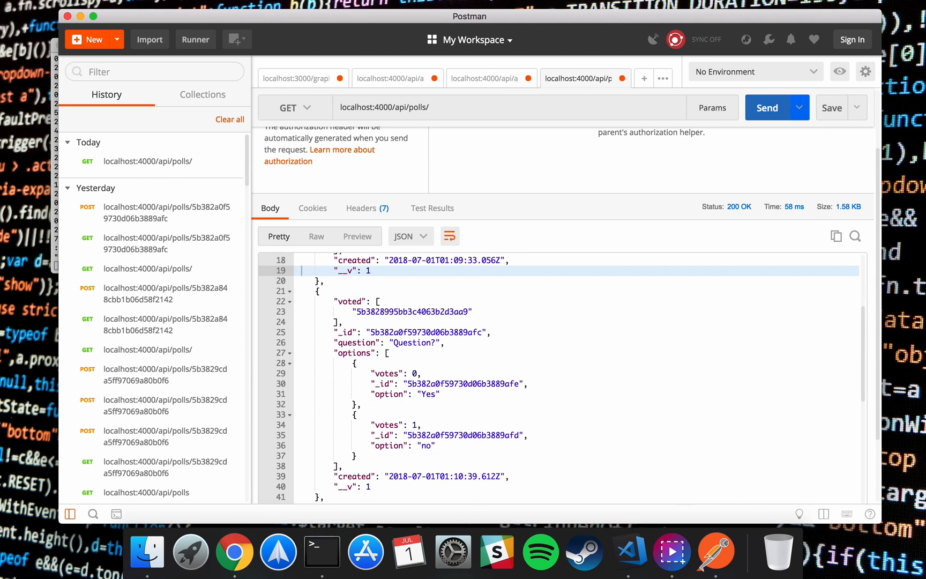
pyautogui.click(767, 107)
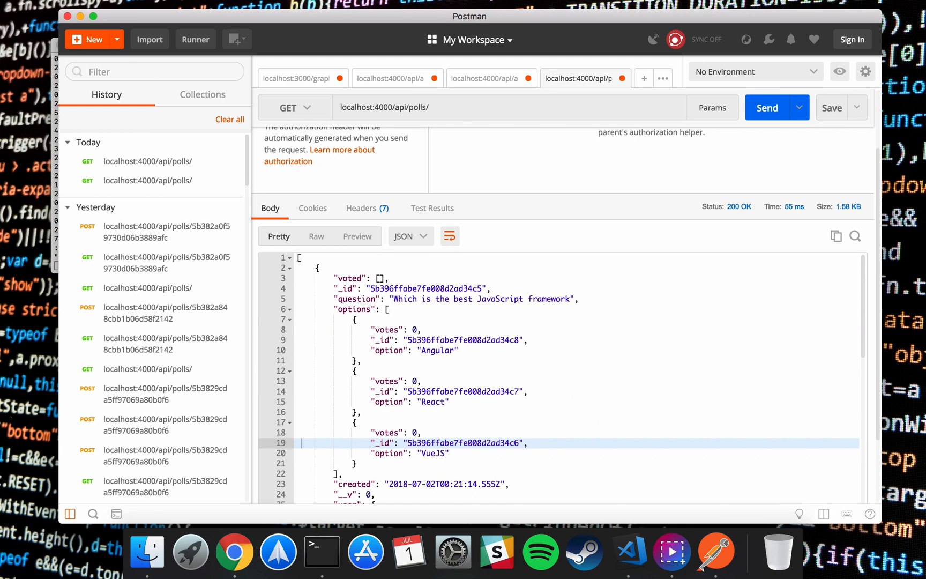
pyautogui.scroll(-3)
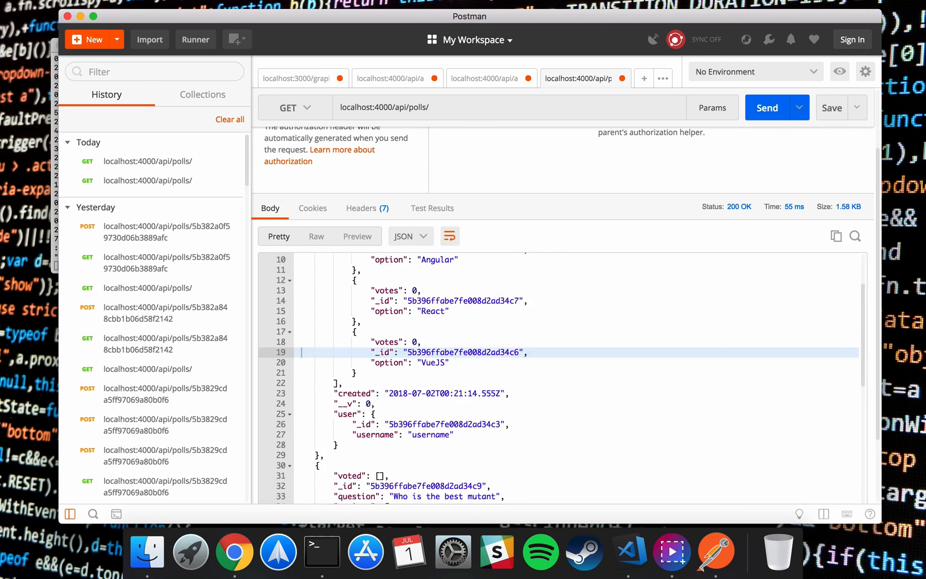
pyautogui.scroll(-3)
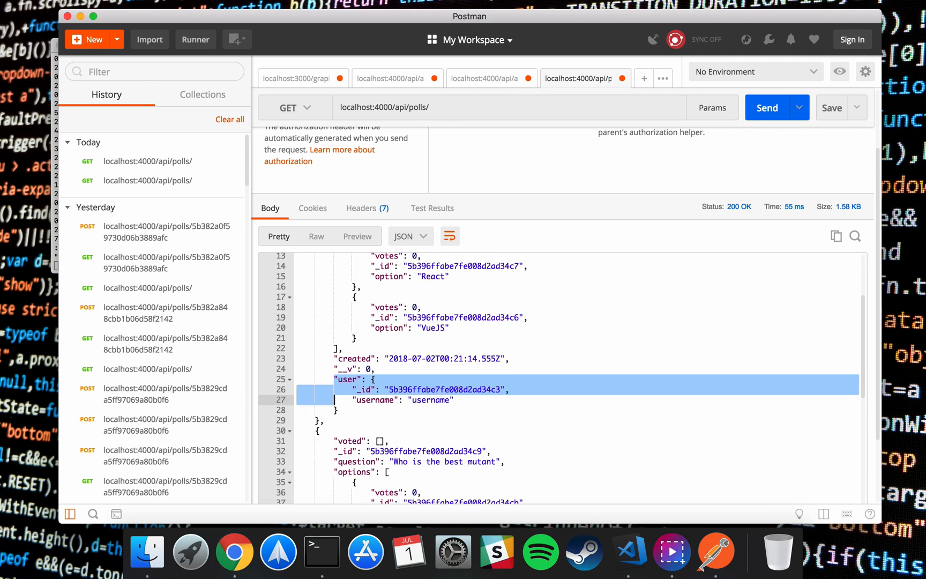
pyautogui.scroll(-3)
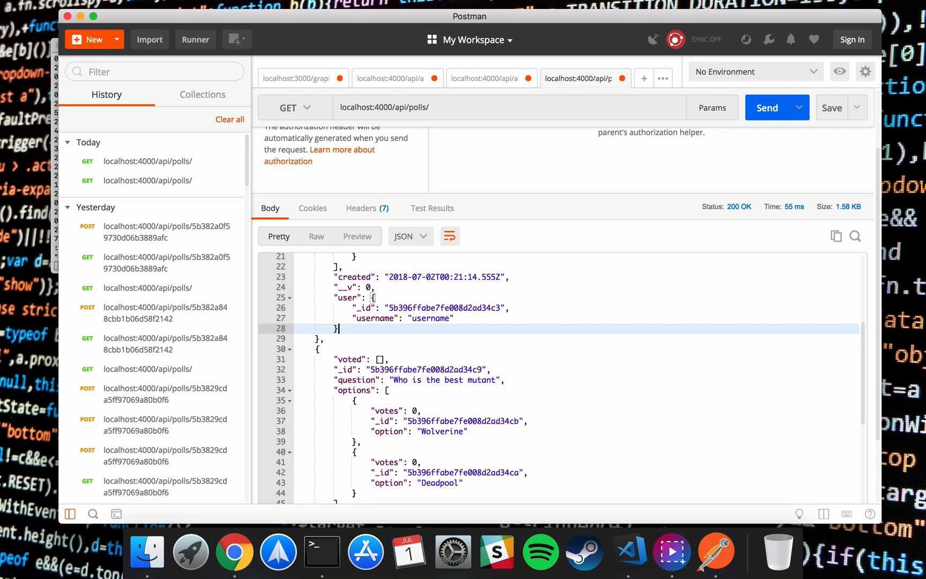
pyautogui.scroll(-3)
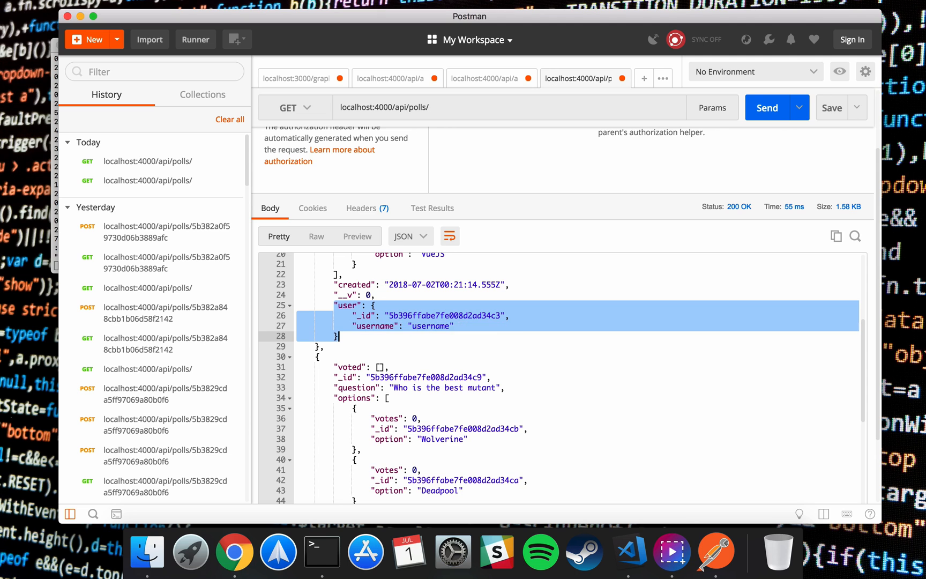
pyautogui.scroll(-3)
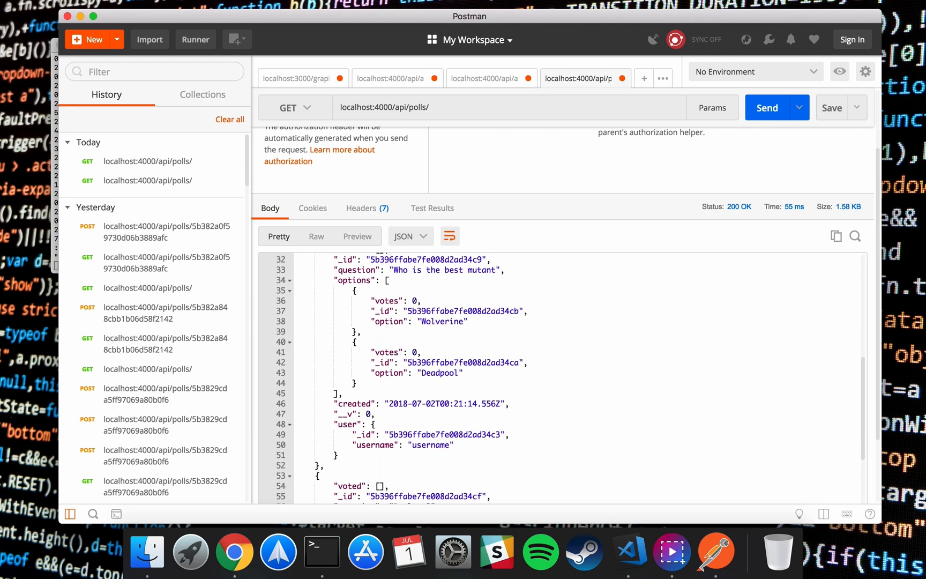
pyautogui.scroll(-3)
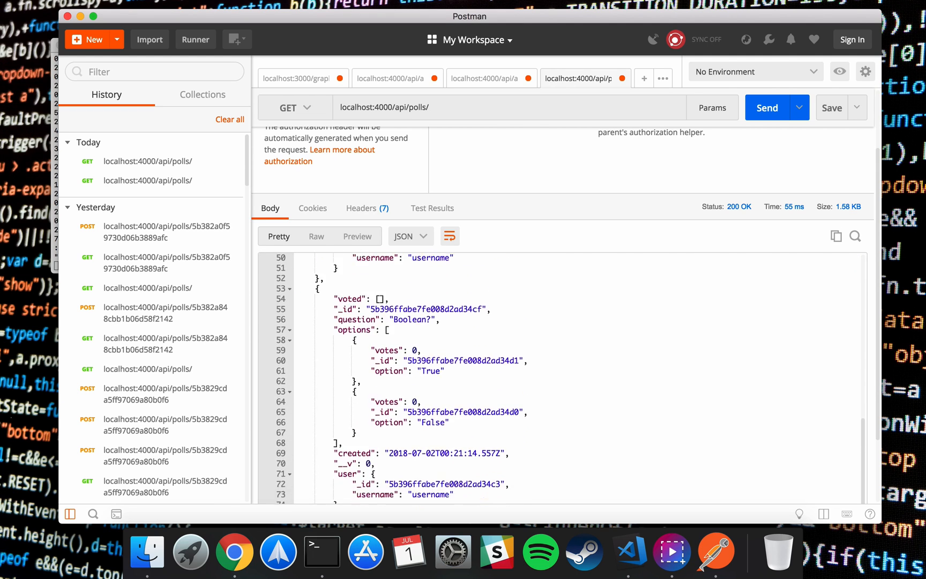
pyautogui.scroll(-3)
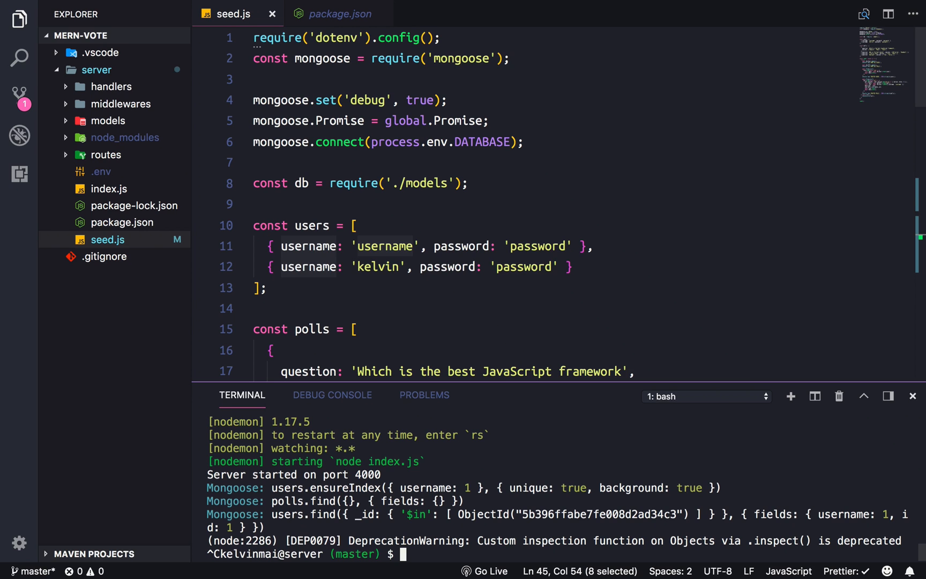
# Step: Close seed.js and run create-react-app client at the project root, then reveal the new client folder
pyautogui.click(271, 14)
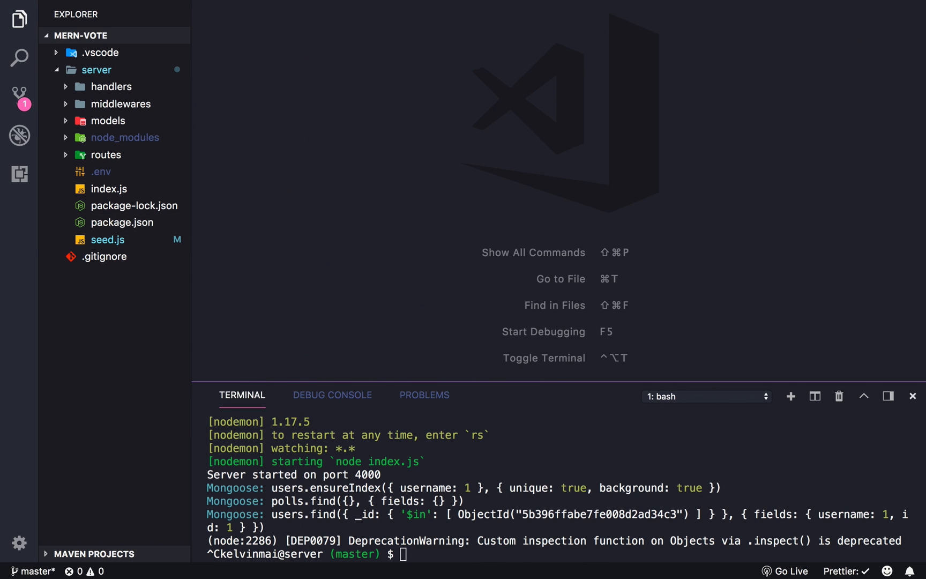
pyautogui.click(97, 68)
pyautogui.write('cd ..')
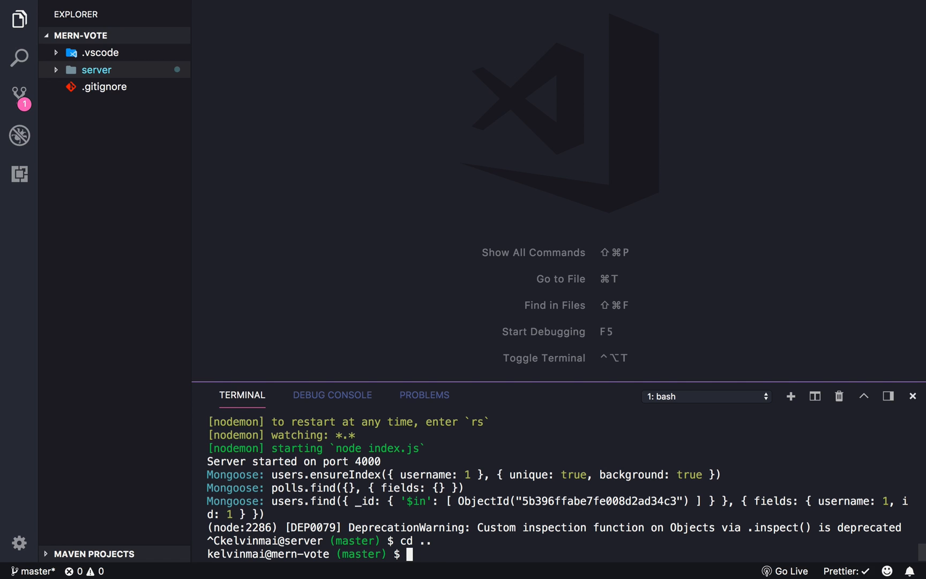
pyautogui.write('create-')
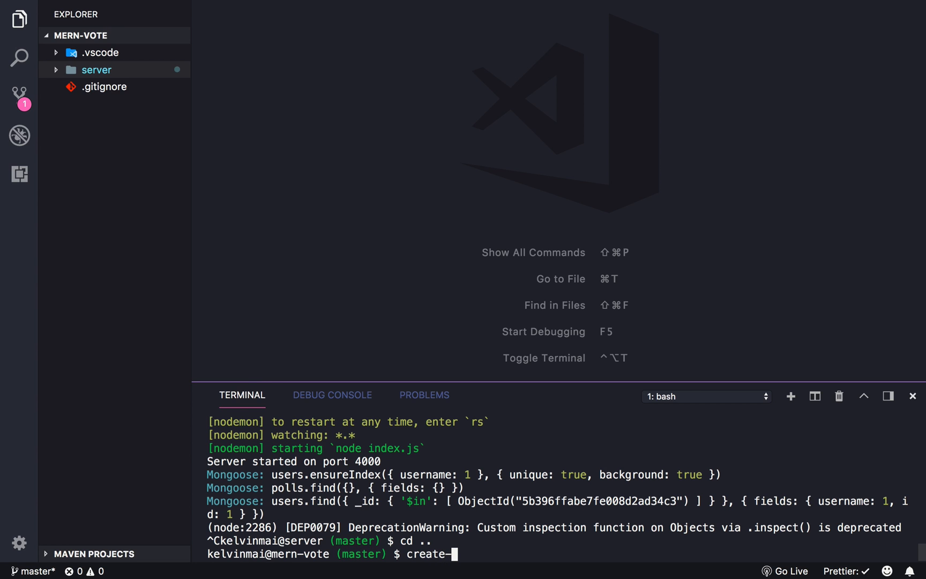
pyautogui.write('react-app cli')
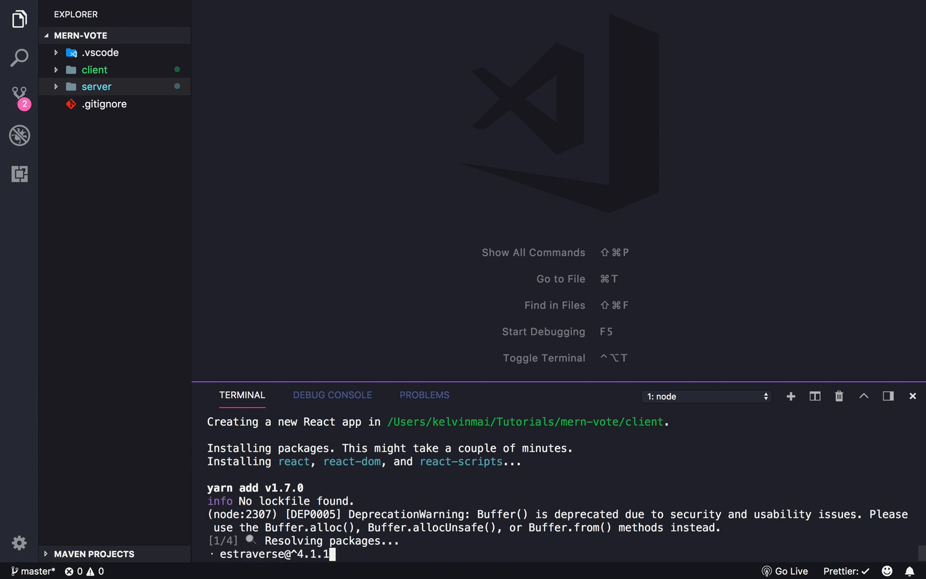
pyautogui.click(94, 68)
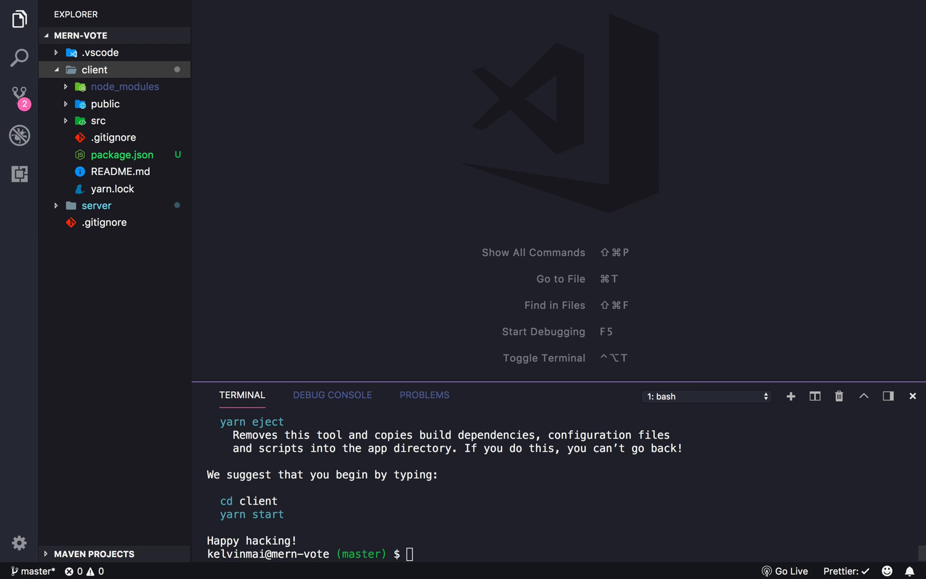
# Step: Discard a mistyped npm install command and expand the client's src folder in the Explorer
pyautogui.write('create-reac')
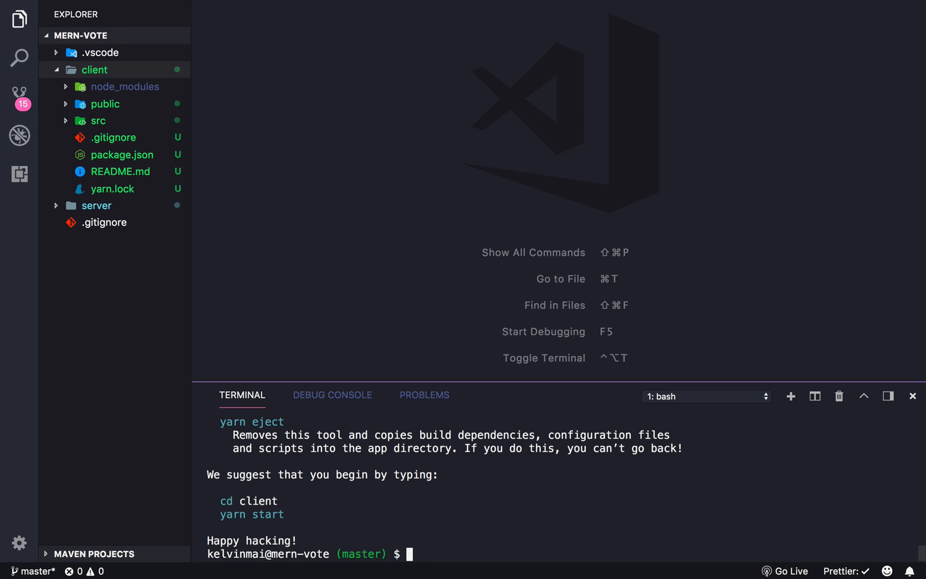
pyautogui.write('npm install -g')
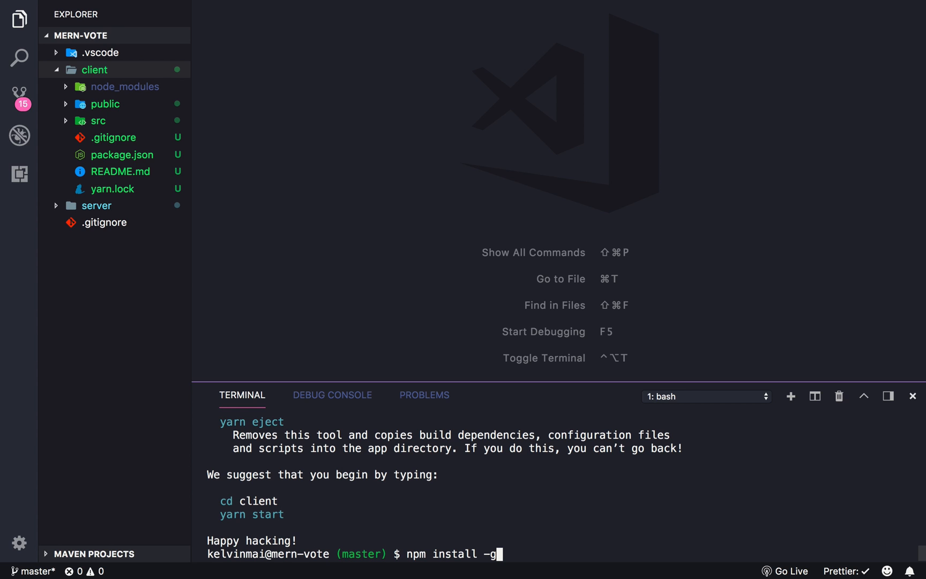
pyautogui.press('Backspace')
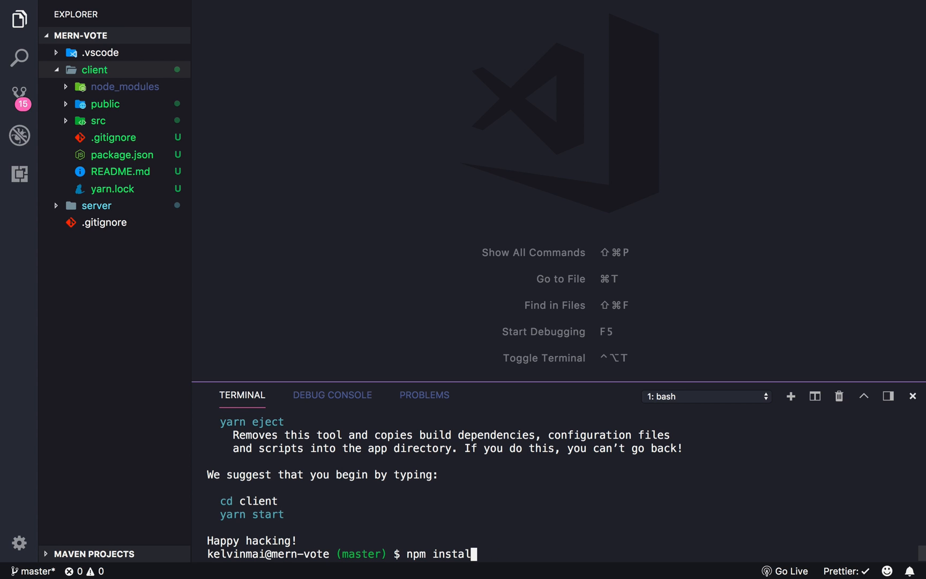
pyautogui.press('ctrl+u')
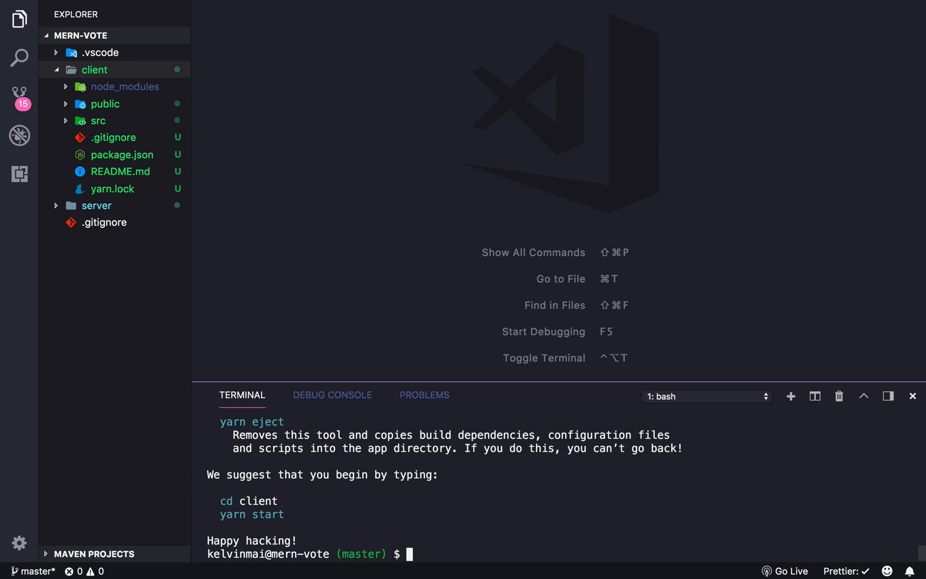
pyautogui.click(98, 120)
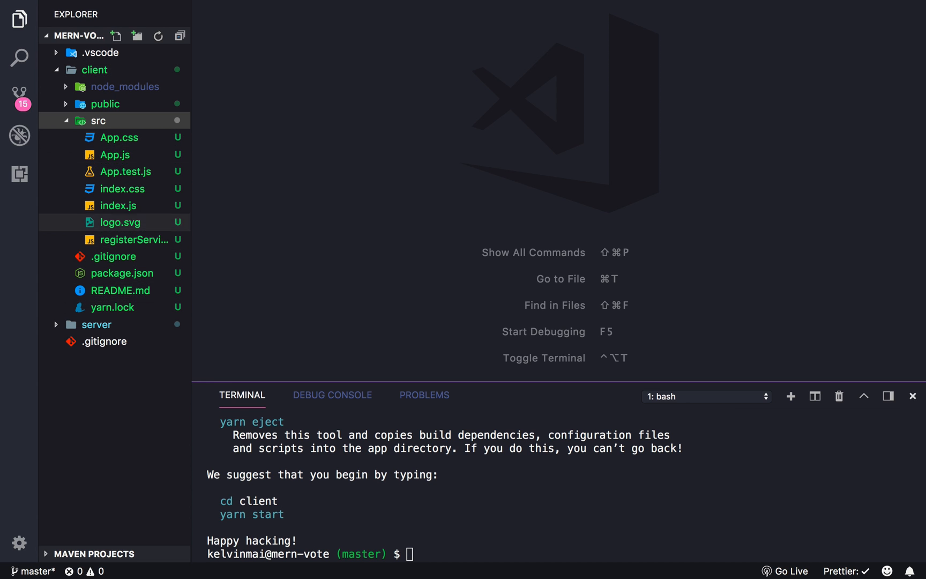
pyautogui.click(114, 257)
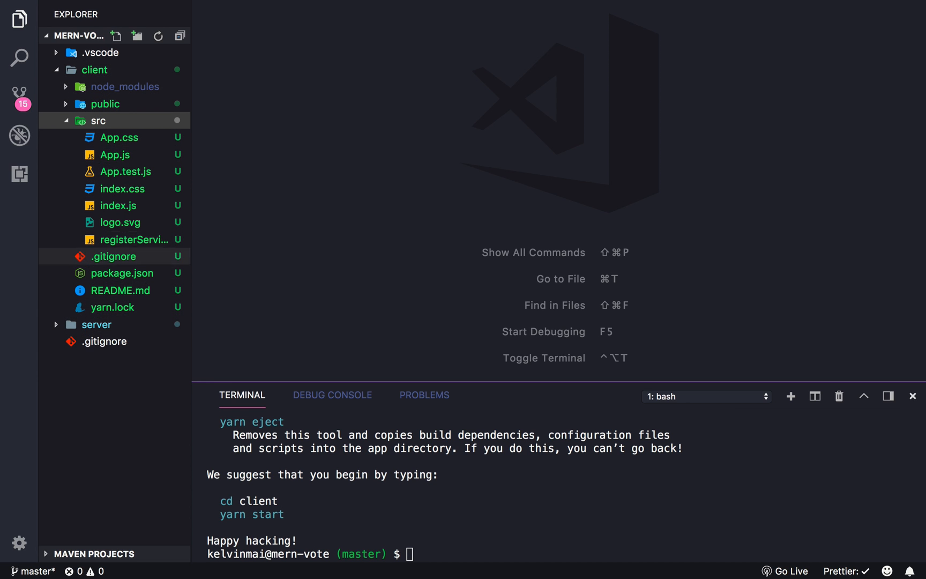
pyautogui.click(105, 103)
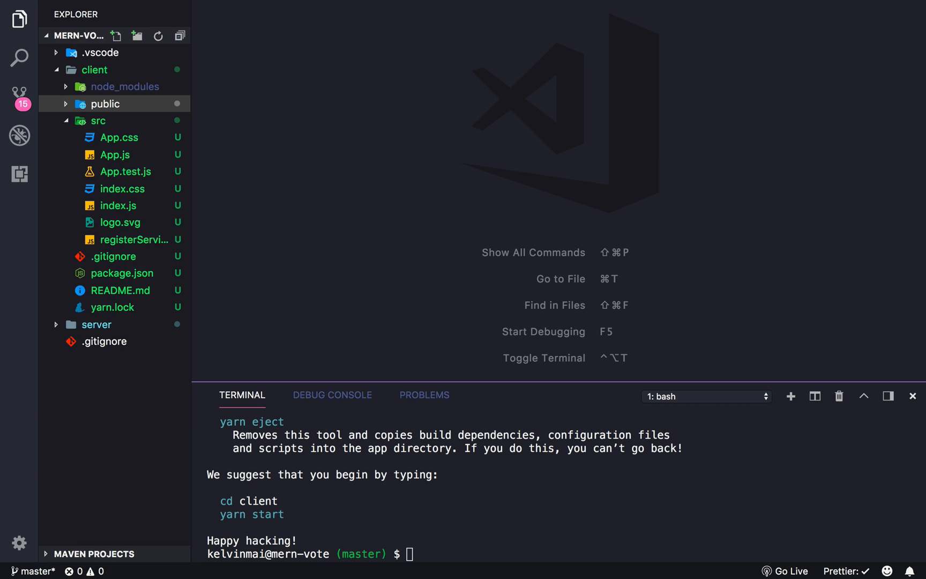
# Step: Change into client/ and run npm start so the React dev server compiles on localhost:3000
pyautogui.click(121, 291)
pyautogui.write('cd')
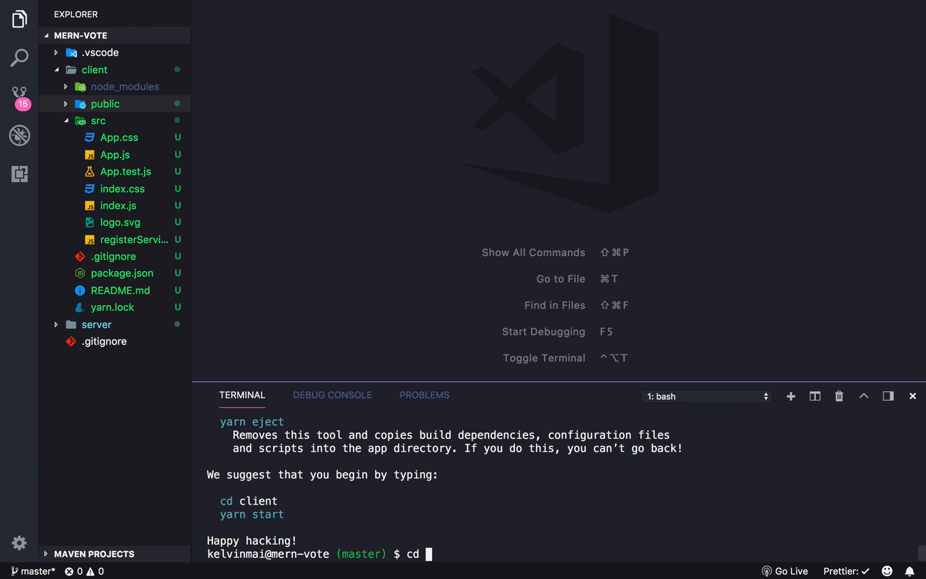
pyautogui.write('client/')
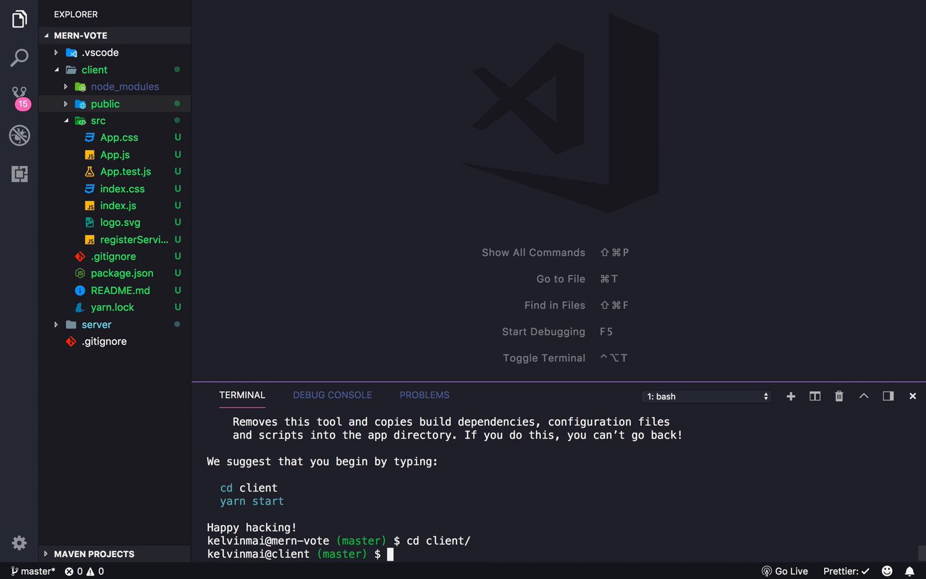
pyautogui.write('npm st')
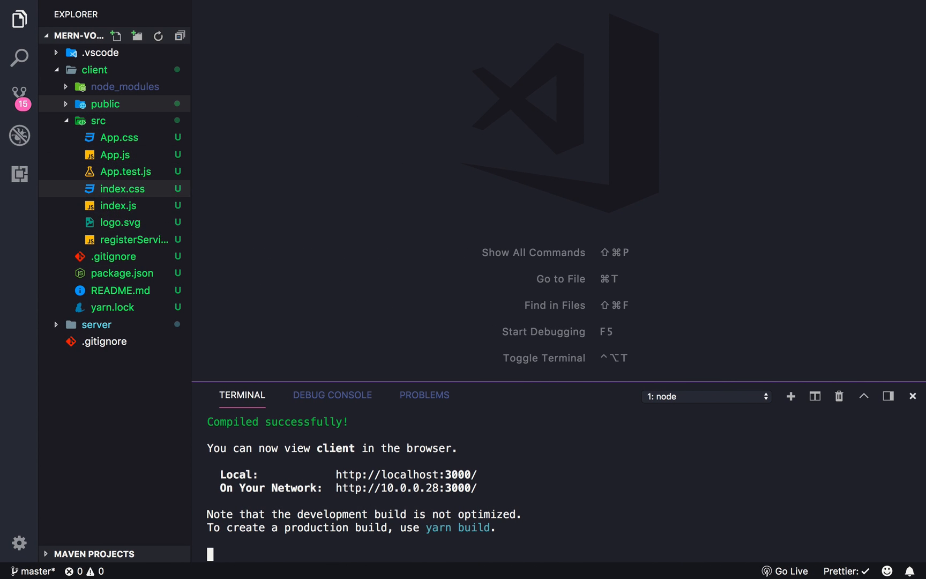
# Step: Change App.js's intro text to read src/App.jsx, then stop the client dev server
pyautogui.click(118, 204)
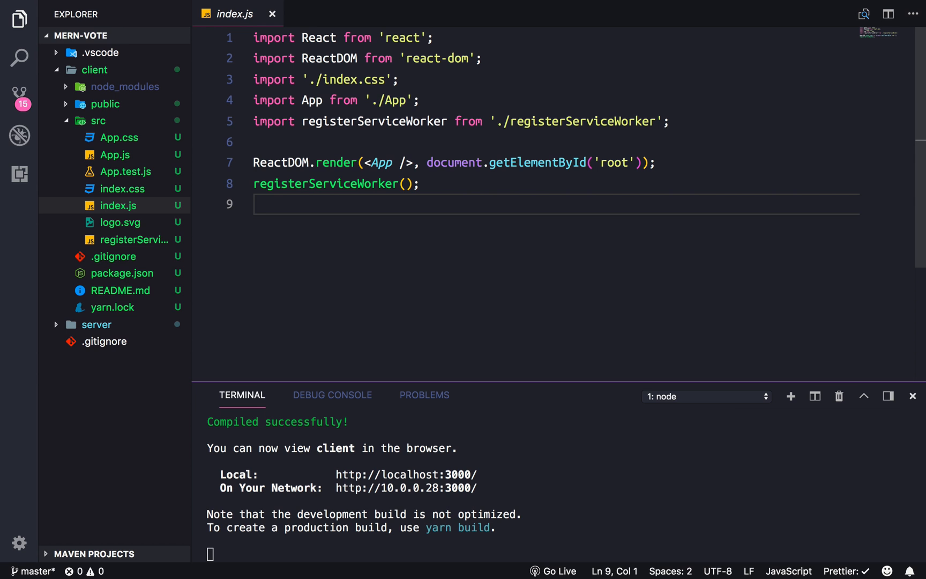
pyautogui.click(121, 138)
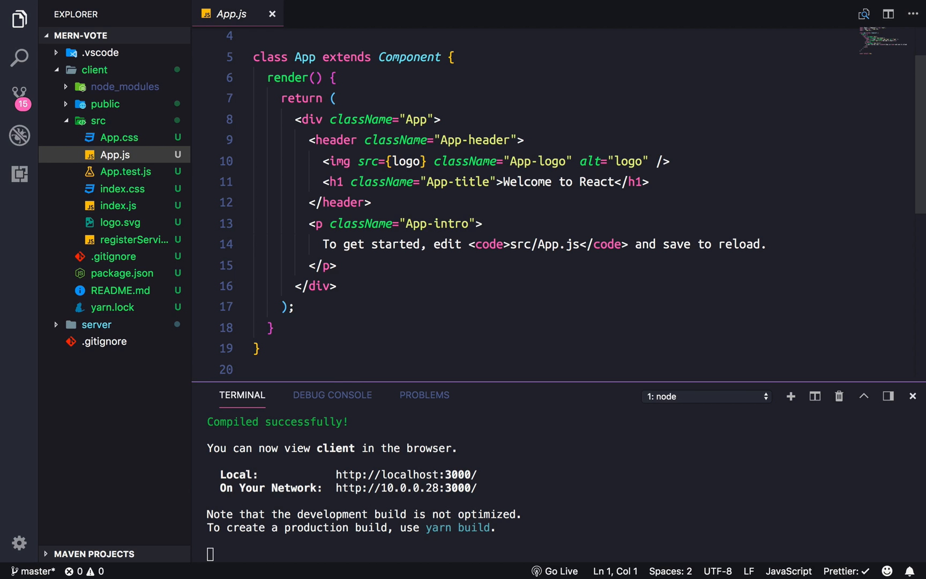
pyautogui.click(580, 244)
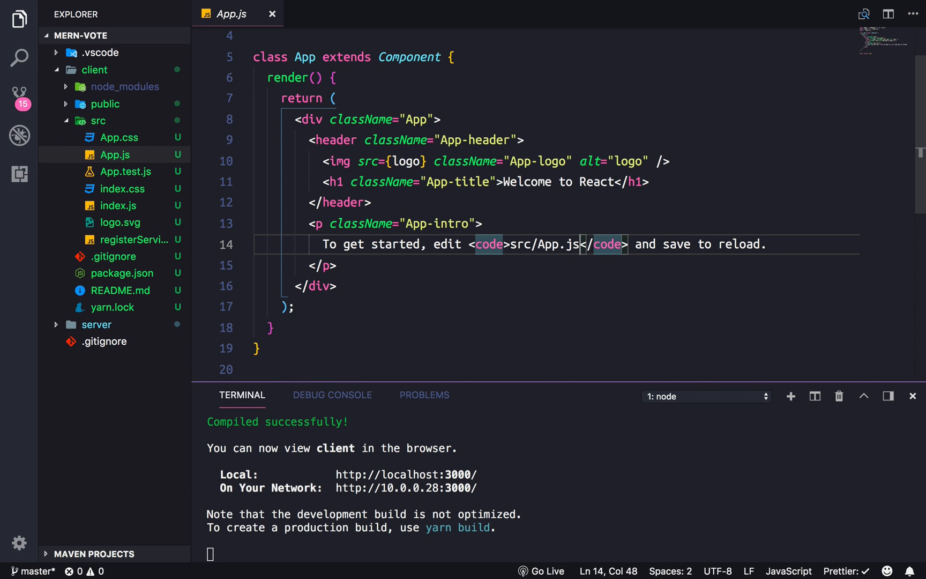
pyautogui.write('x')
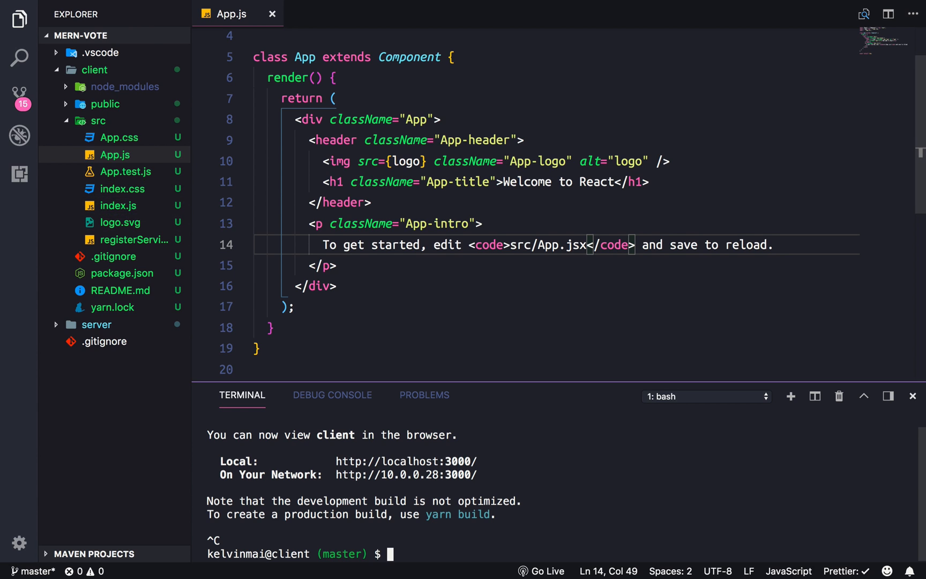
# Step: Delete src/App.* and src/logo.svg from the client via the terminal
pyautogui.write('rm')
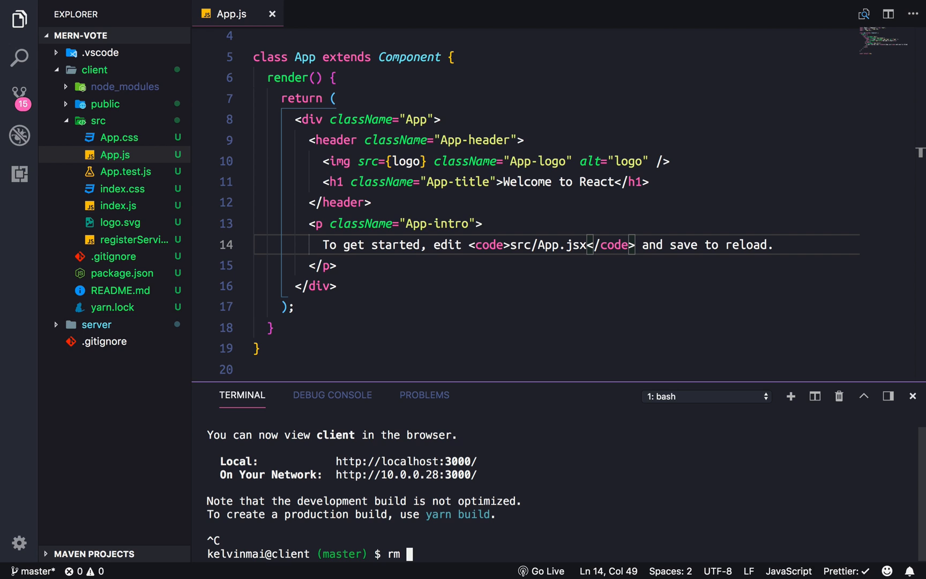
pyautogui.write('src/')
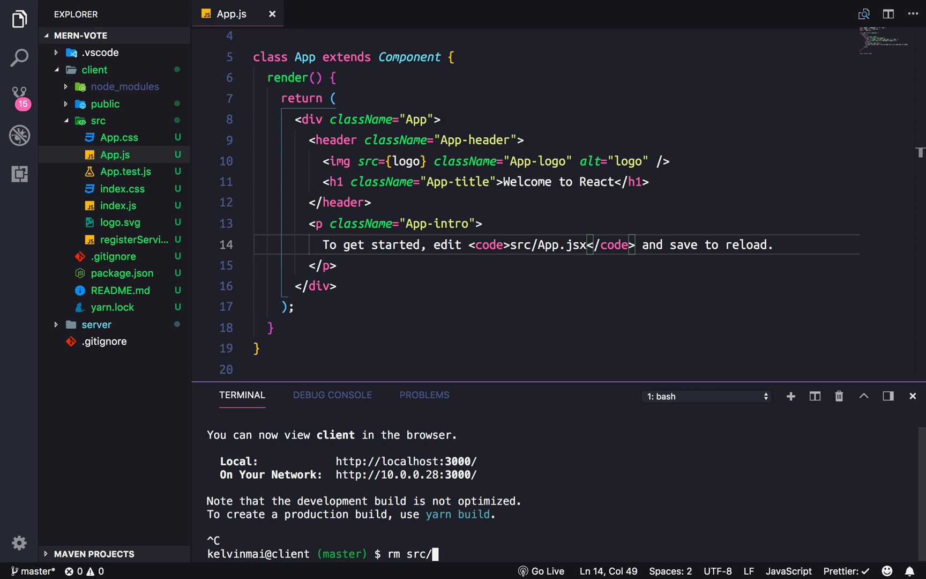
pyautogui.write('App.*')
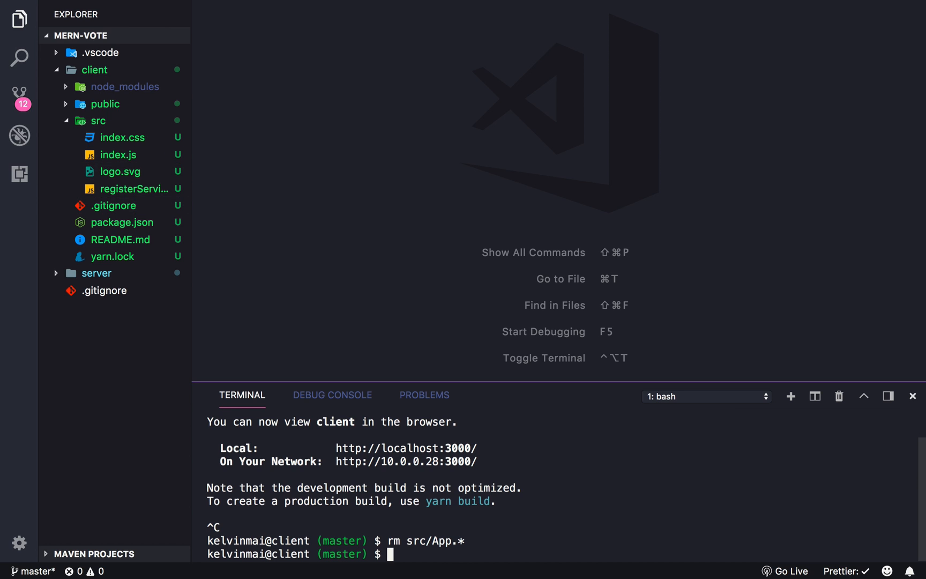
pyautogui.write('l')
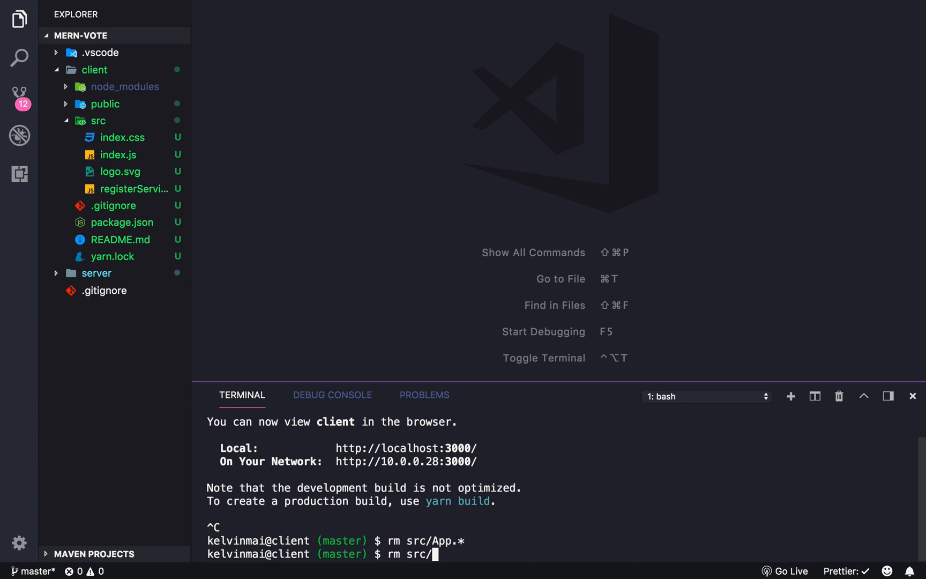
pyautogui.write('logo.svg')
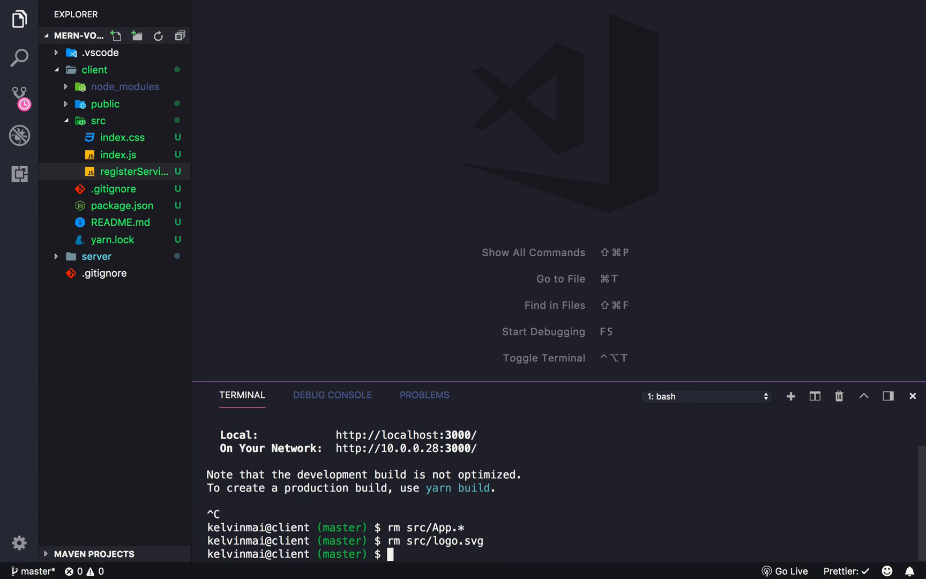
# Step: Create src/components with an empty App.jsx and open it in the editor
pyautogui.write('mk')
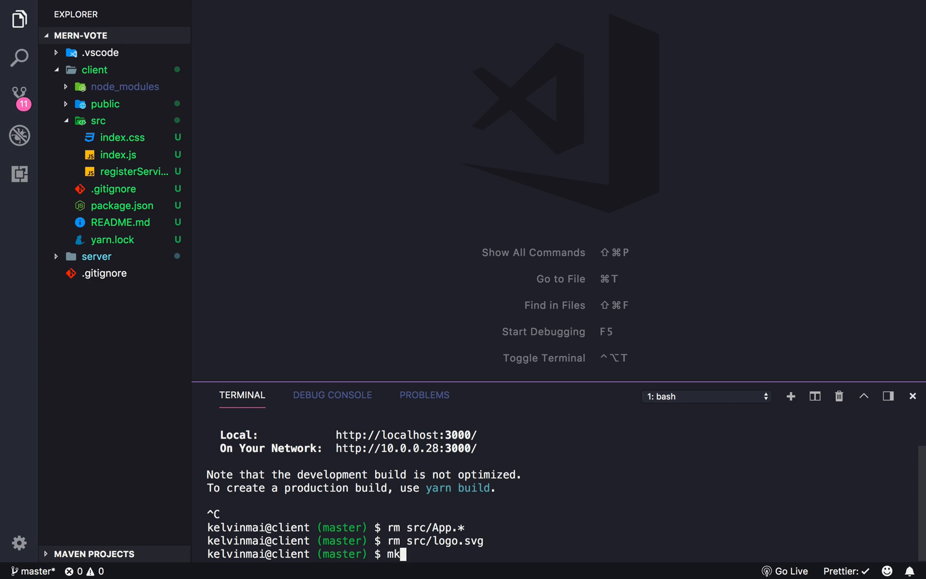
pyautogui.write('dir src/')
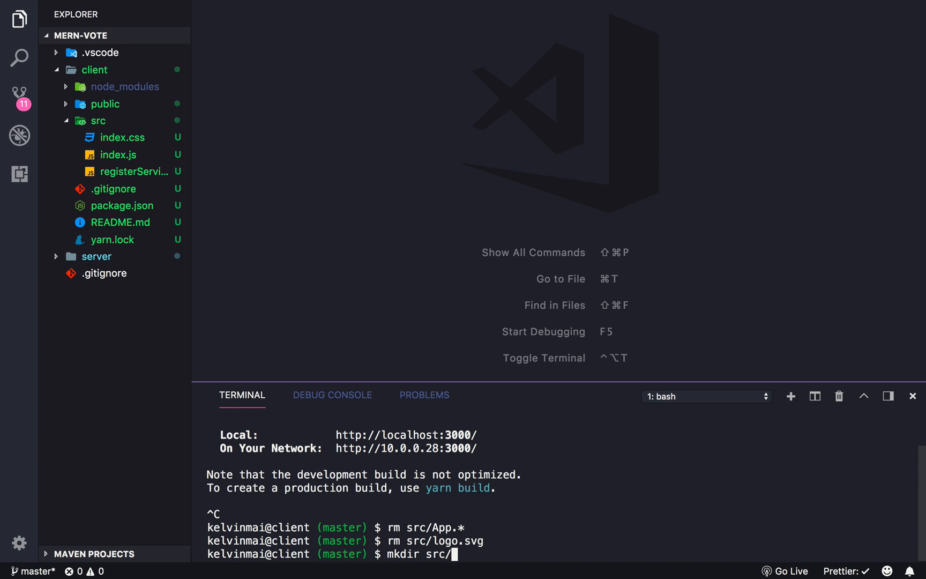
pyautogui.write('components')
pyautogui.write('touch')
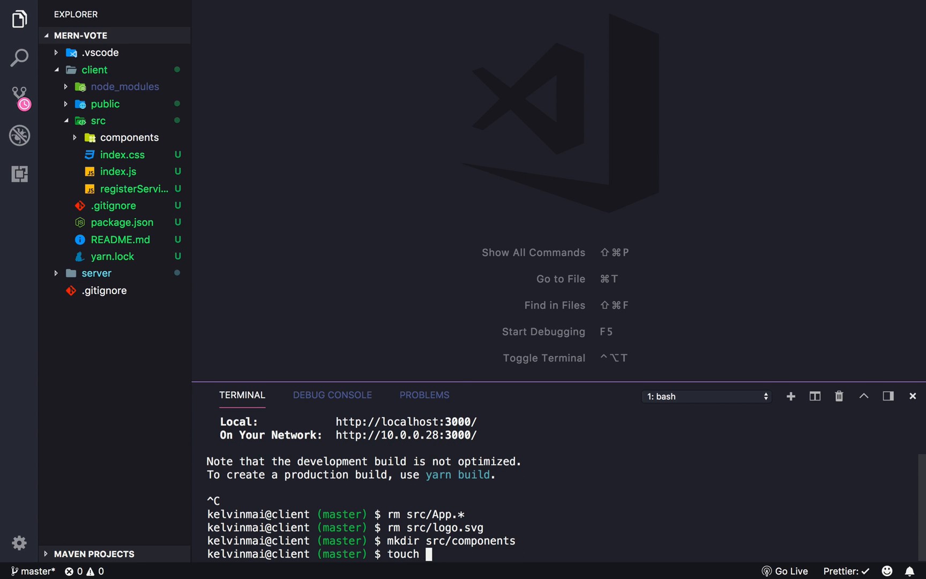
pyautogui.write('src/com')
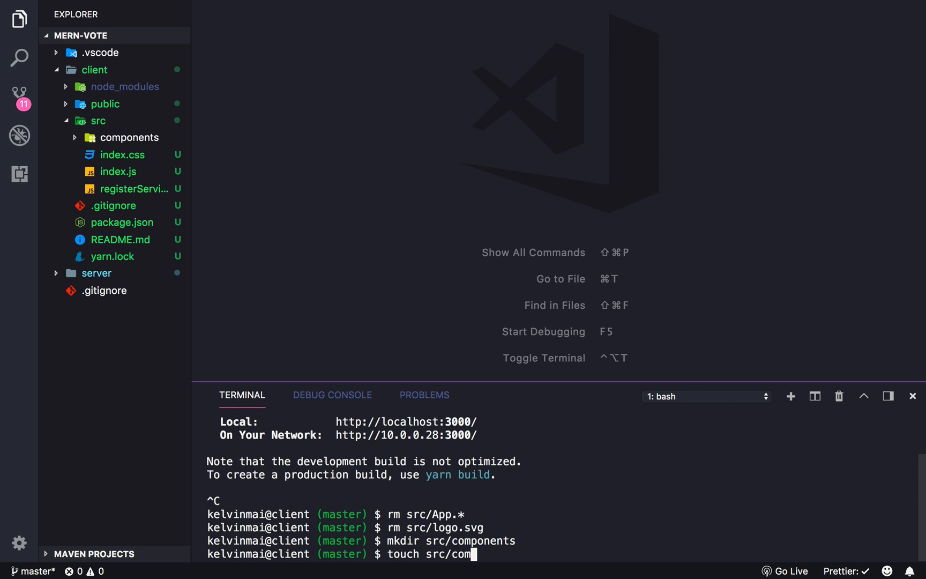
pyautogui.write('ponents/App')
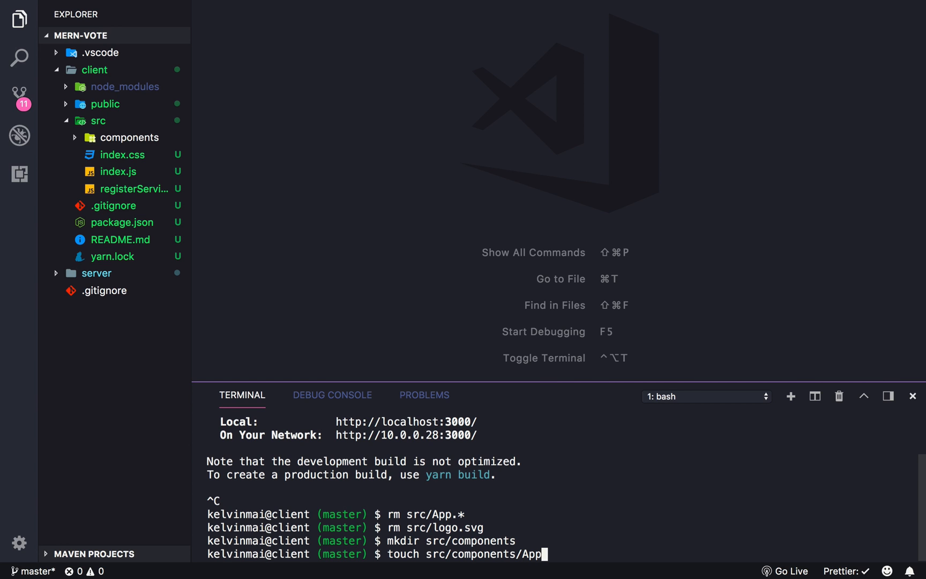
pyautogui.write('.jsx')
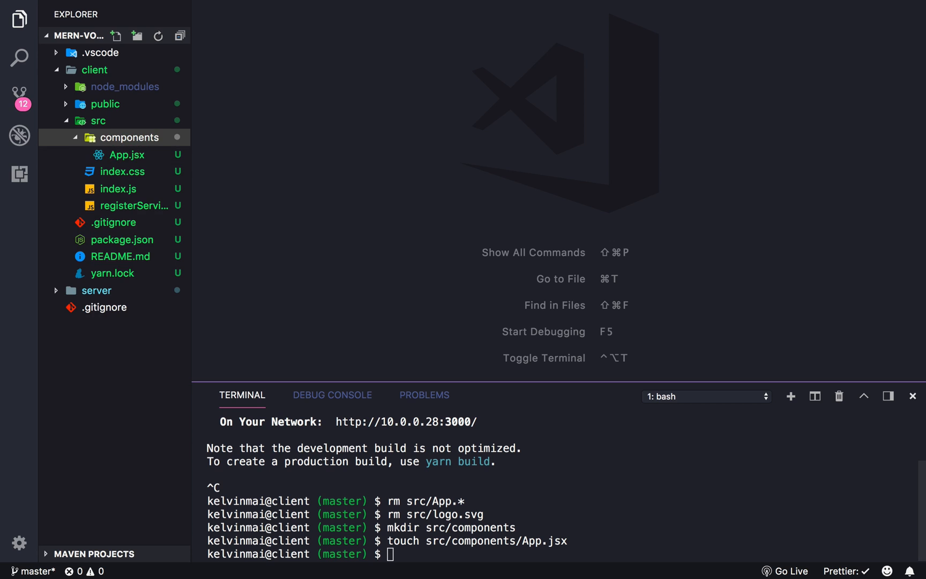
pyautogui.doubleClick(127, 155)
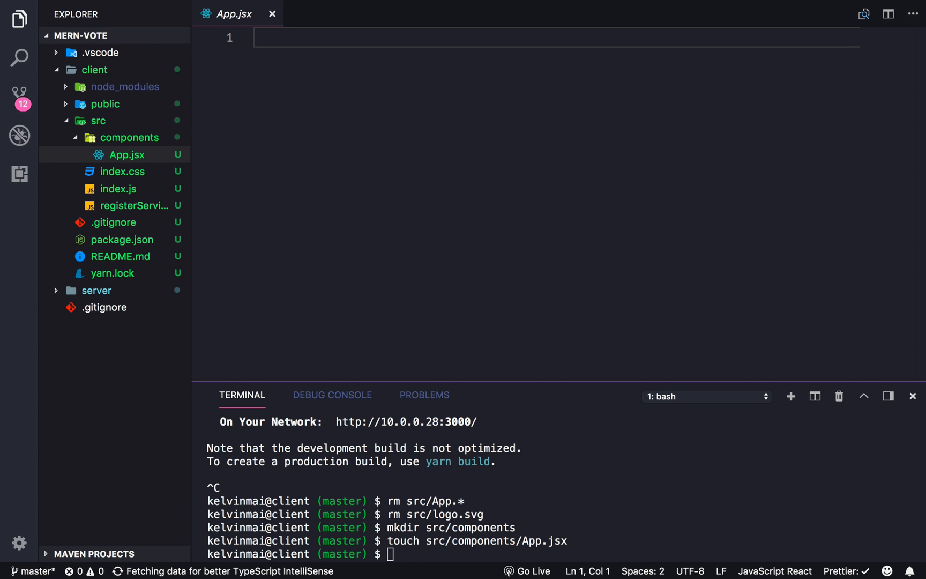
# Step: Write App.jsx importing React and defining an App component rendering "App works"
pyautogui.write('import')
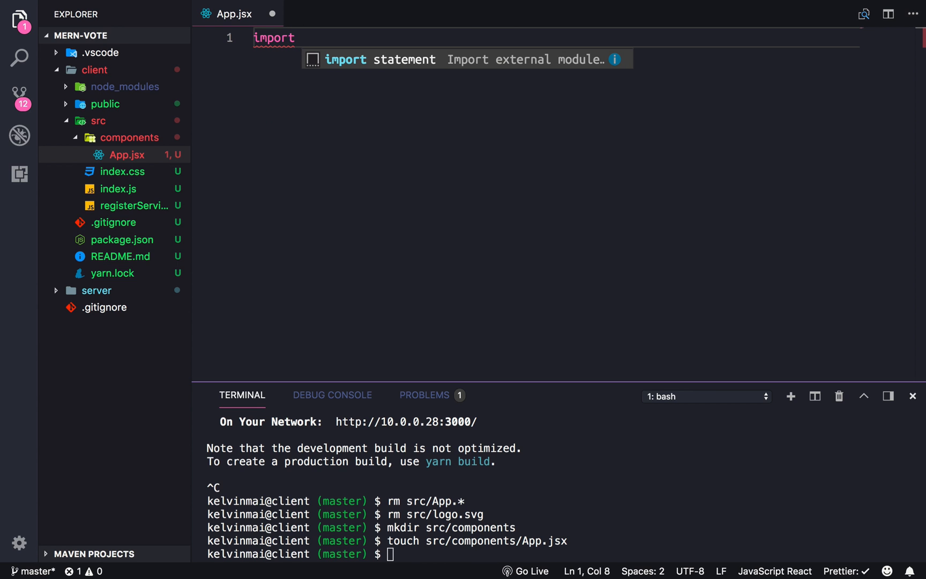
pyautogui.write('React')
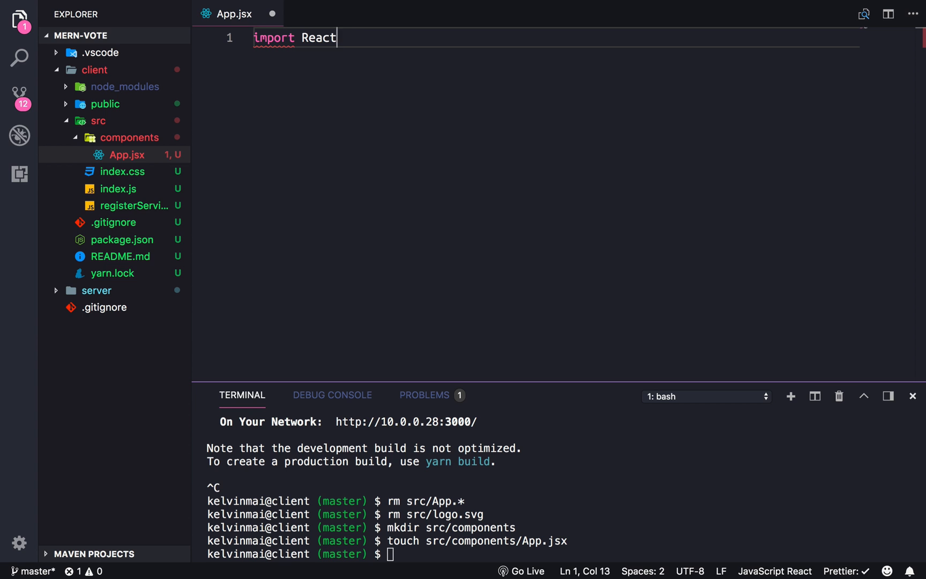
pyautogui.write("from 'react';")
pyautogui.write('const A')
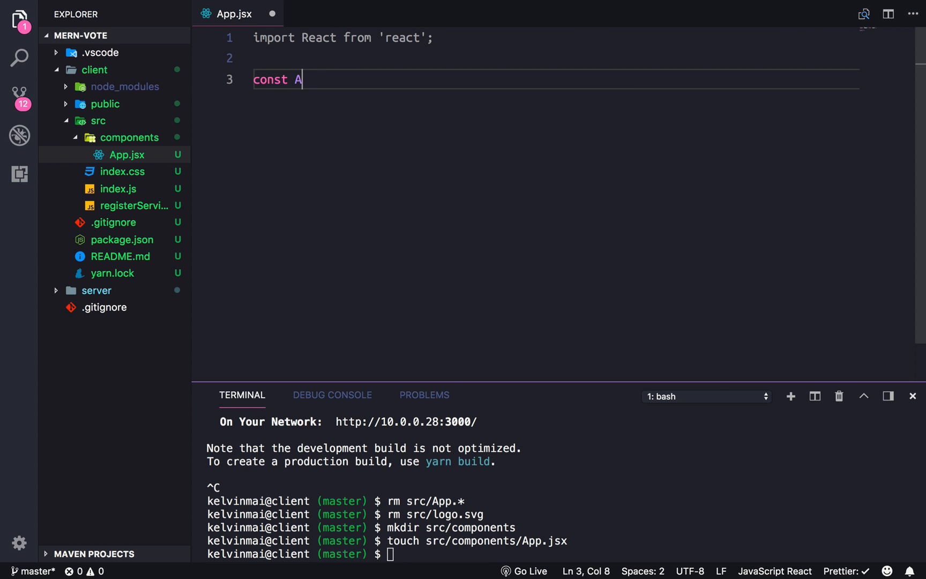
pyautogui.write('pp = () => <div></div>')
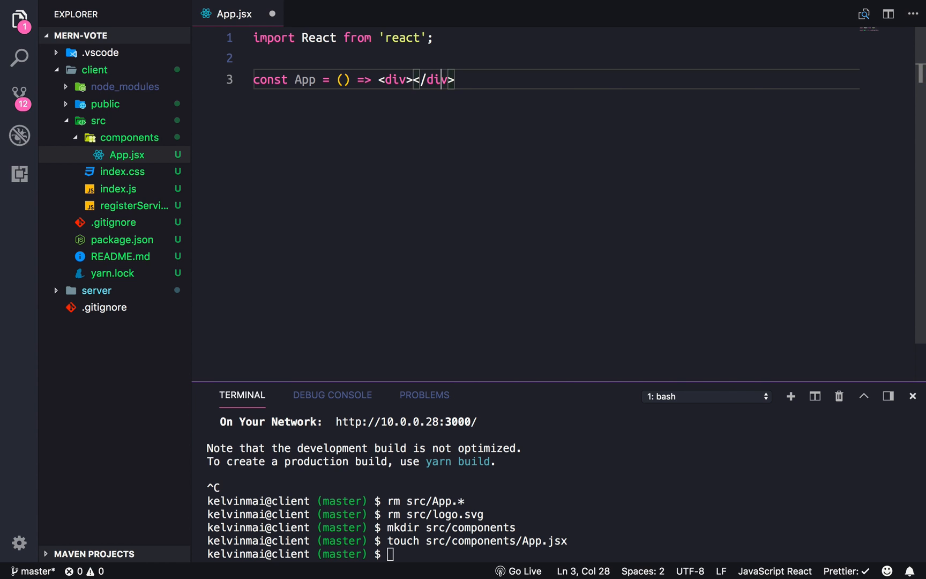
pyautogui.write('App works')
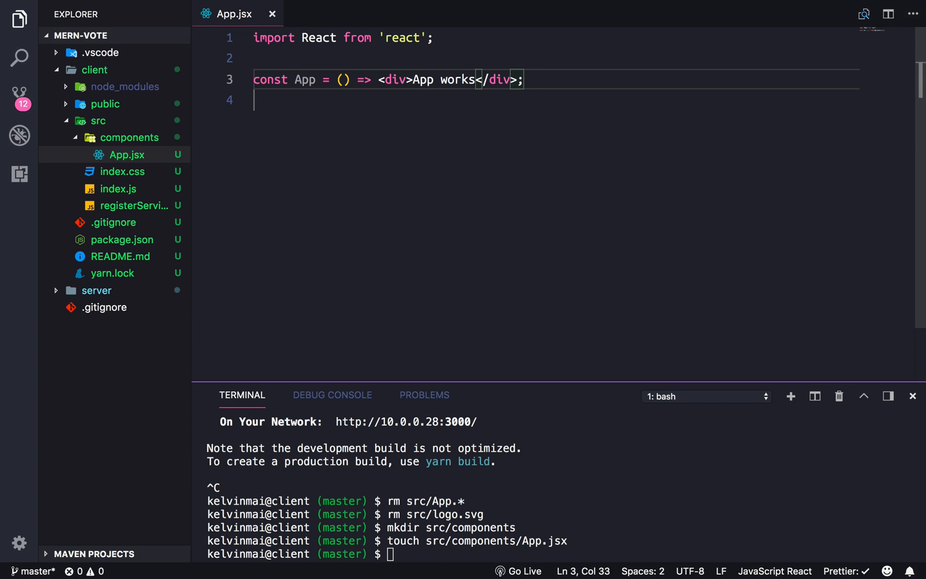
# Step: Add 'export default App;', save App.jsx, and switch to index.js
pyautogui.write('e')
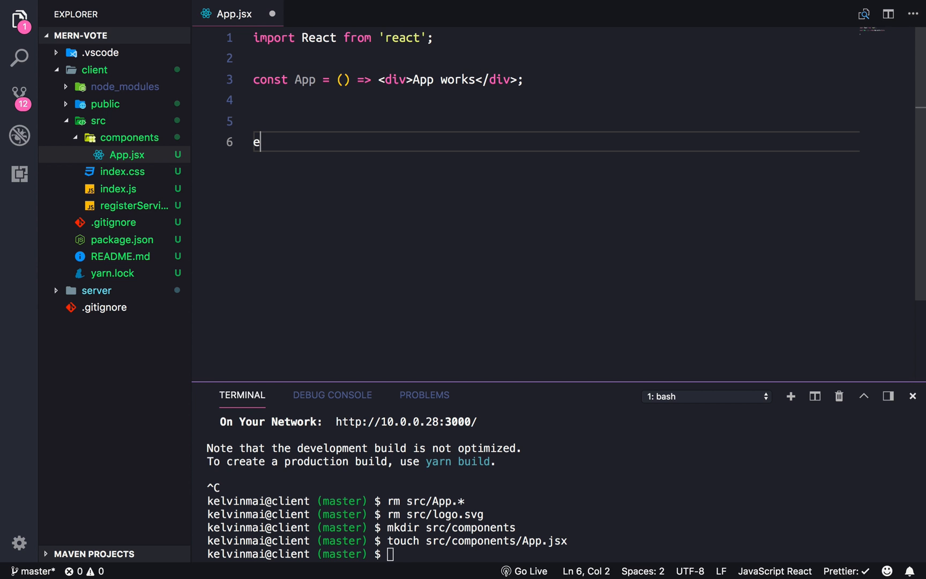
pyautogui.write('xport')
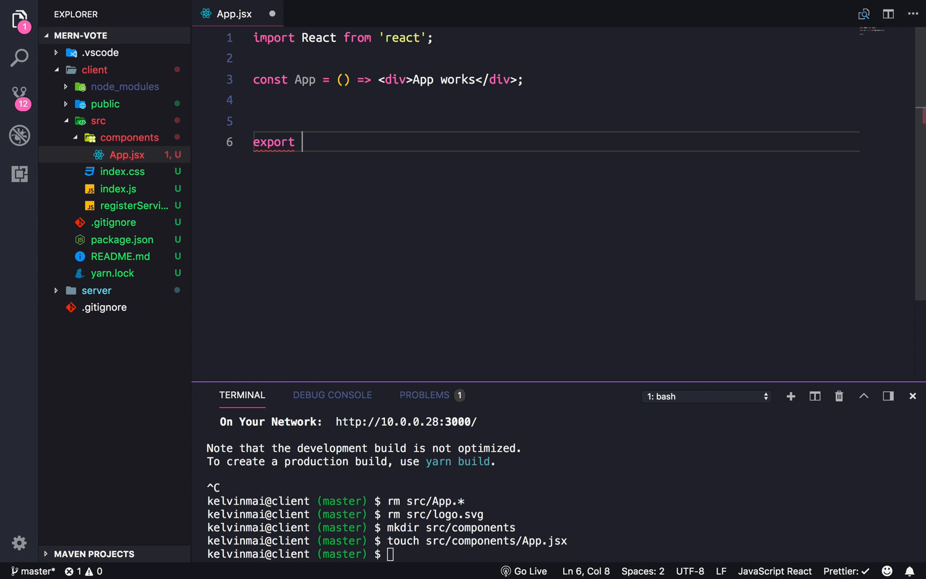
pyautogui.write('default')
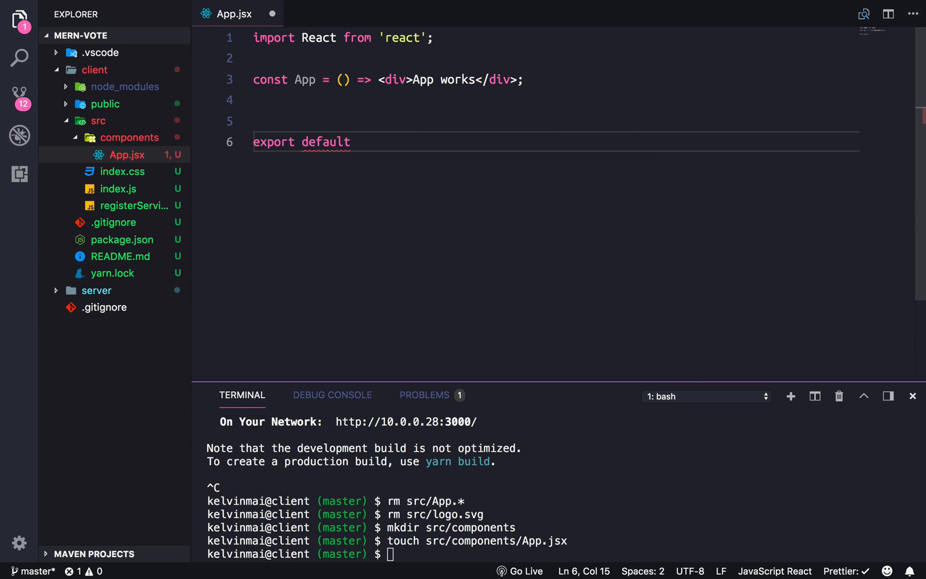
pyautogui.write('App;')
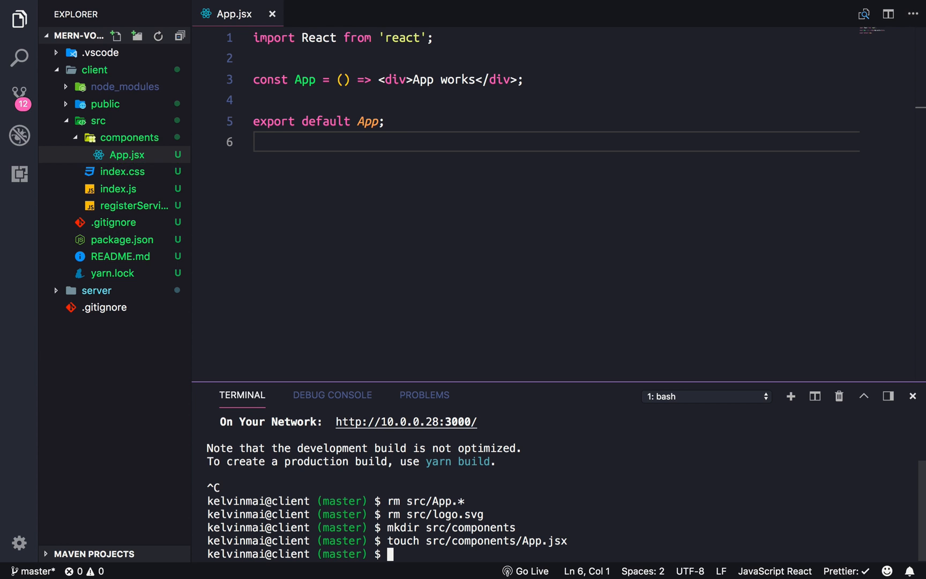
pyautogui.click(118, 172)
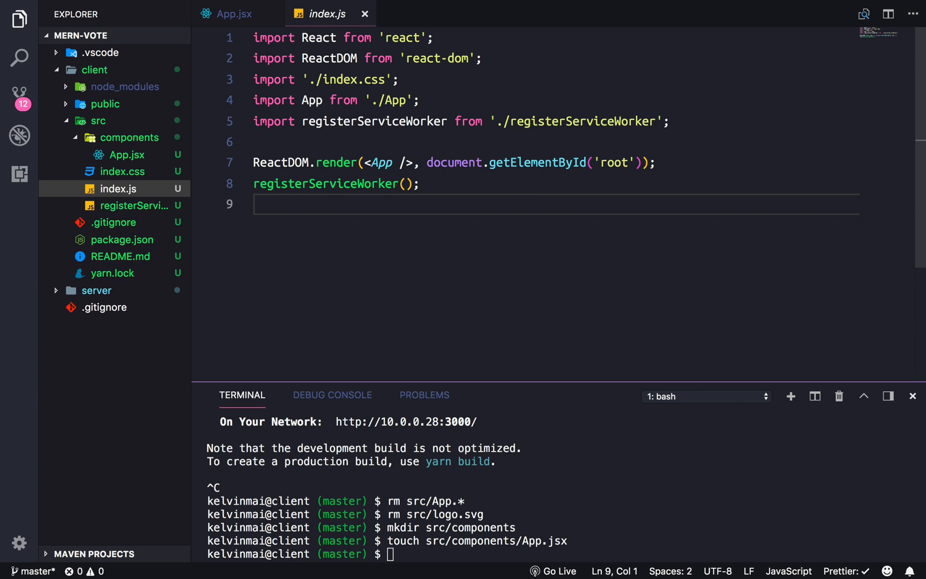
# Step: Point index.js's App import at './components/App', use { render }, and rerun npm start
pyautogui.click(385, 99)
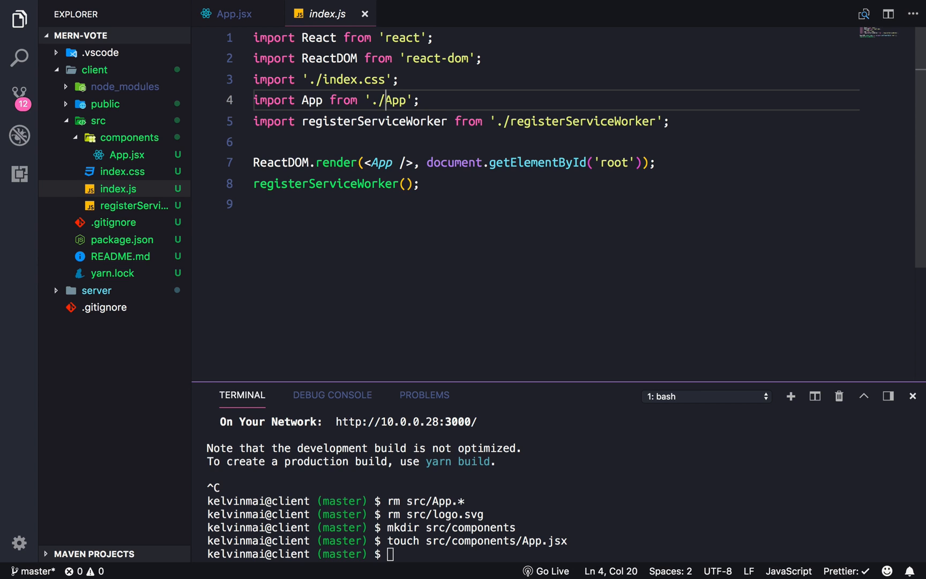
pyautogui.write('compont')
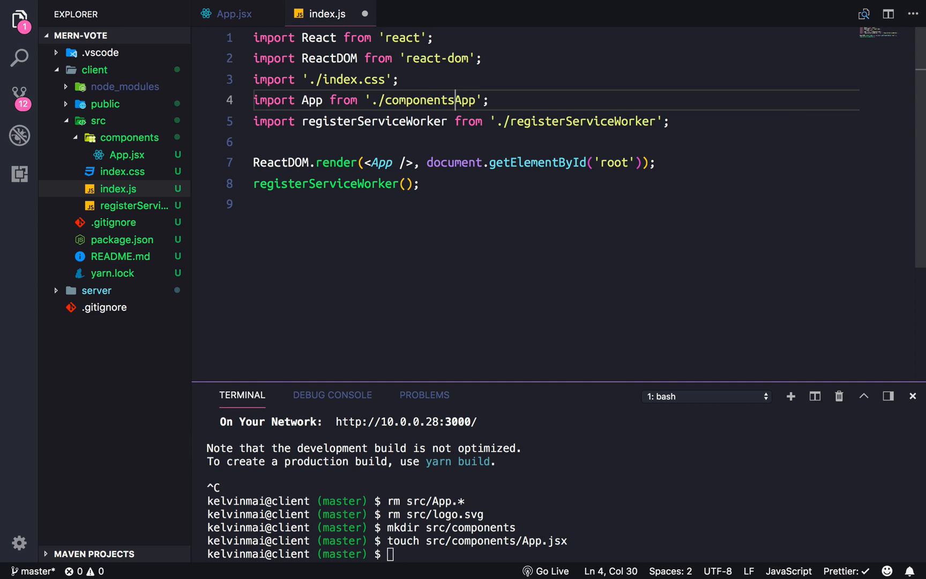
pyautogui.write('/')
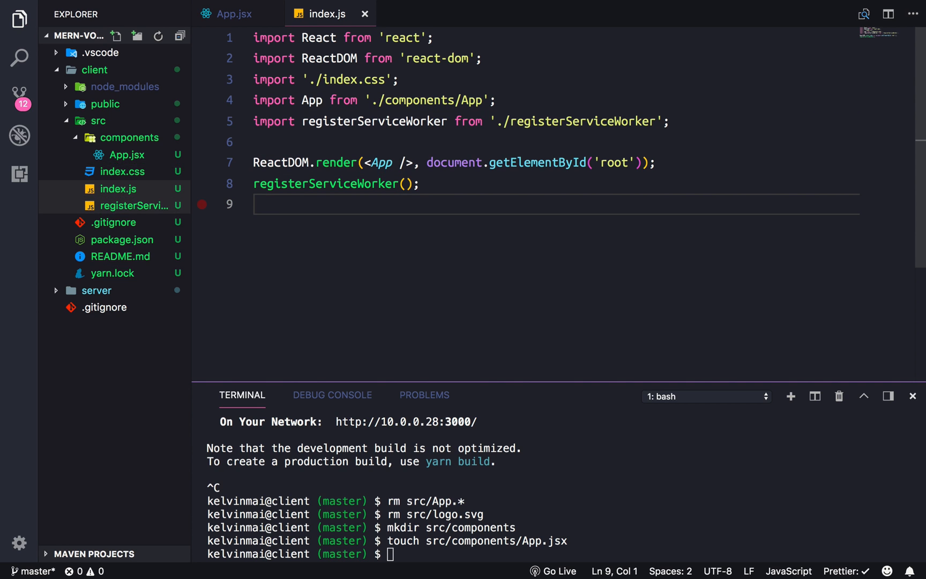
pyautogui.press('Enter')
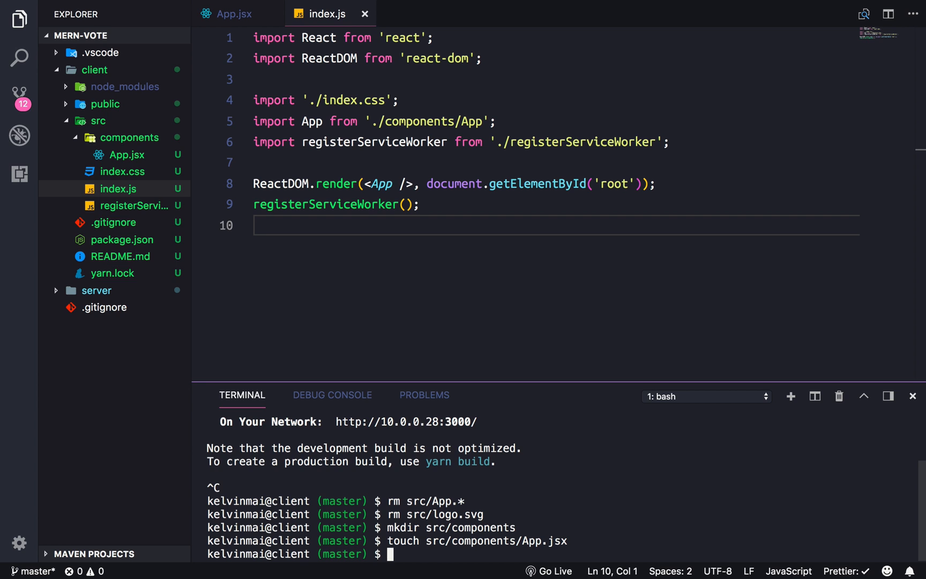
pyautogui.write('npm start')
pyautogui.click(557, 58)
pyautogui.write('{ render }')
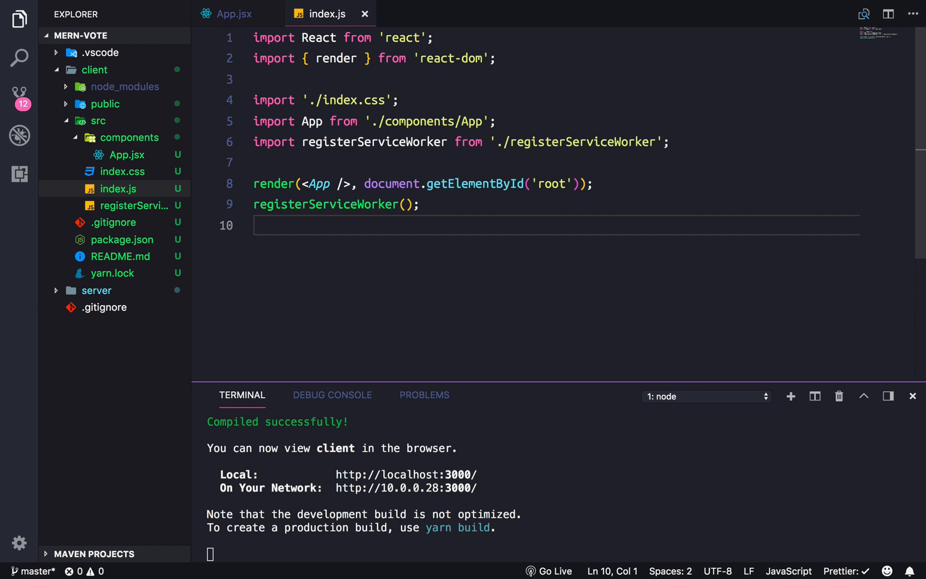
pyautogui.moveTo(427, 121)
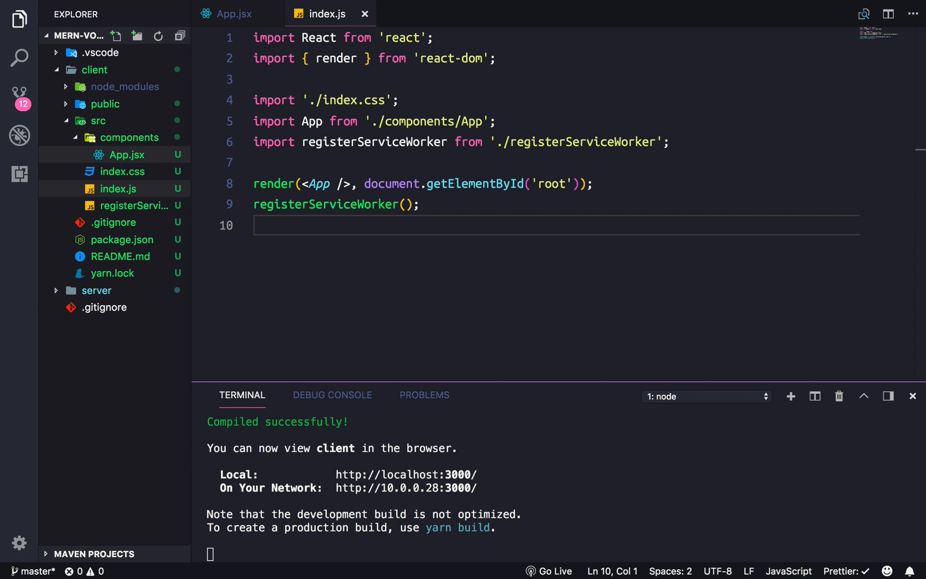
pyautogui.moveTo(126, 154)
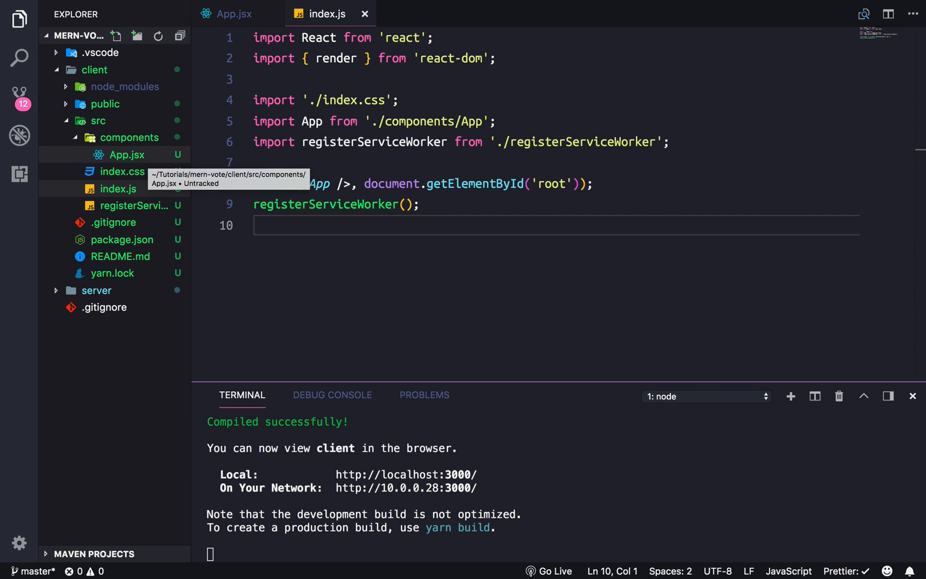
# Step: Close editors, stop the dev server, collapse src folders, and open the client package.json
pyautogui.click(232, 14)
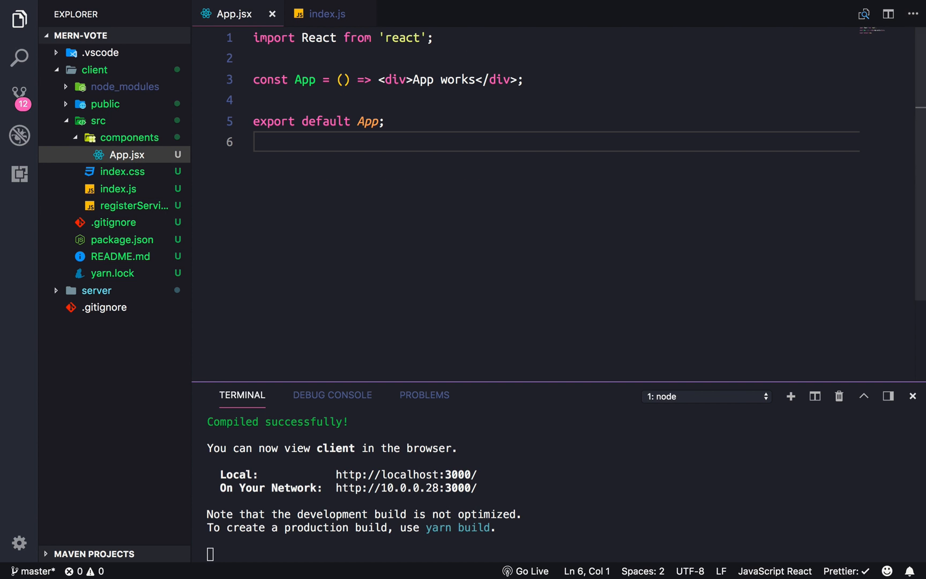
pyautogui.moveTo(341, 13)
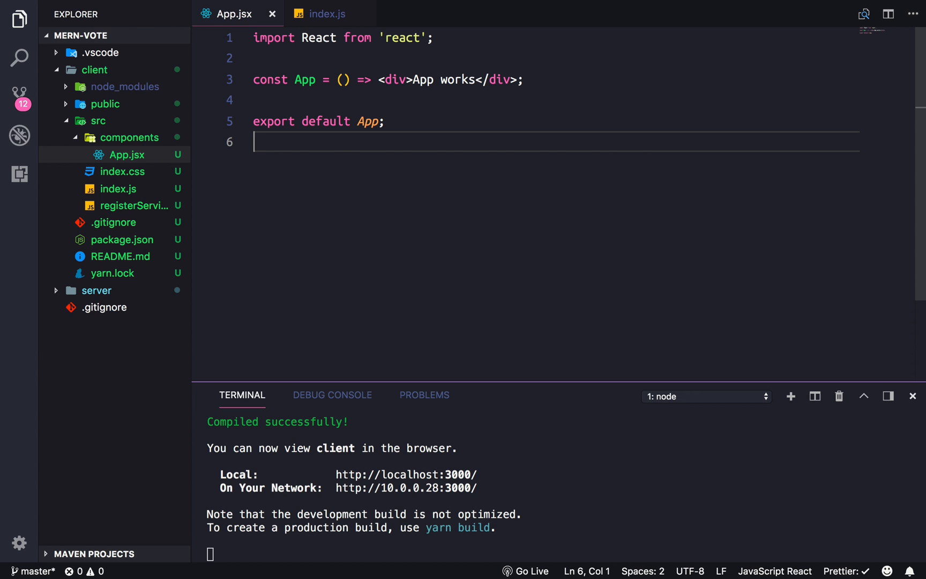
pyautogui.click(327, 14)
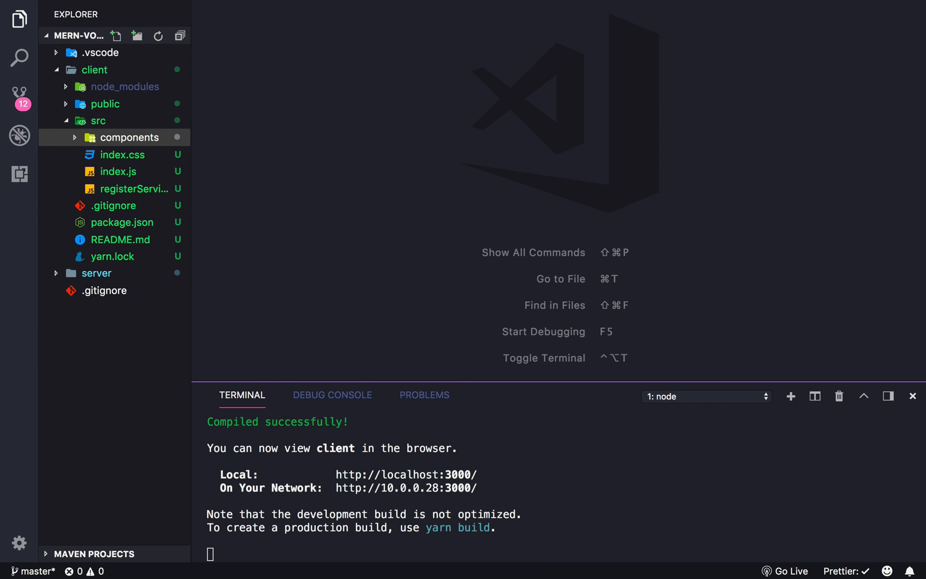
pyautogui.click(97, 120)
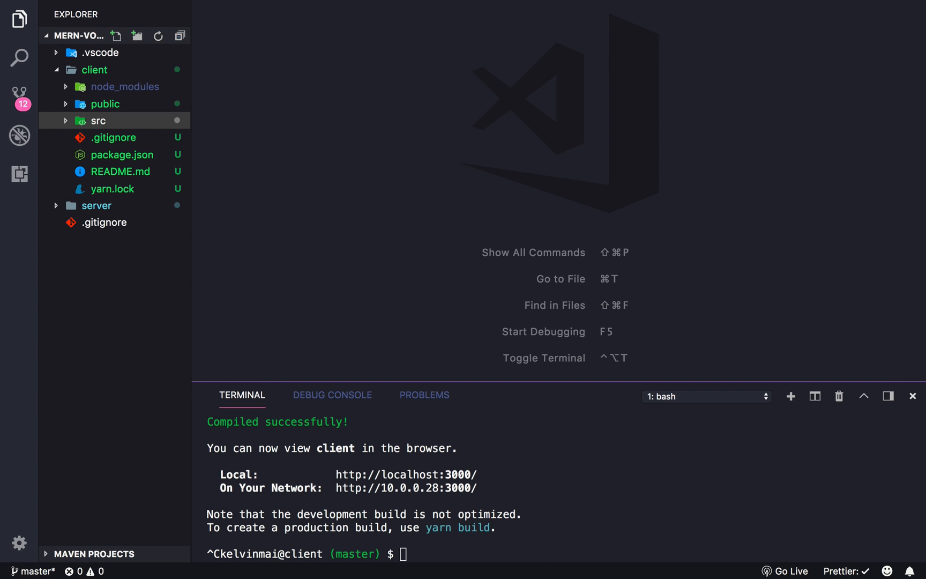
pyautogui.click(121, 155)
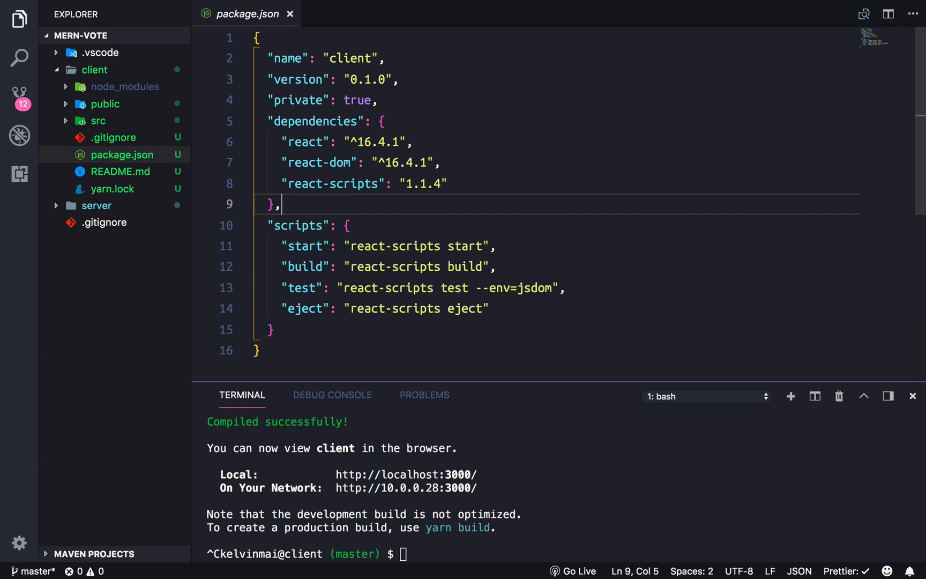
# Step: Add a "proxy": "" entry after dependencies in the client package.json
pyautogui.write('"')
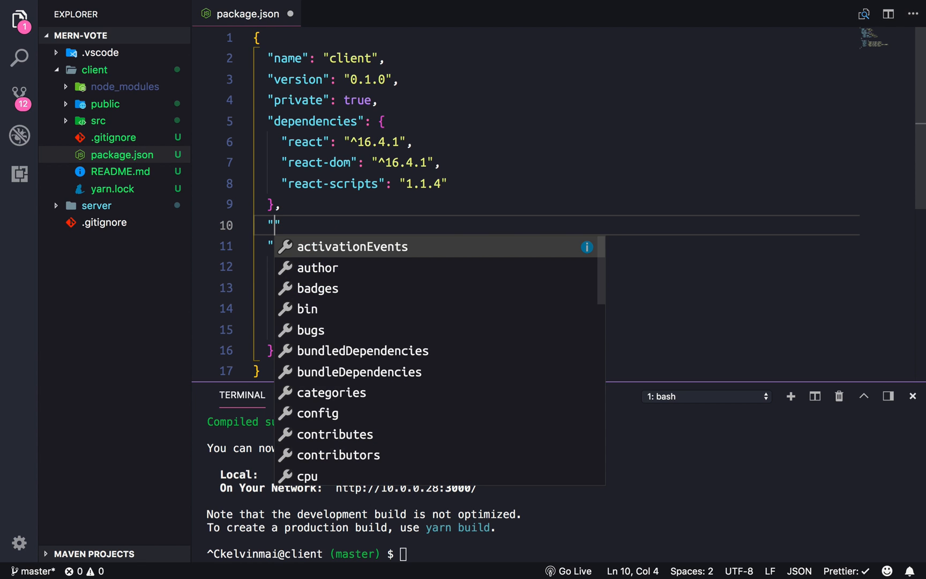
pyautogui.write('proxy')
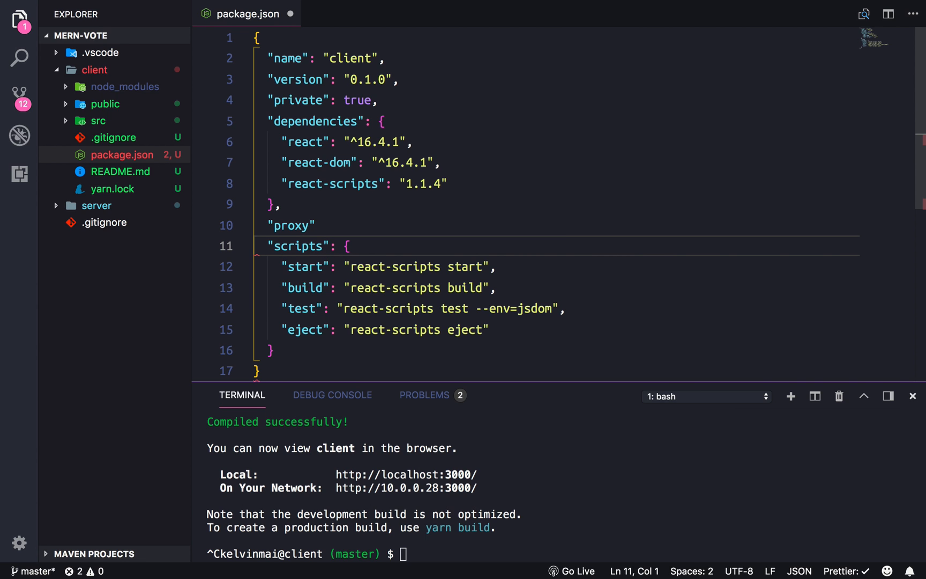
pyautogui.write(': ,')
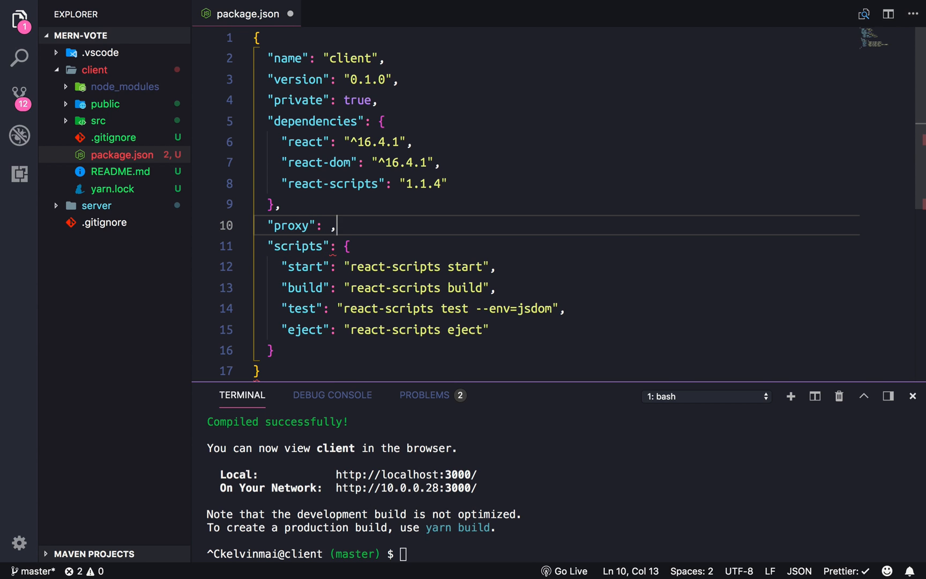
pyautogui.press('Backspace')
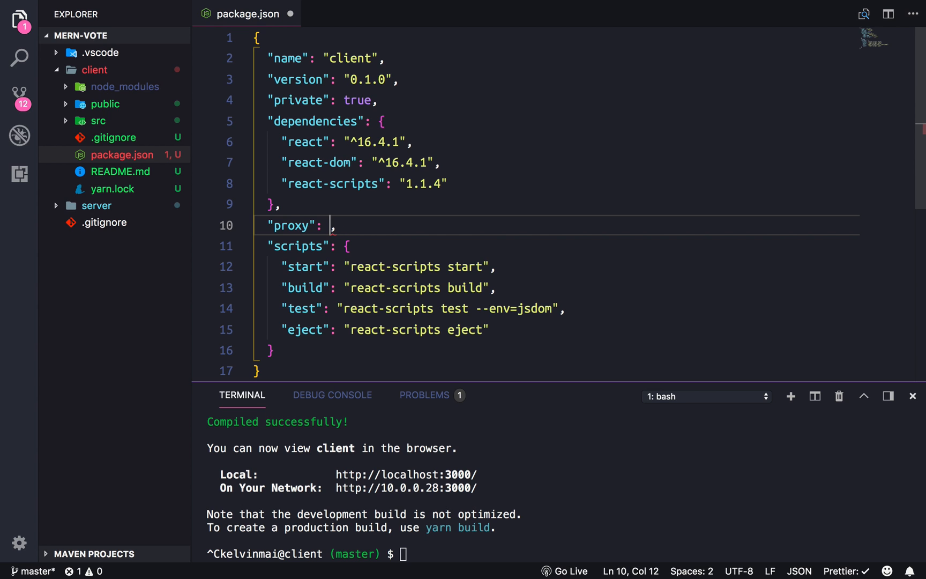
pyautogui.write('""')
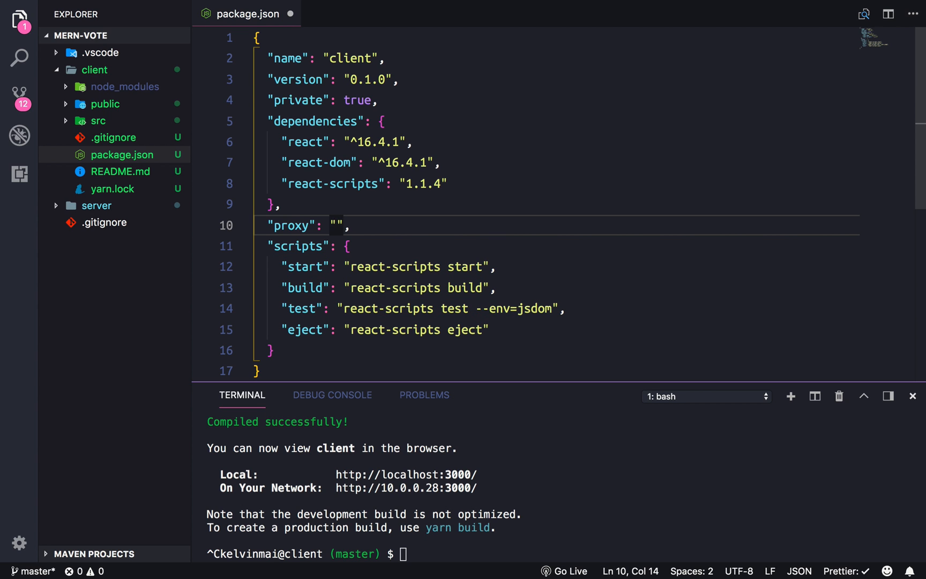
pyautogui.press('Left')
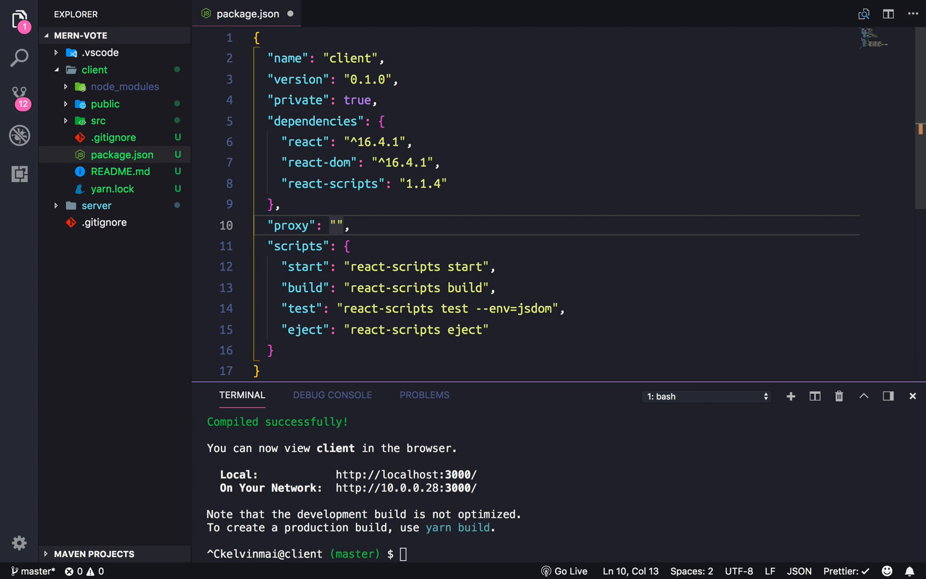
pyautogui.write('http')
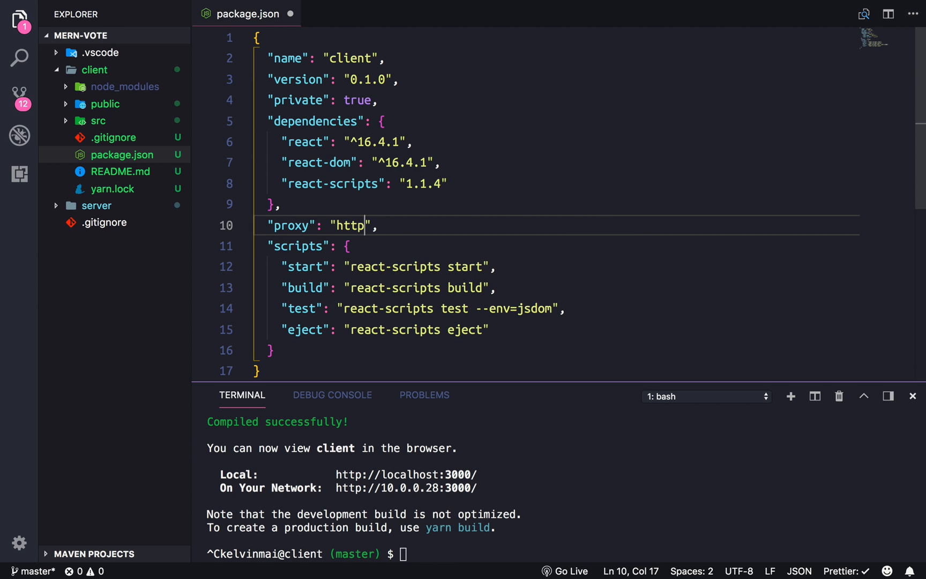
pyautogui.write('://')
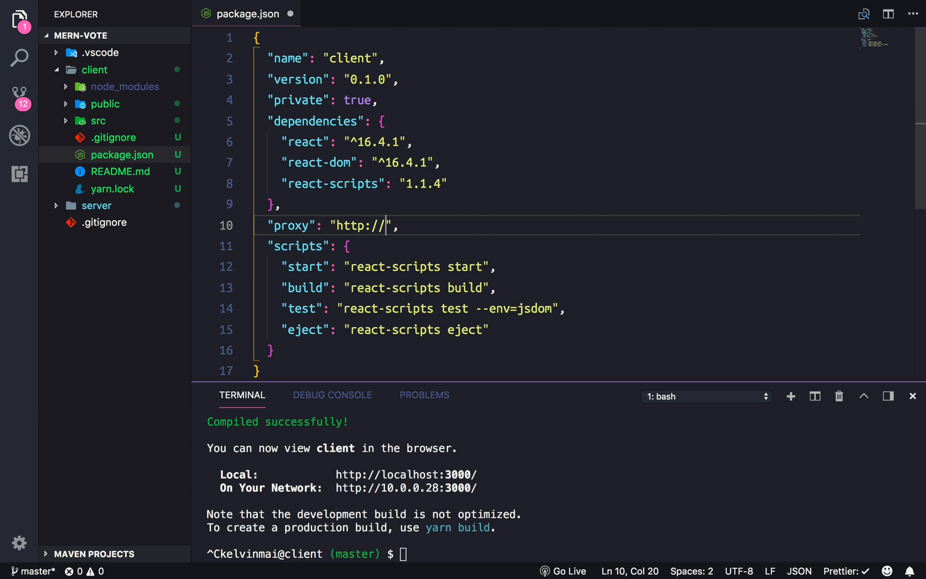
pyautogui.write('lo')
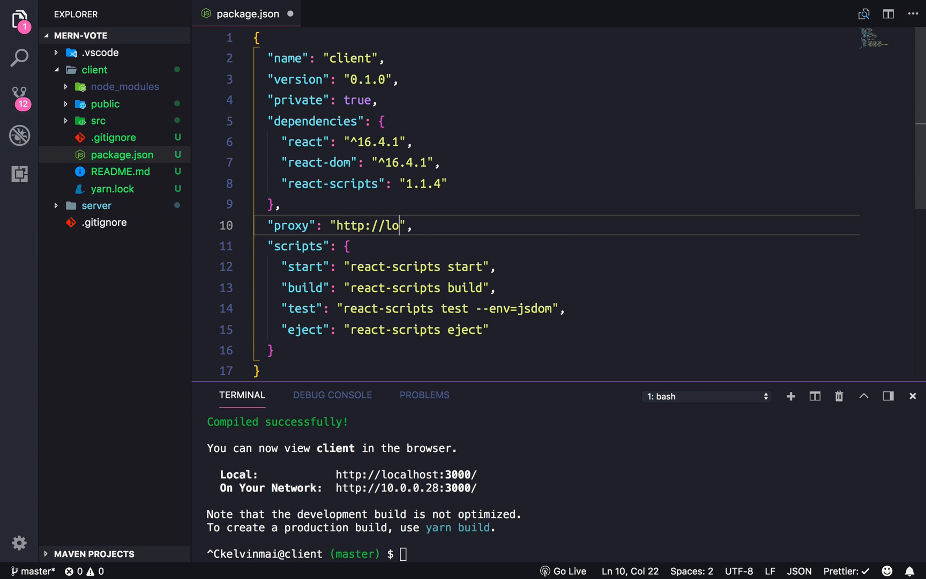
pyautogui.write('calhost:')
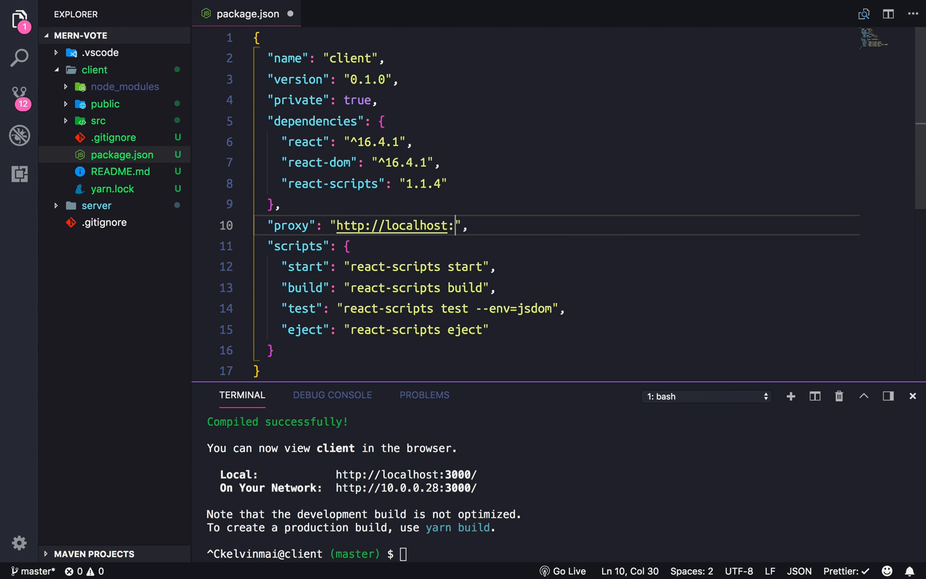
pyautogui.click(95, 205)
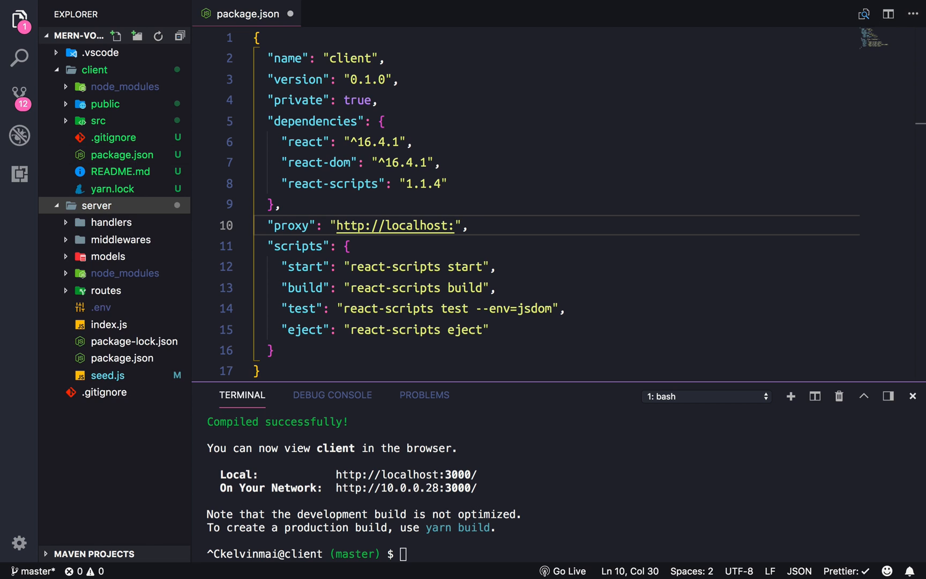
pyautogui.click(101, 308)
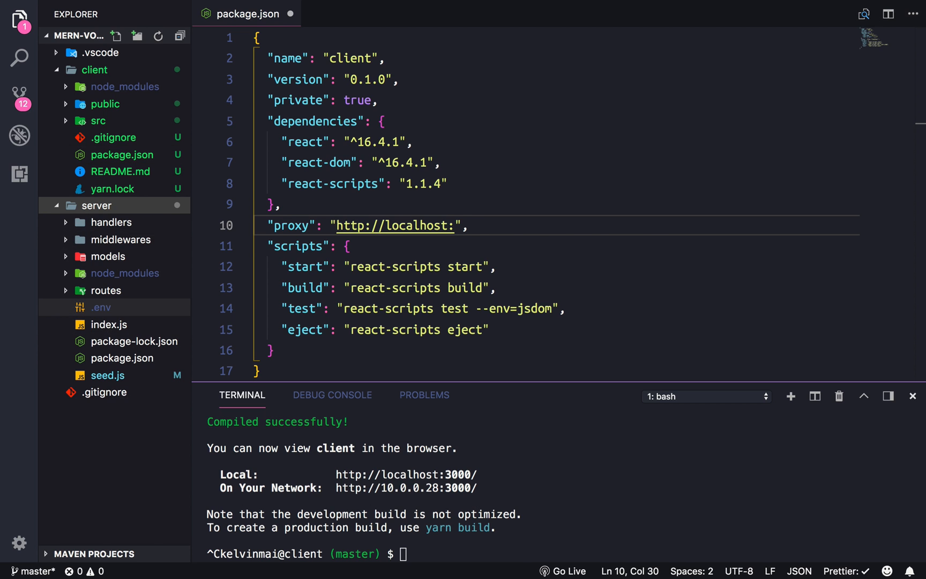
pyautogui.click(109, 325)
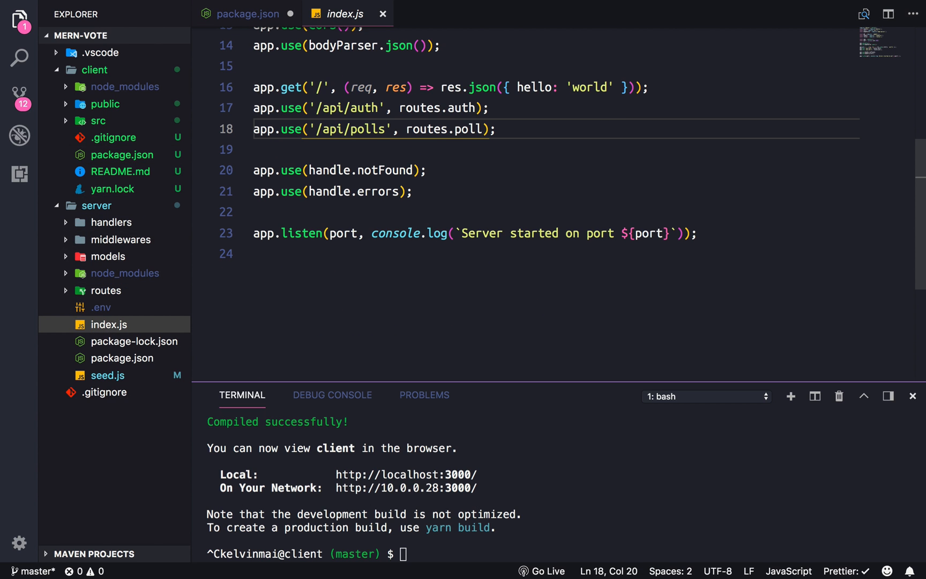
pyautogui.click(101, 307)
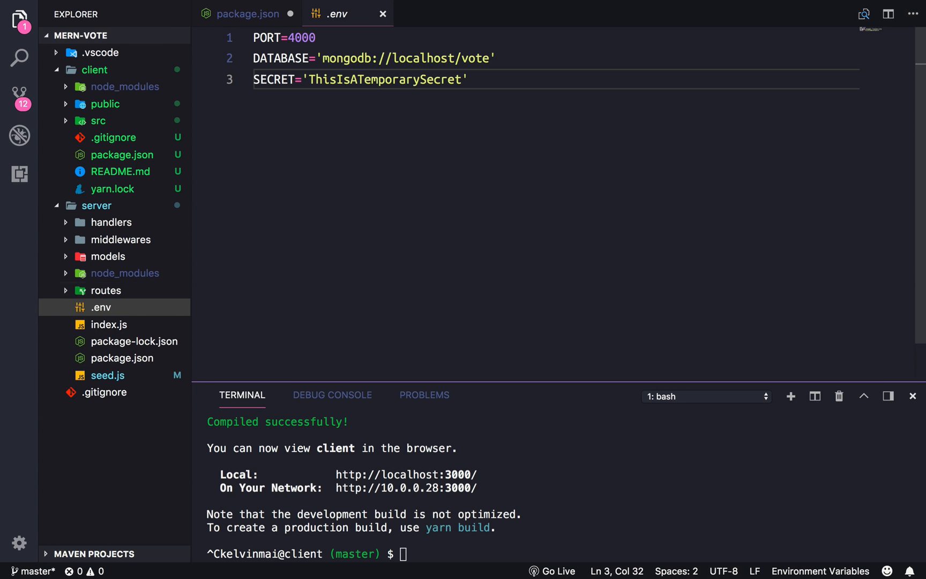
pyautogui.click(248, 14)
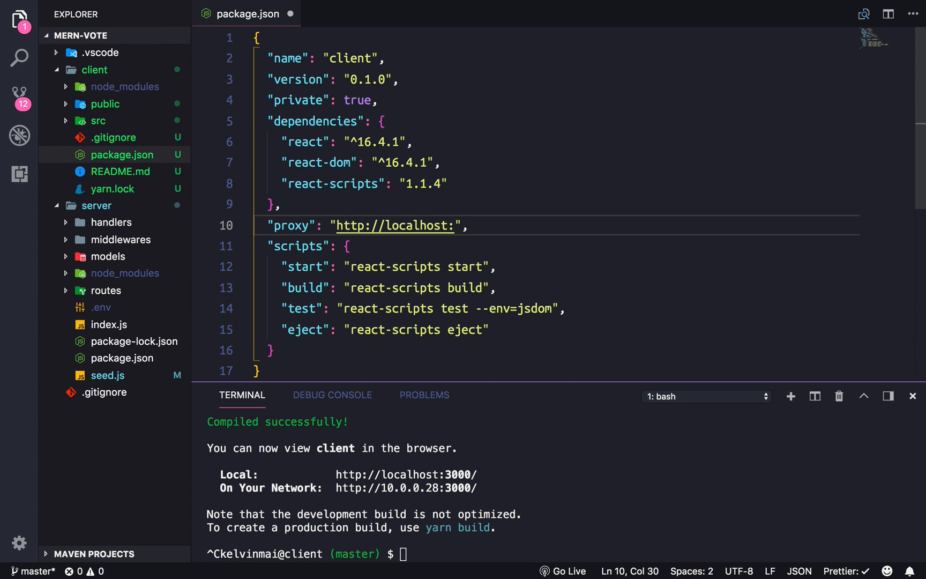
pyautogui.write('400')
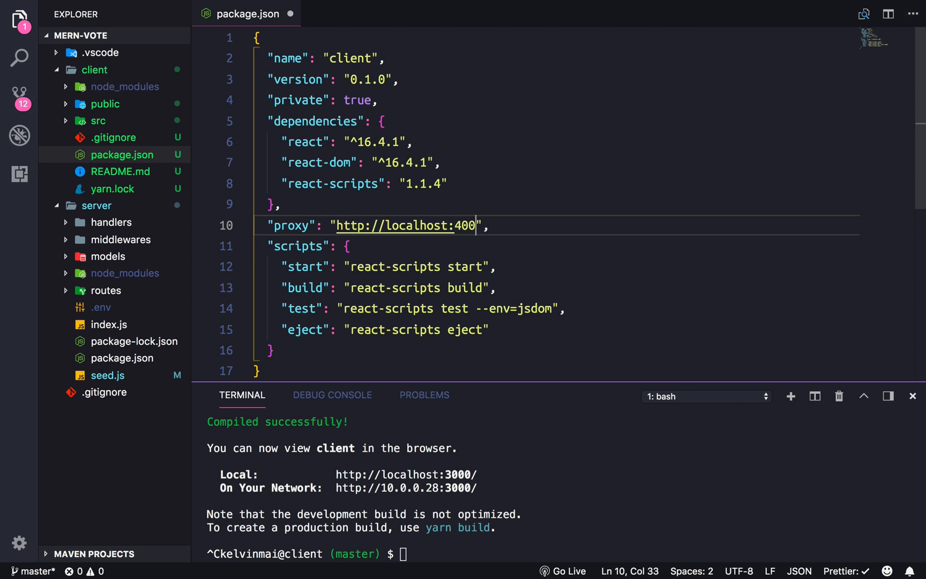
pyautogui.write('0')
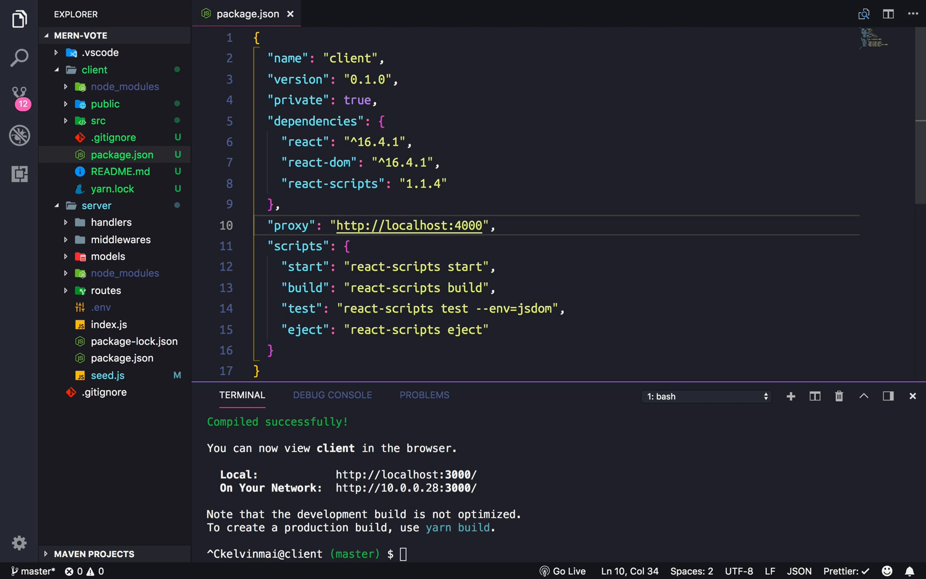
pyautogui.doubleClick(292, 225)
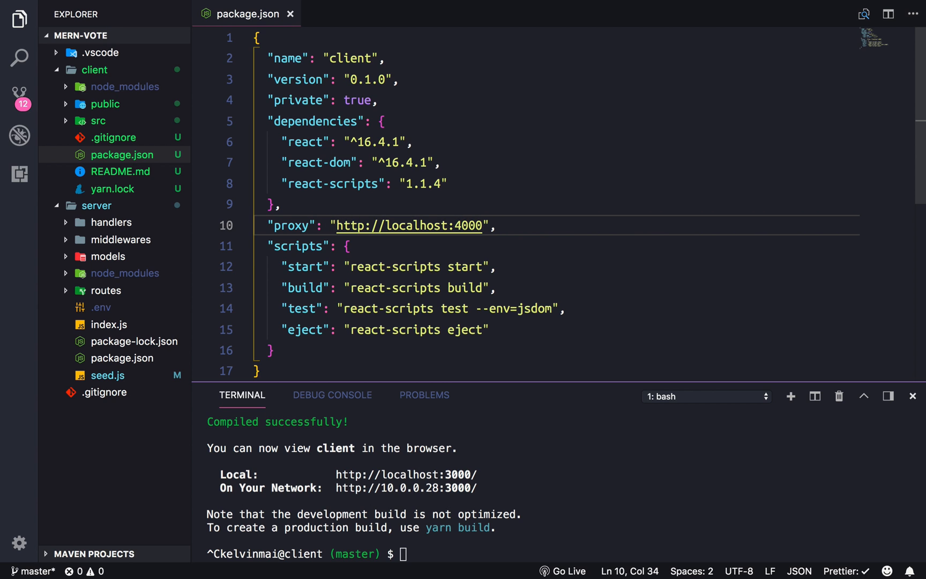
pyautogui.moveTo(409, 225)
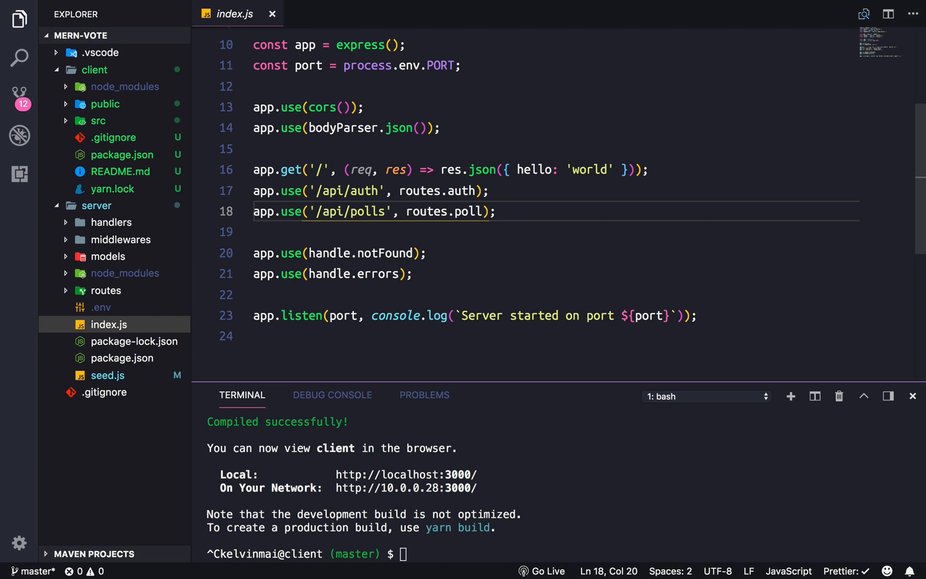
# Step: Collapse the server folder, close index.js, and leave only the client folder expanded
pyautogui.click(364, 107)
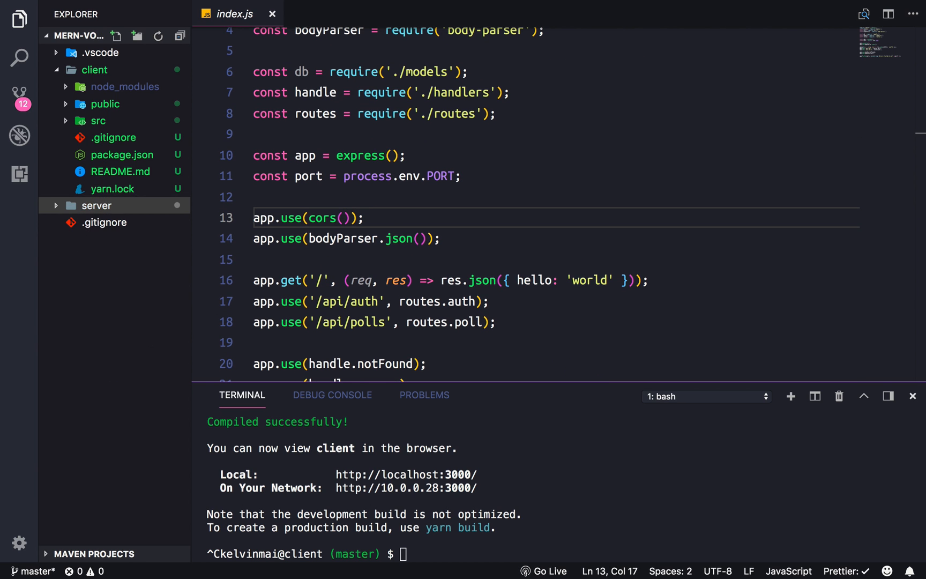
pyautogui.click(95, 69)
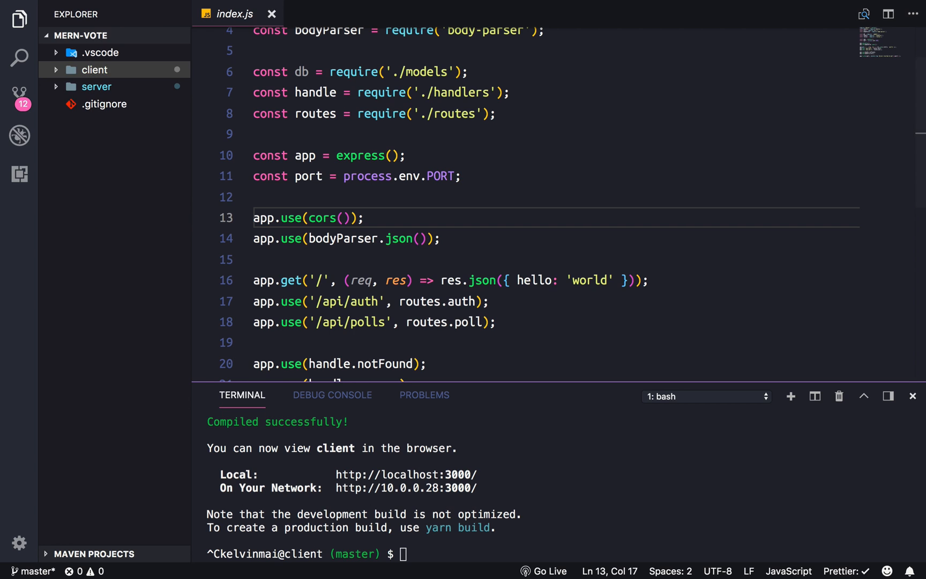
pyautogui.click(272, 14)
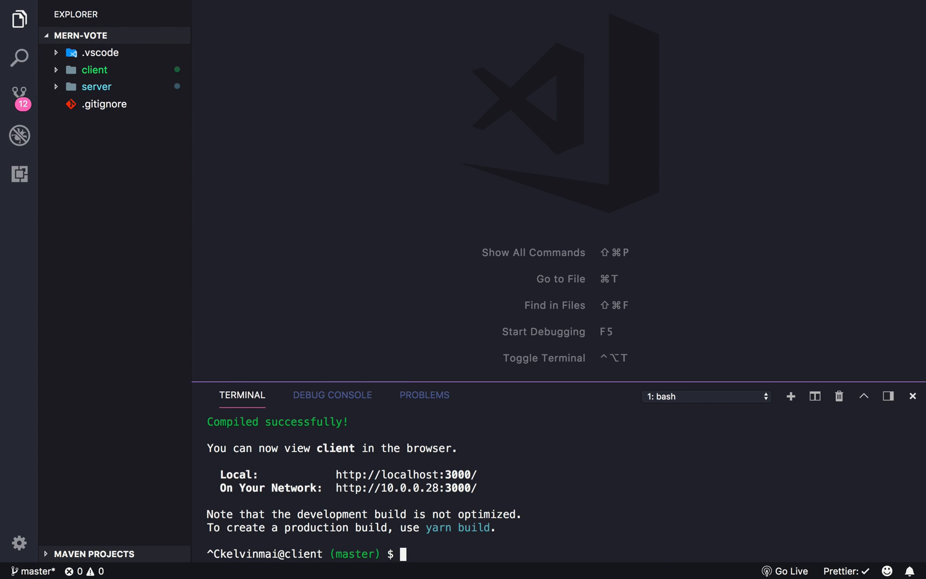
pyautogui.click(94, 70)
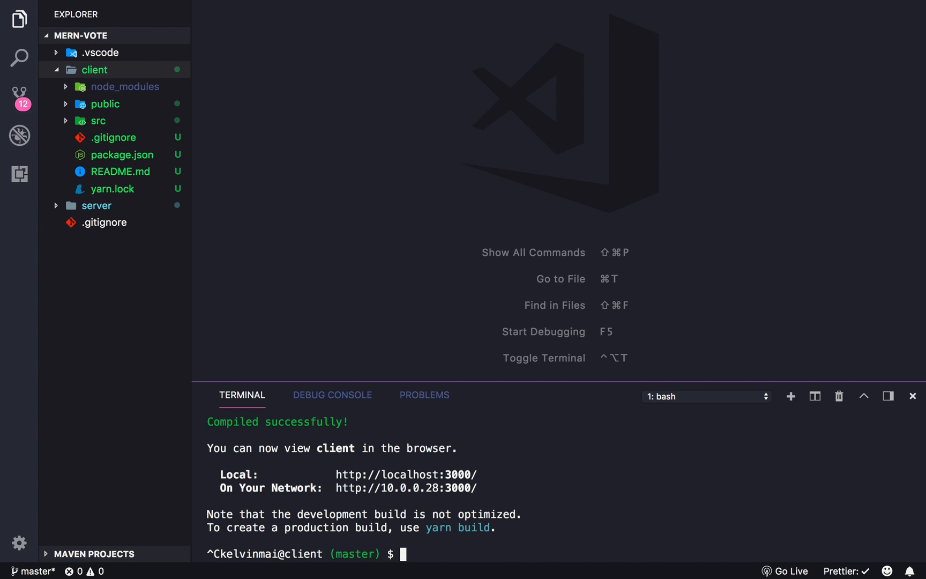
# Step: Clear the terminal, cd .. to the mern-vote root, and expand the server folder
pyautogui.write('clea')
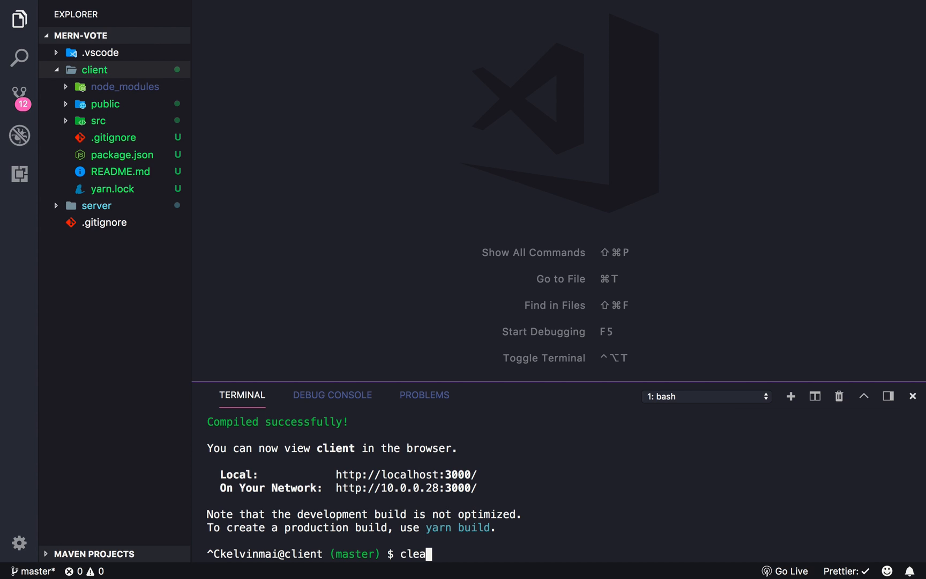
pyautogui.press('Enter')
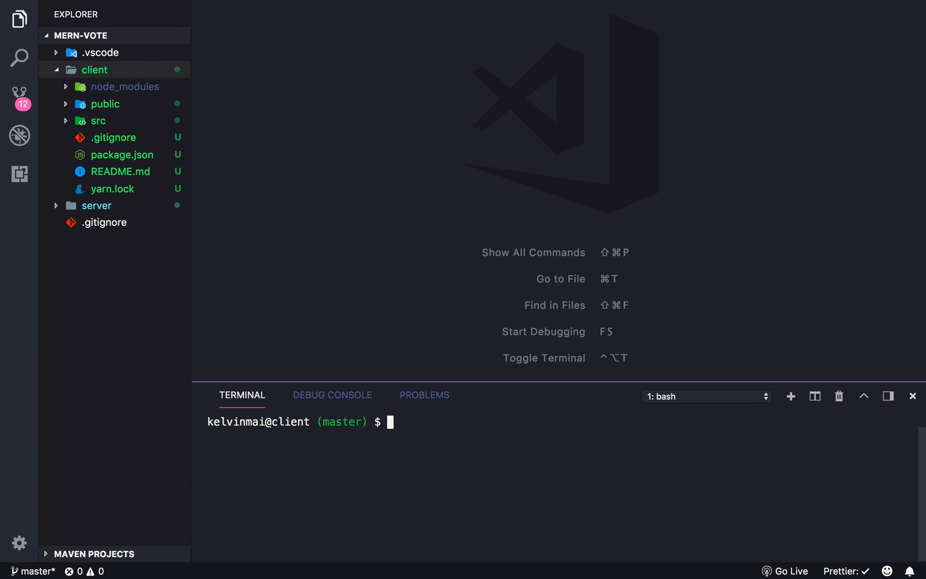
pyautogui.write('cd ..')
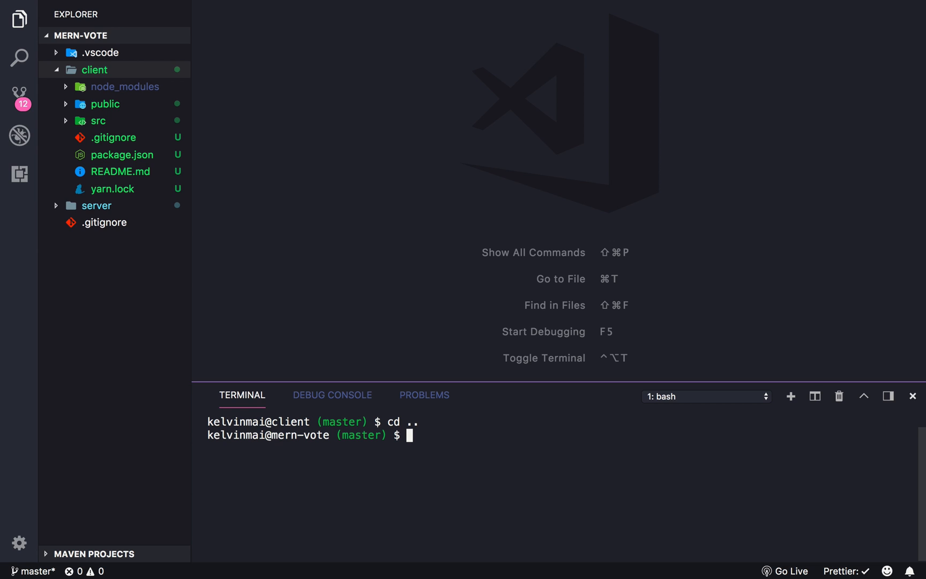
pyautogui.click(95, 205)
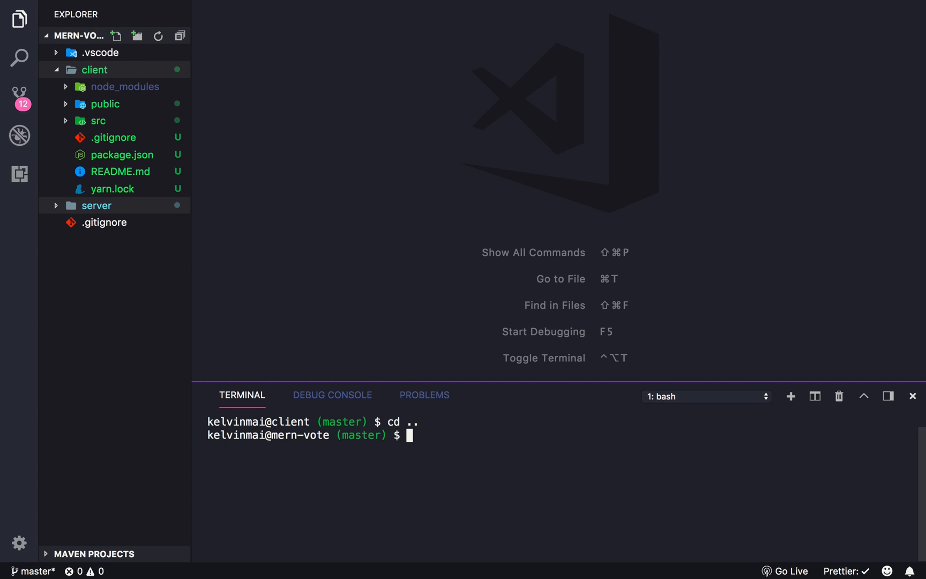
pyautogui.click(95, 205)
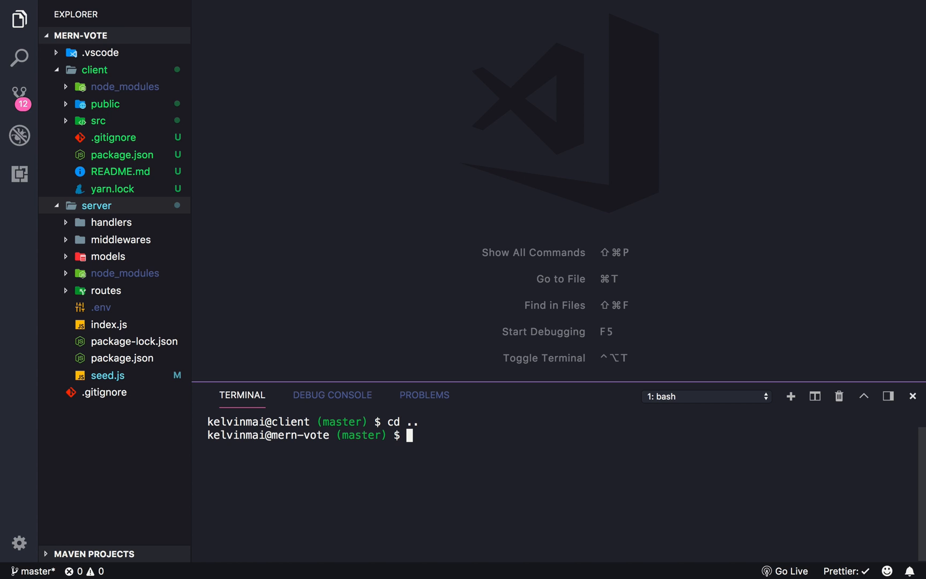
# Step: Create an empty start.sh at the project root with touch and open it
pyautogui.write('t')
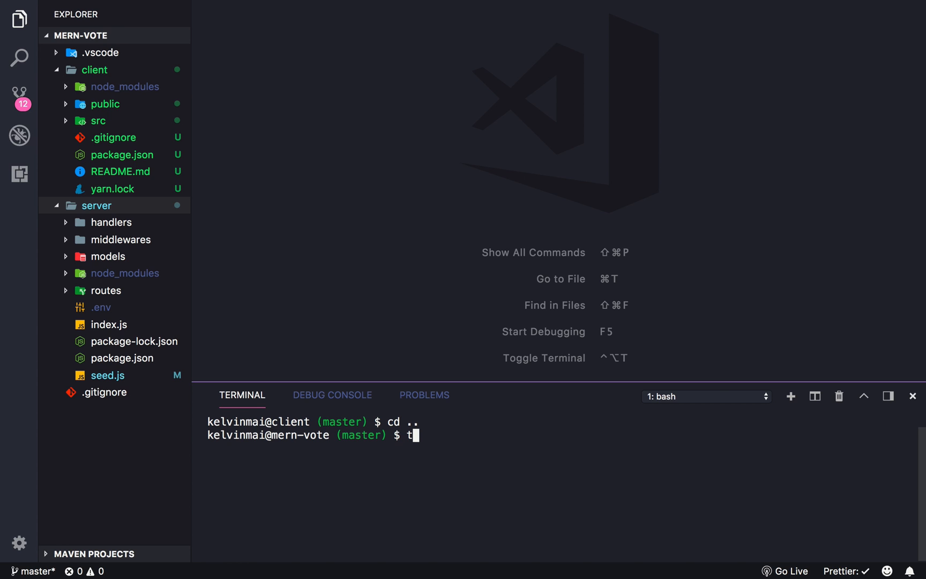
pyautogui.press('Backspace')
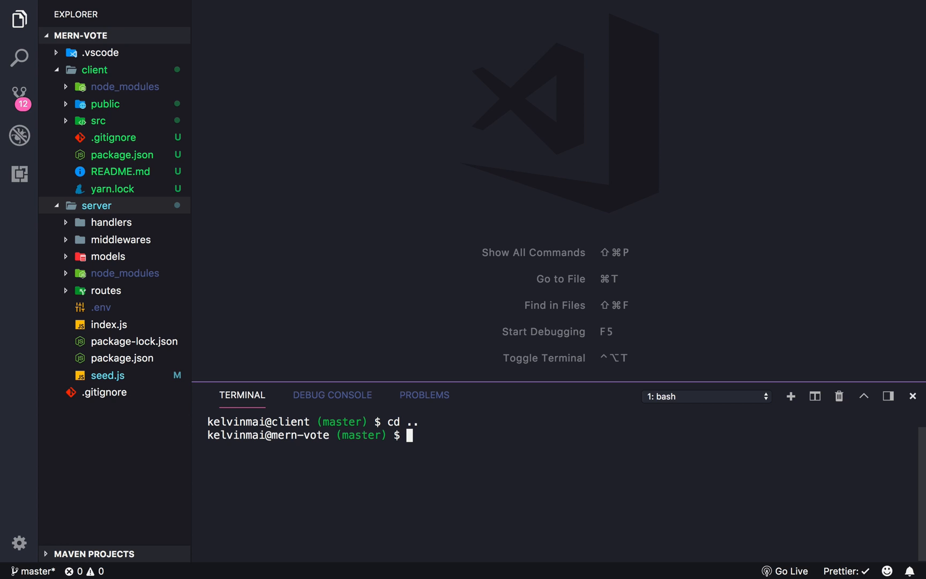
pyautogui.write('touch')
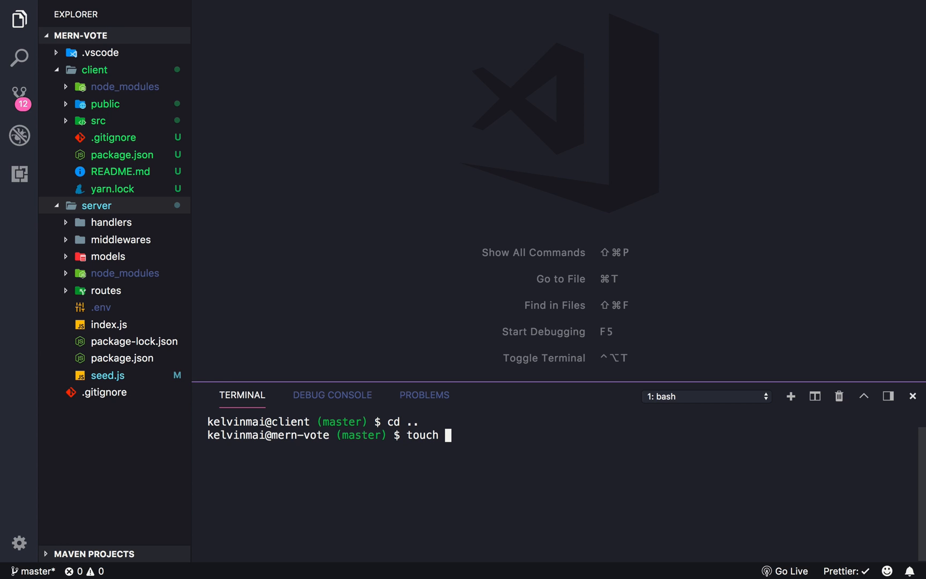
pyautogui.write('start.sh')
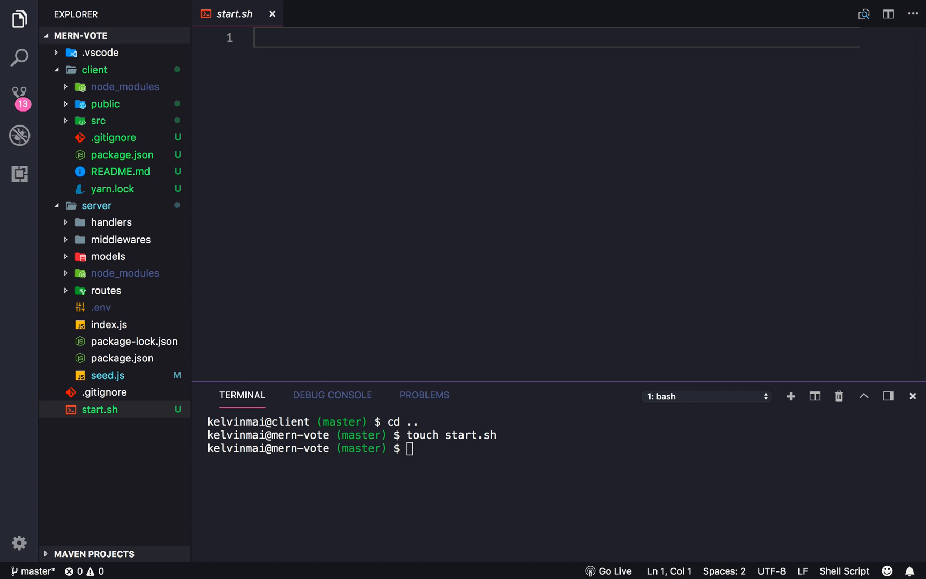
# Step: Write 'cd server && npm start &' then 'cd client && npm start' in start.sh and save
pyautogui.write('cd ser')
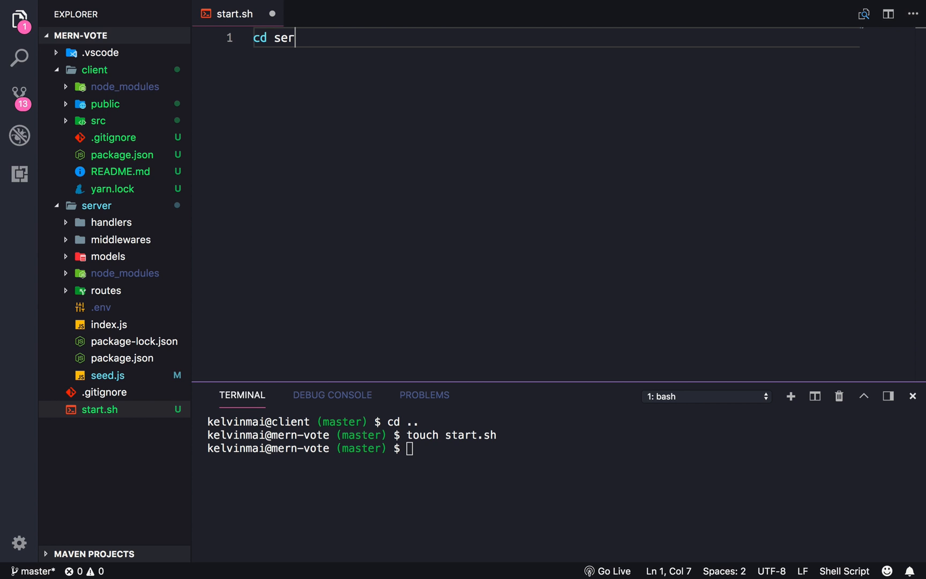
pyautogui.write('ver &&')
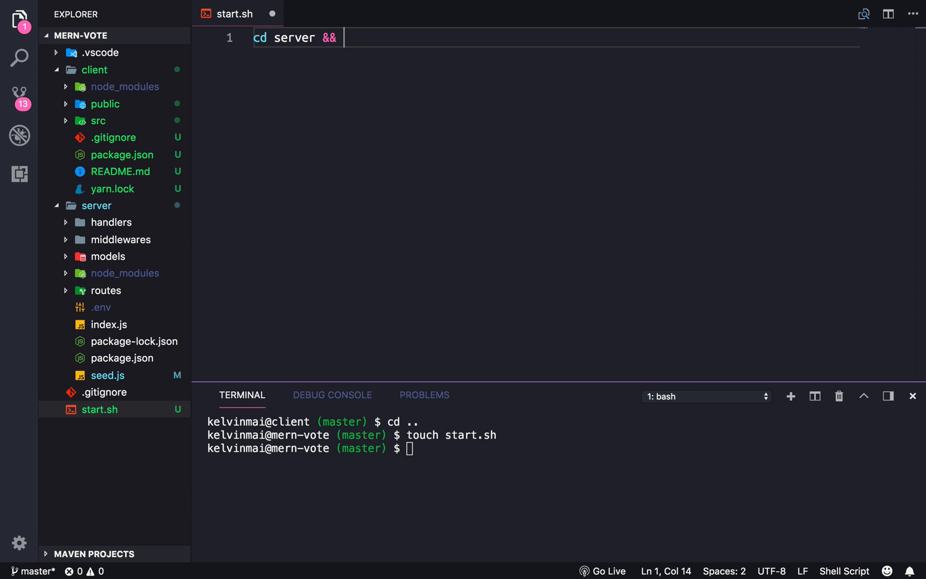
pyautogui.write('npm start &')
pyautogui.write('cd')
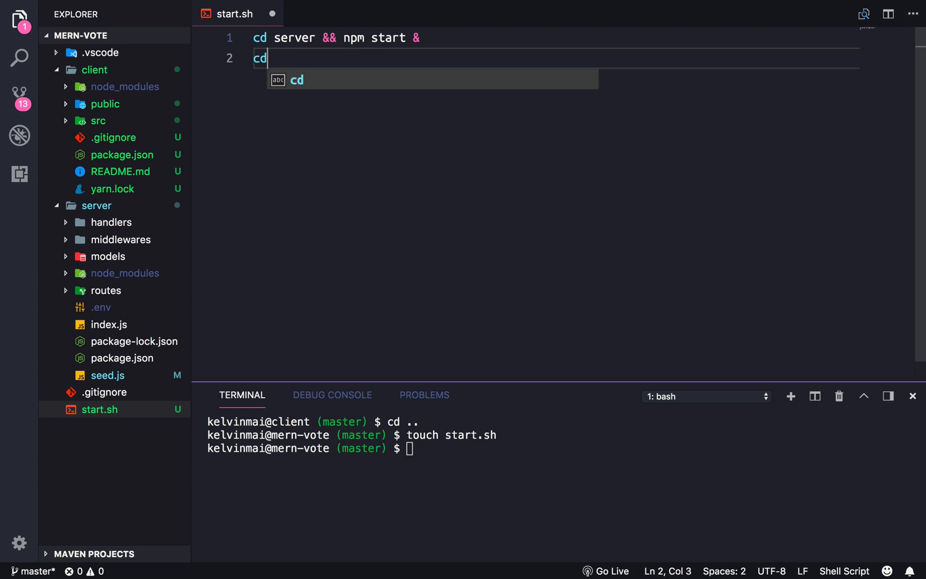
pyautogui.write('client && npm')
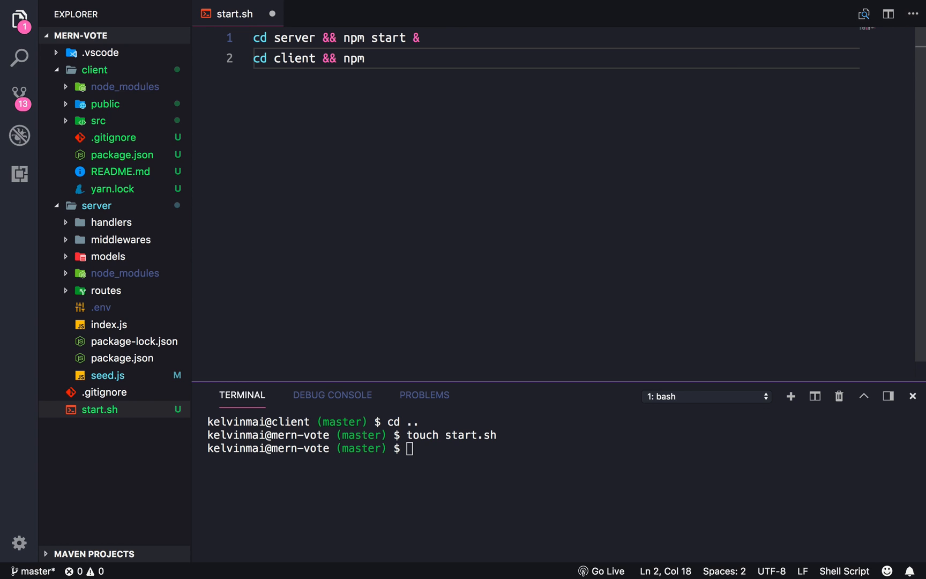
pyautogui.write('start')
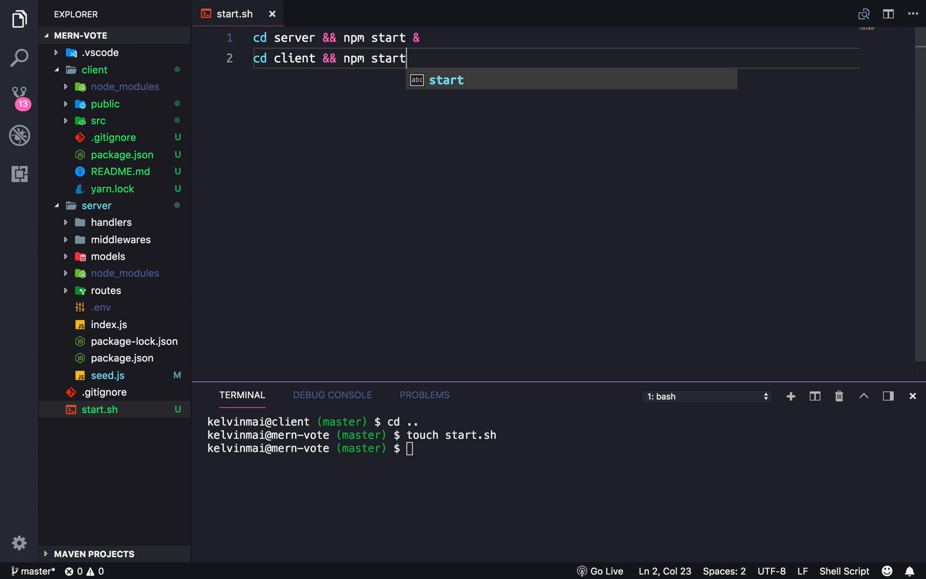
# Step: Clear the integrated terminal to prepare for running the script
pyautogui.write('clear')
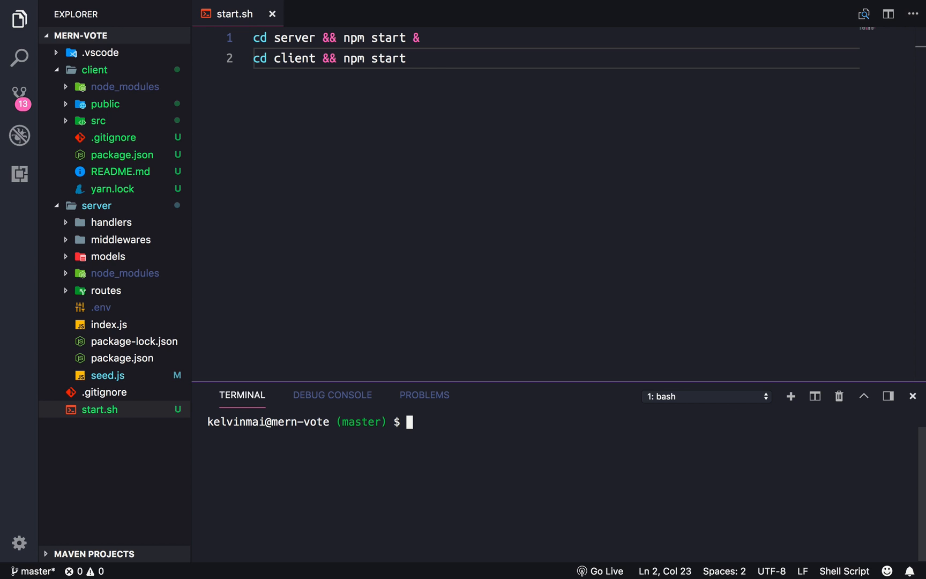
pyautogui.write('cd')
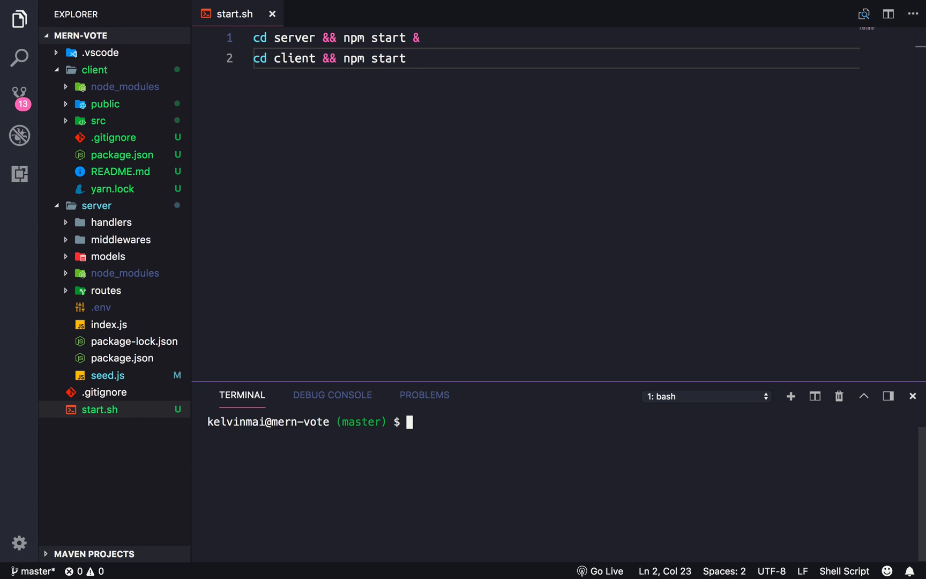
# Step: Make start.sh executable with chmod +x and run ./start.sh, then view the server output
pyautogui.write('chmod')
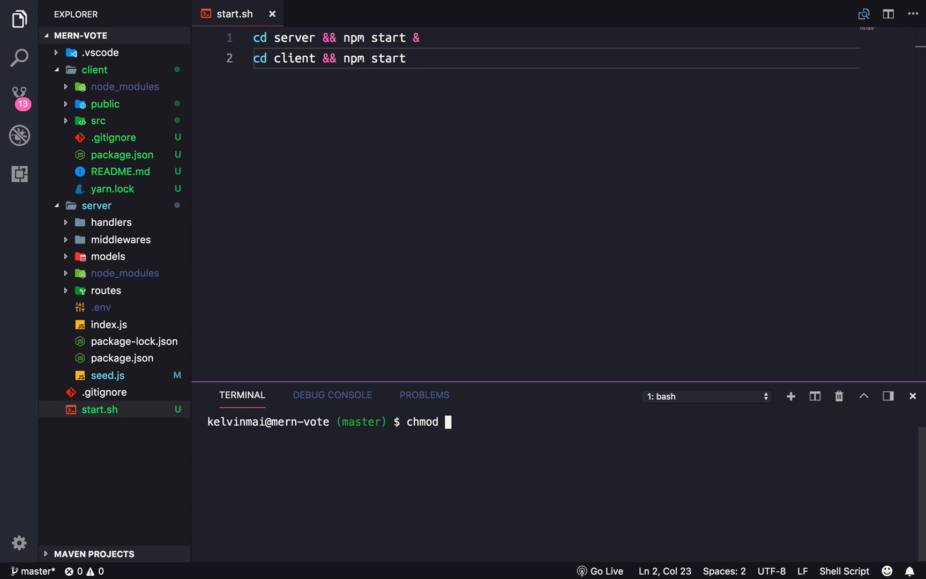
pyautogui.write('+x start.sh')
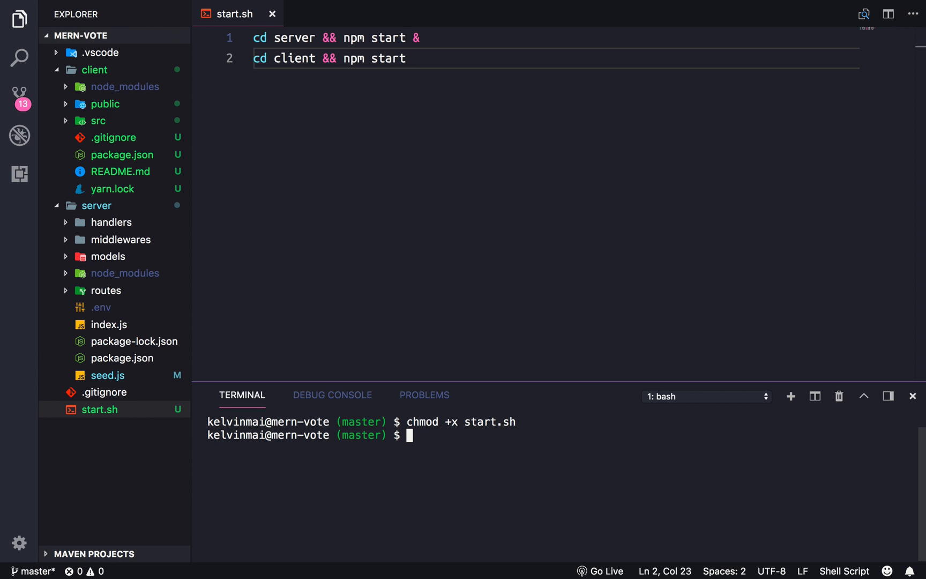
pyautogui.write('.')
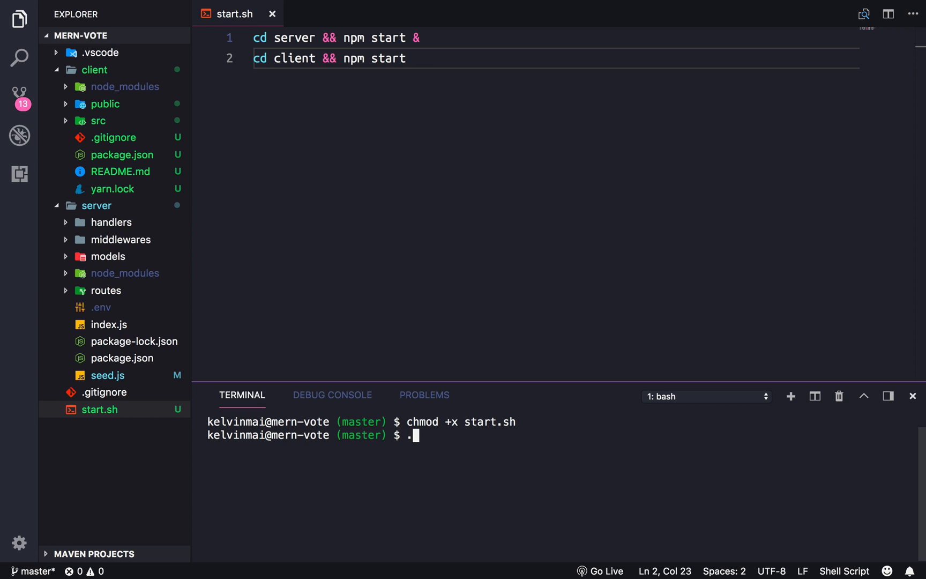
pyautogui.write('/start.sh')
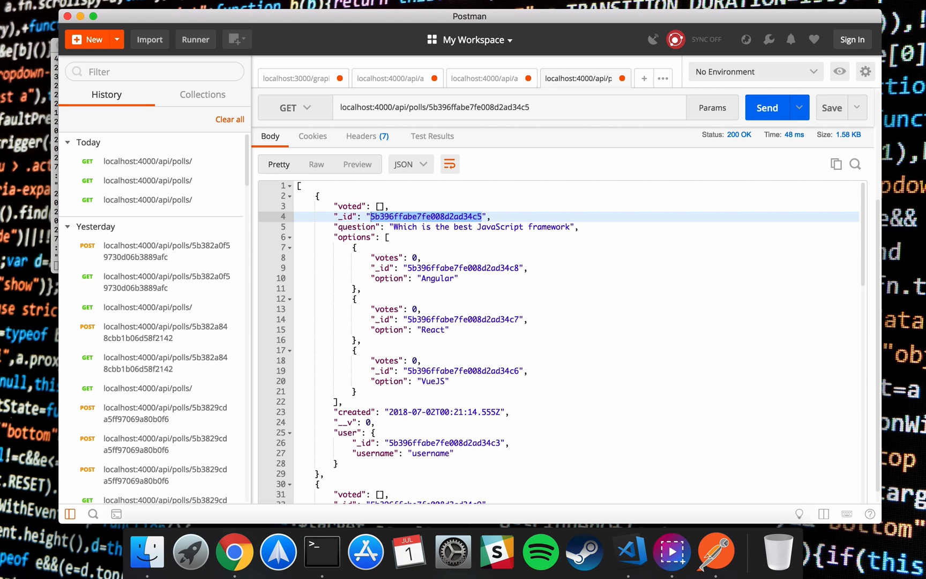
pyautogui.click(630, 552)
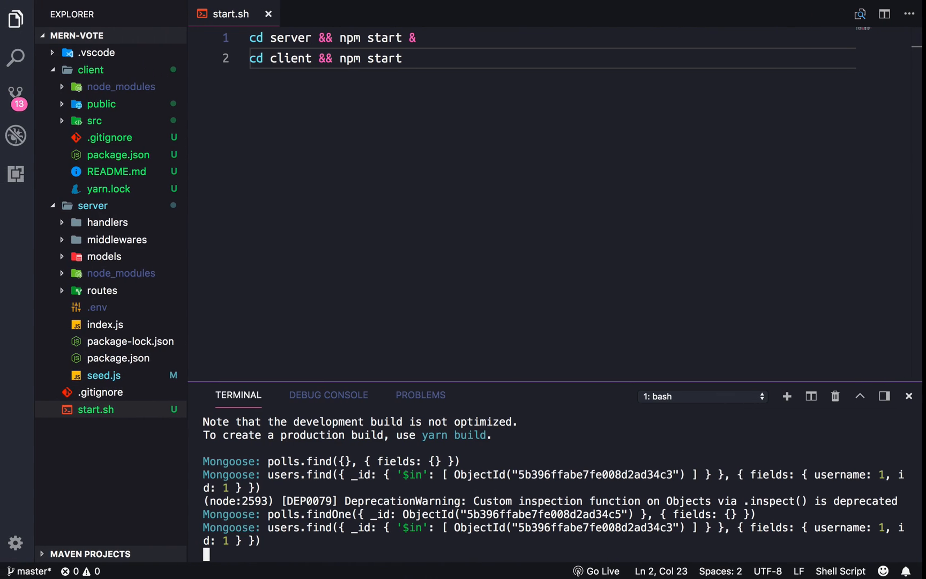
# Step: Stop the running servers with Ctrl+C and view client/package.json beside start.sh
pyautogui.press('ctrl+c')
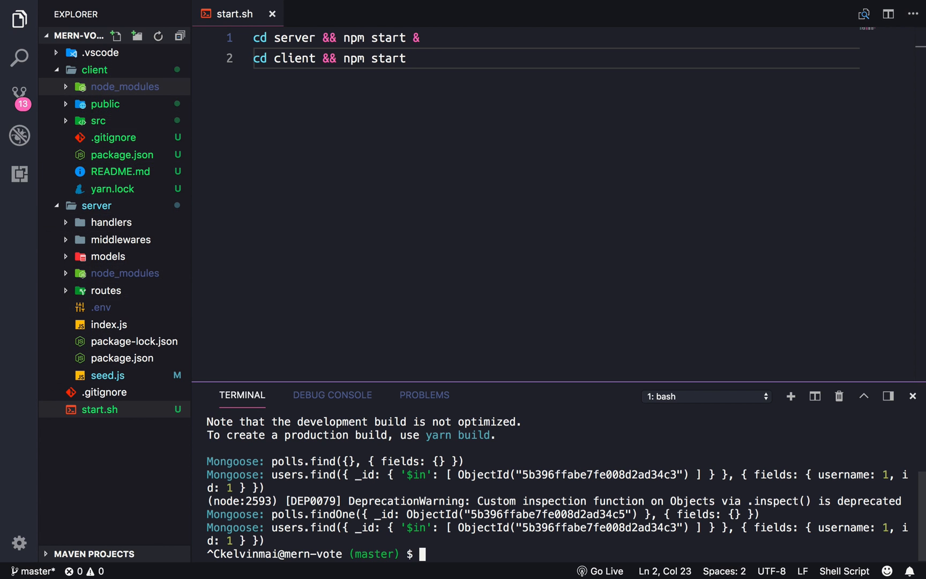
pyautogui.moveTo(94, 70)
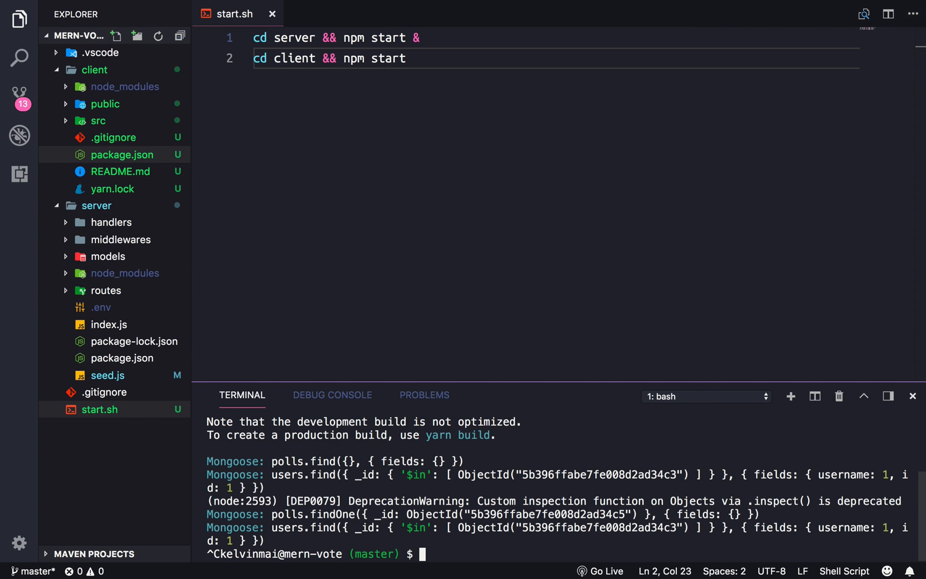
pyautogui.click(122, 154)
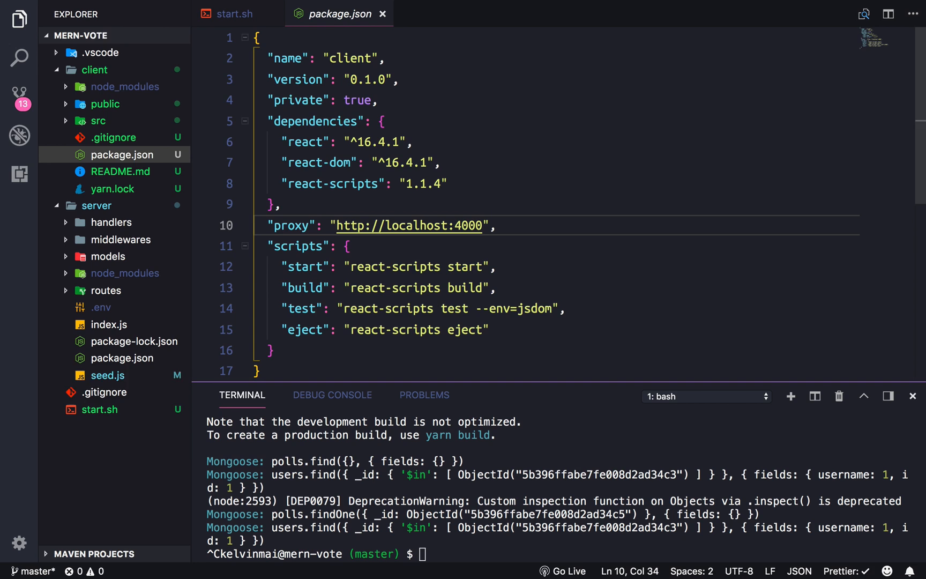
pyautogui.click(235, 14)
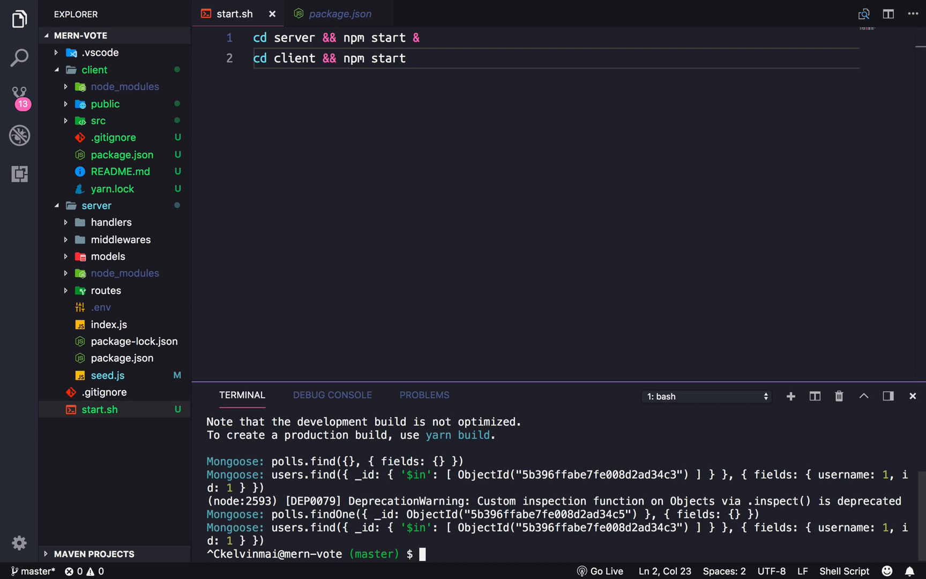
# Step: Stage all changes with git add -A and commit them with a message
pyautogui.write('clear')
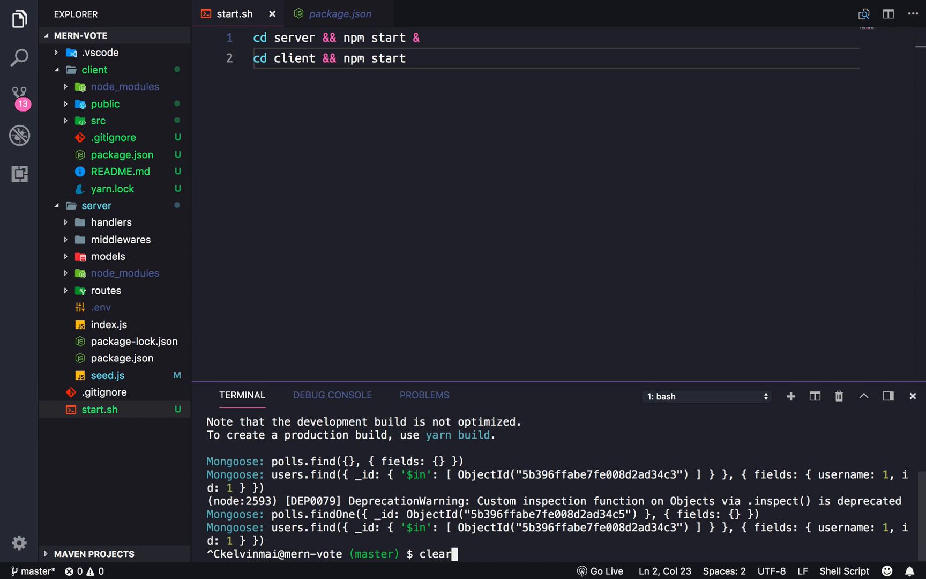
pyautogui.write('git')
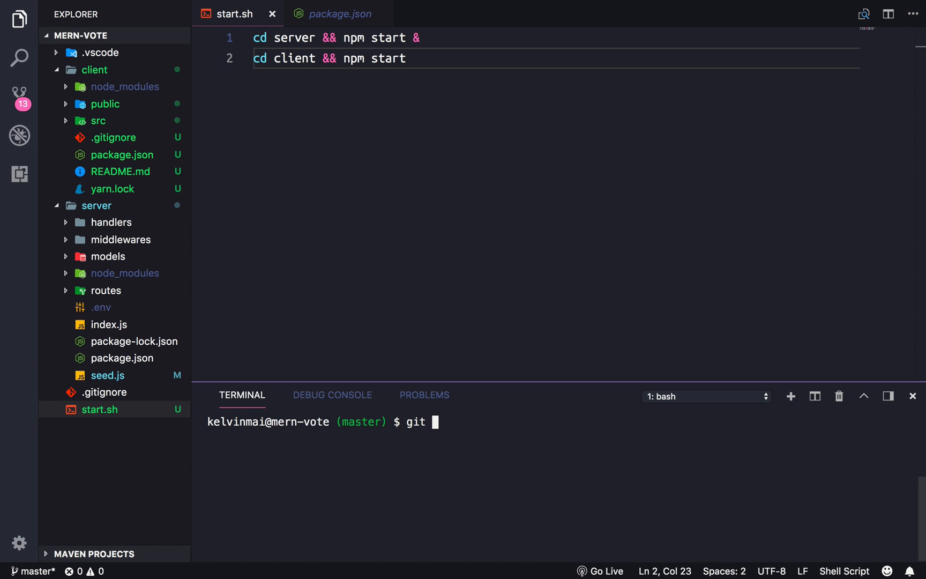
pyautogui.write('add -A')
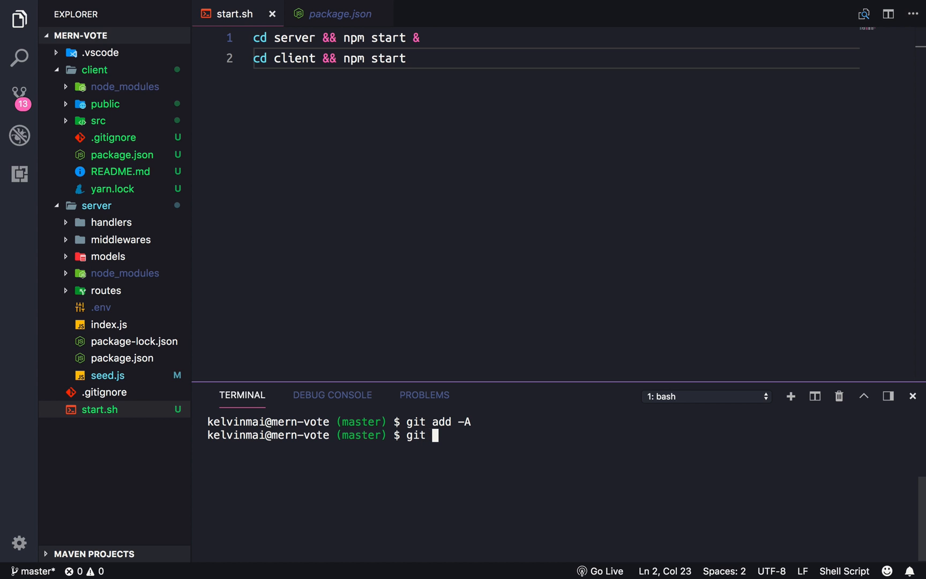
pyautogui.write('commit -m')
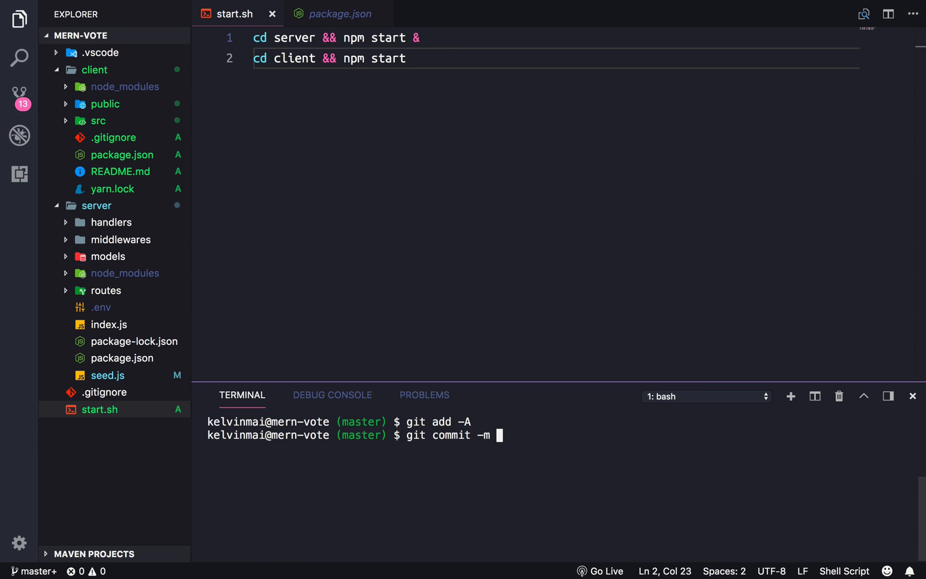
pyautogui.write("'S")
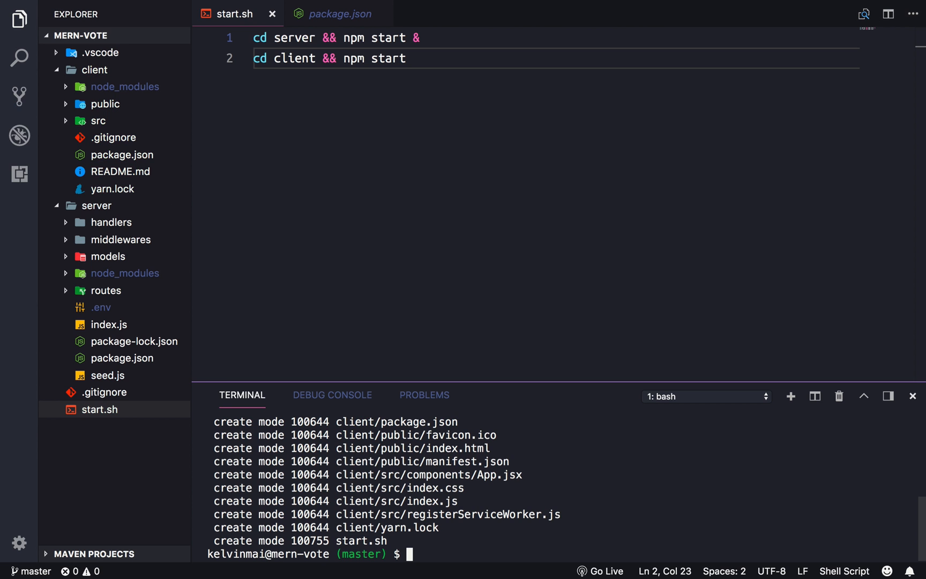
# Step: Draft 'git push origin master', then erase and abandon it without pushing
pyautogui.write('git')
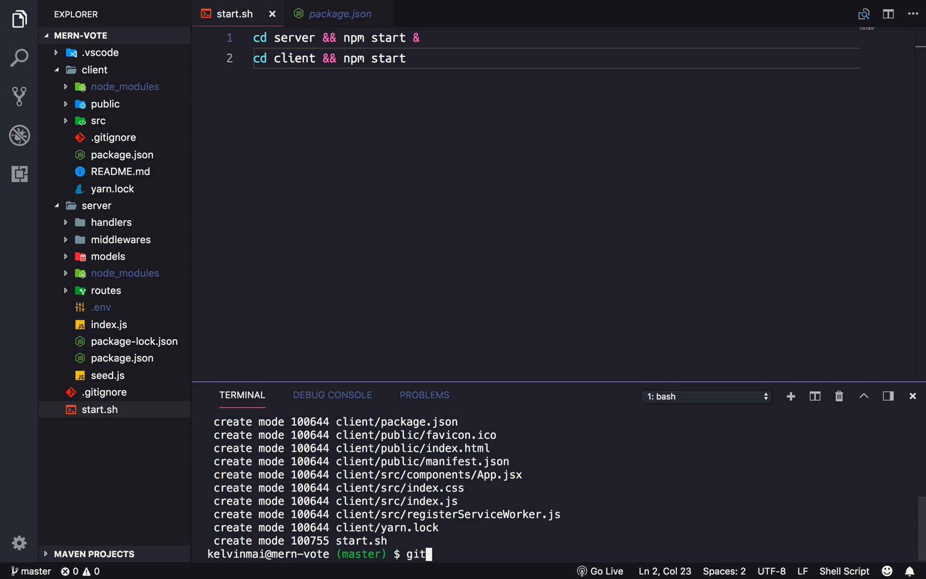
pyautogui.write('push')
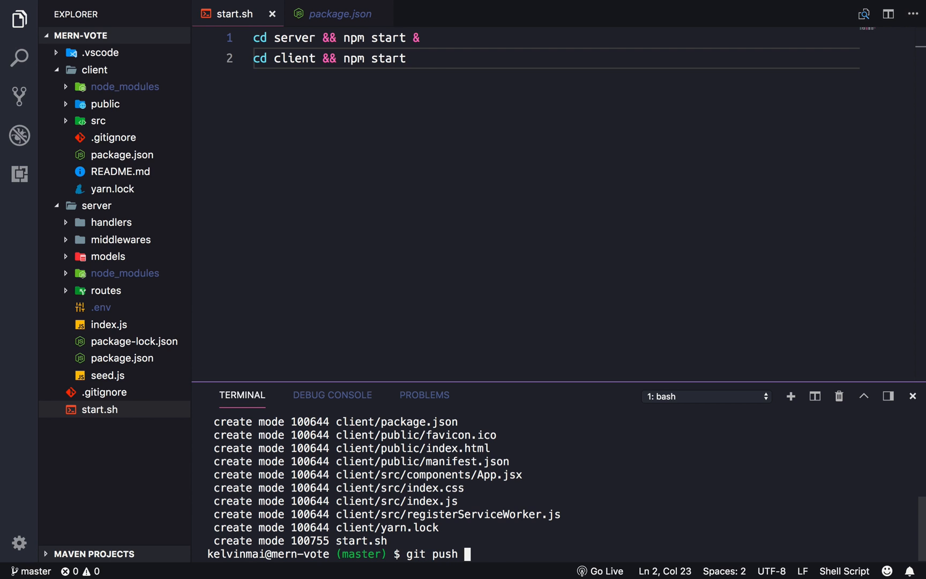
pyautogui.write('origin master')
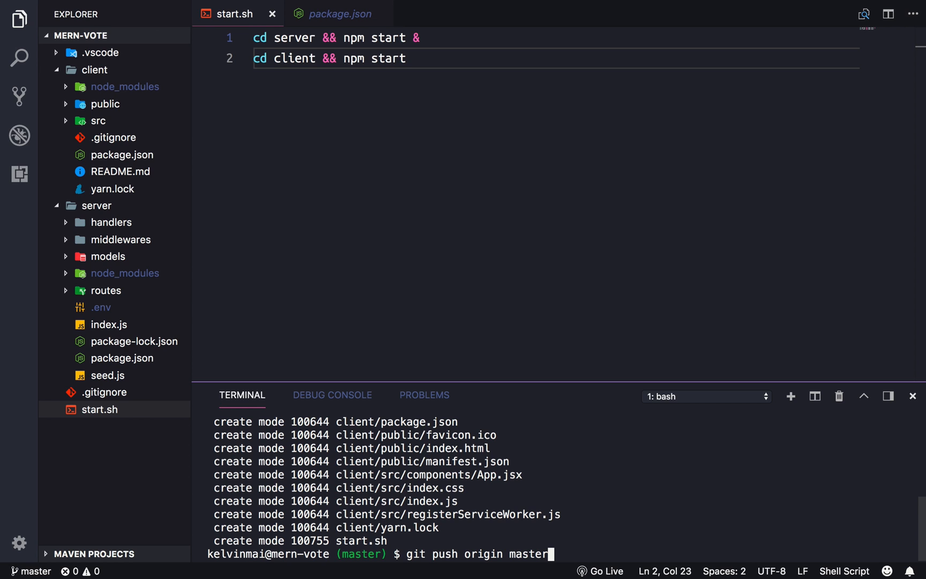
pyautogui.press('Backspace')
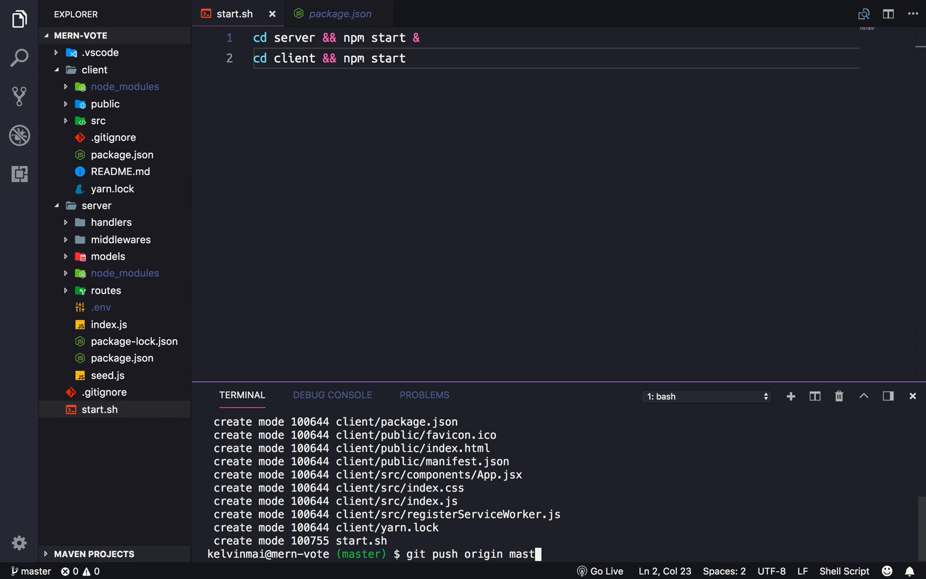
pyautogui.press('Ctrl+C')
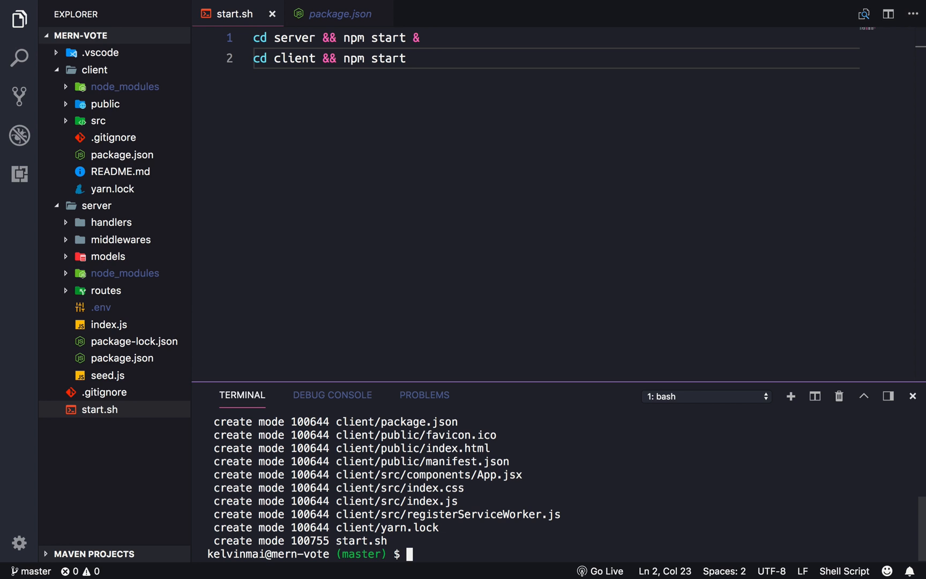
pyautogui.moveTo(413, 435)
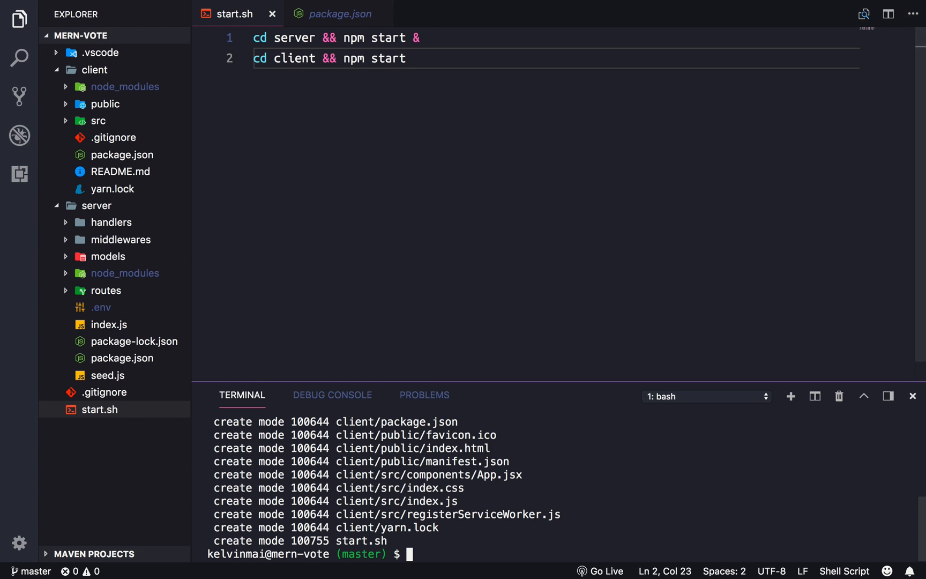
# Step: Close the package.json tab and expand the client's src folder in the Explorer
pyautogui.click(340, 14)
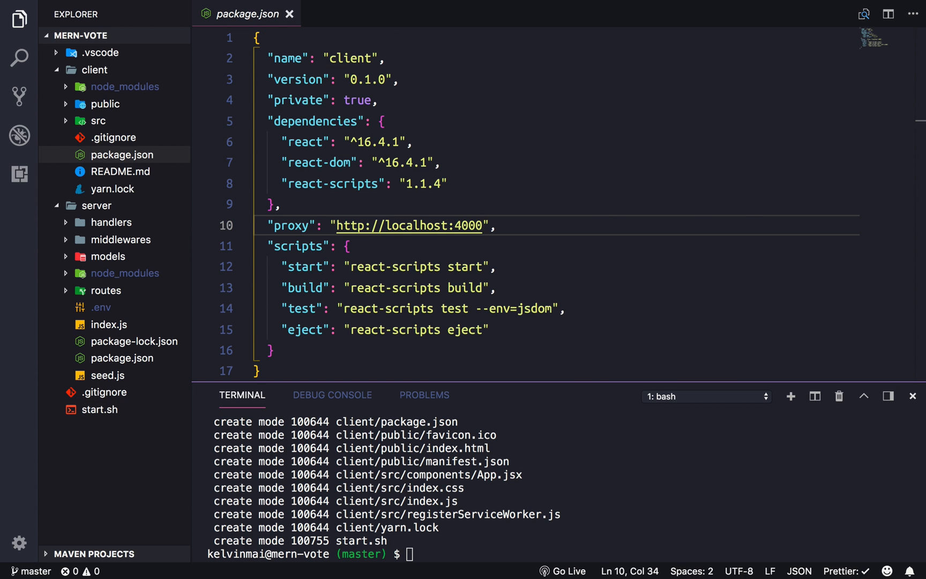
pyautogui.click(288, 14)
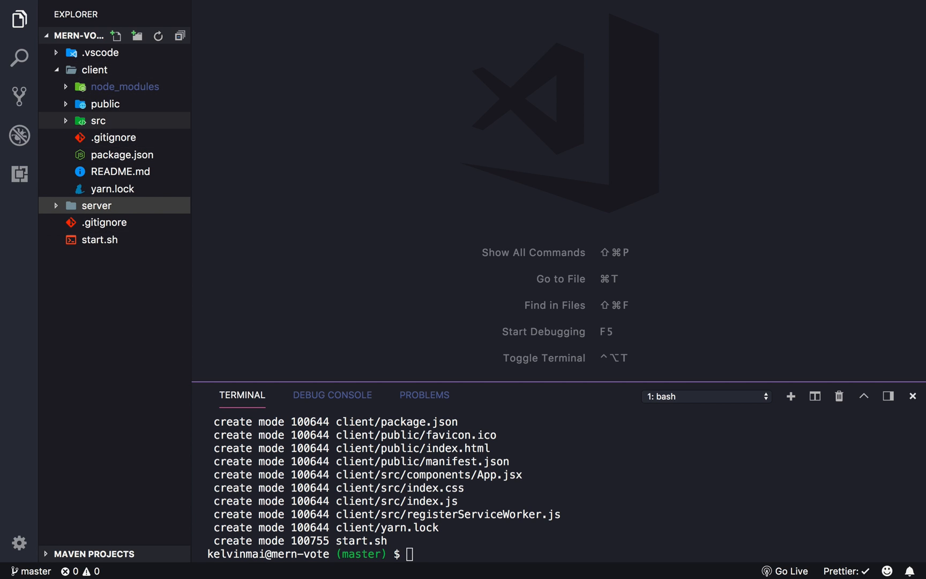
pyautogui.click(98, 120)
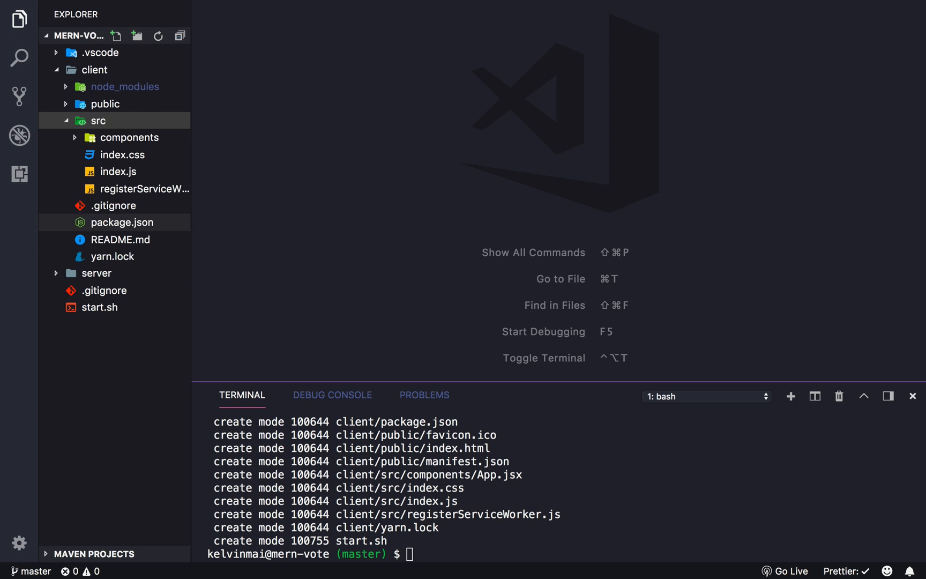